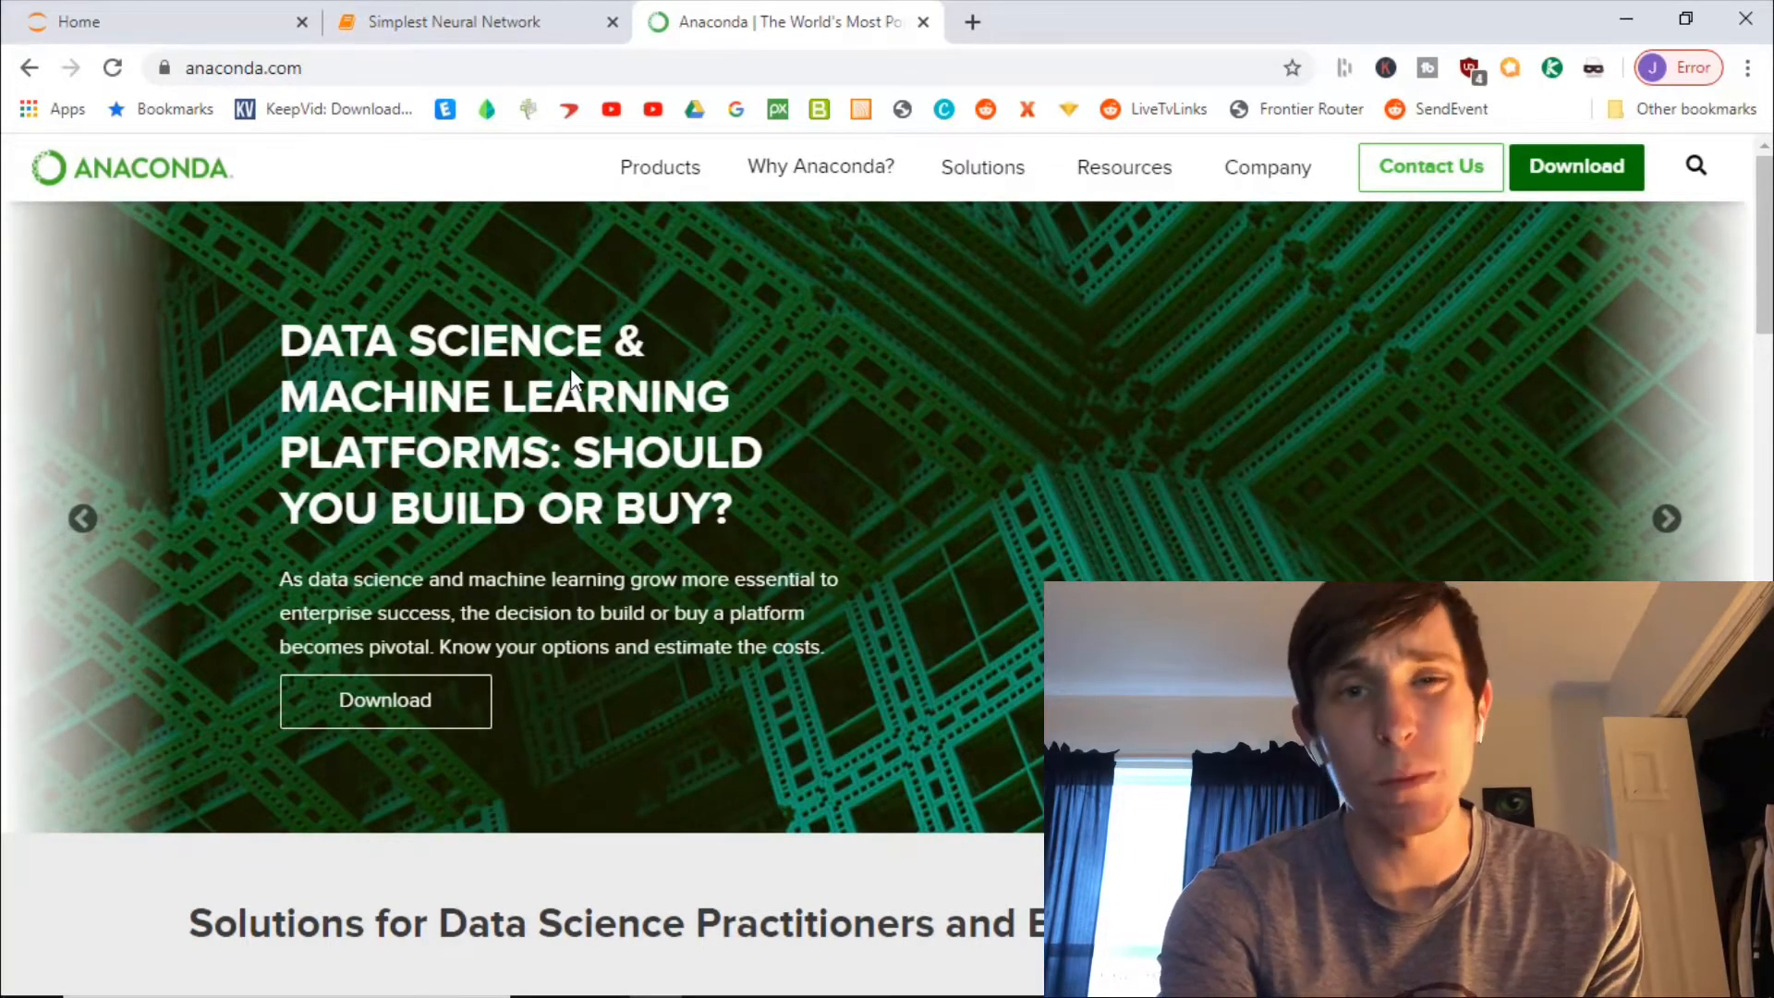
mouse_move(475, 22)
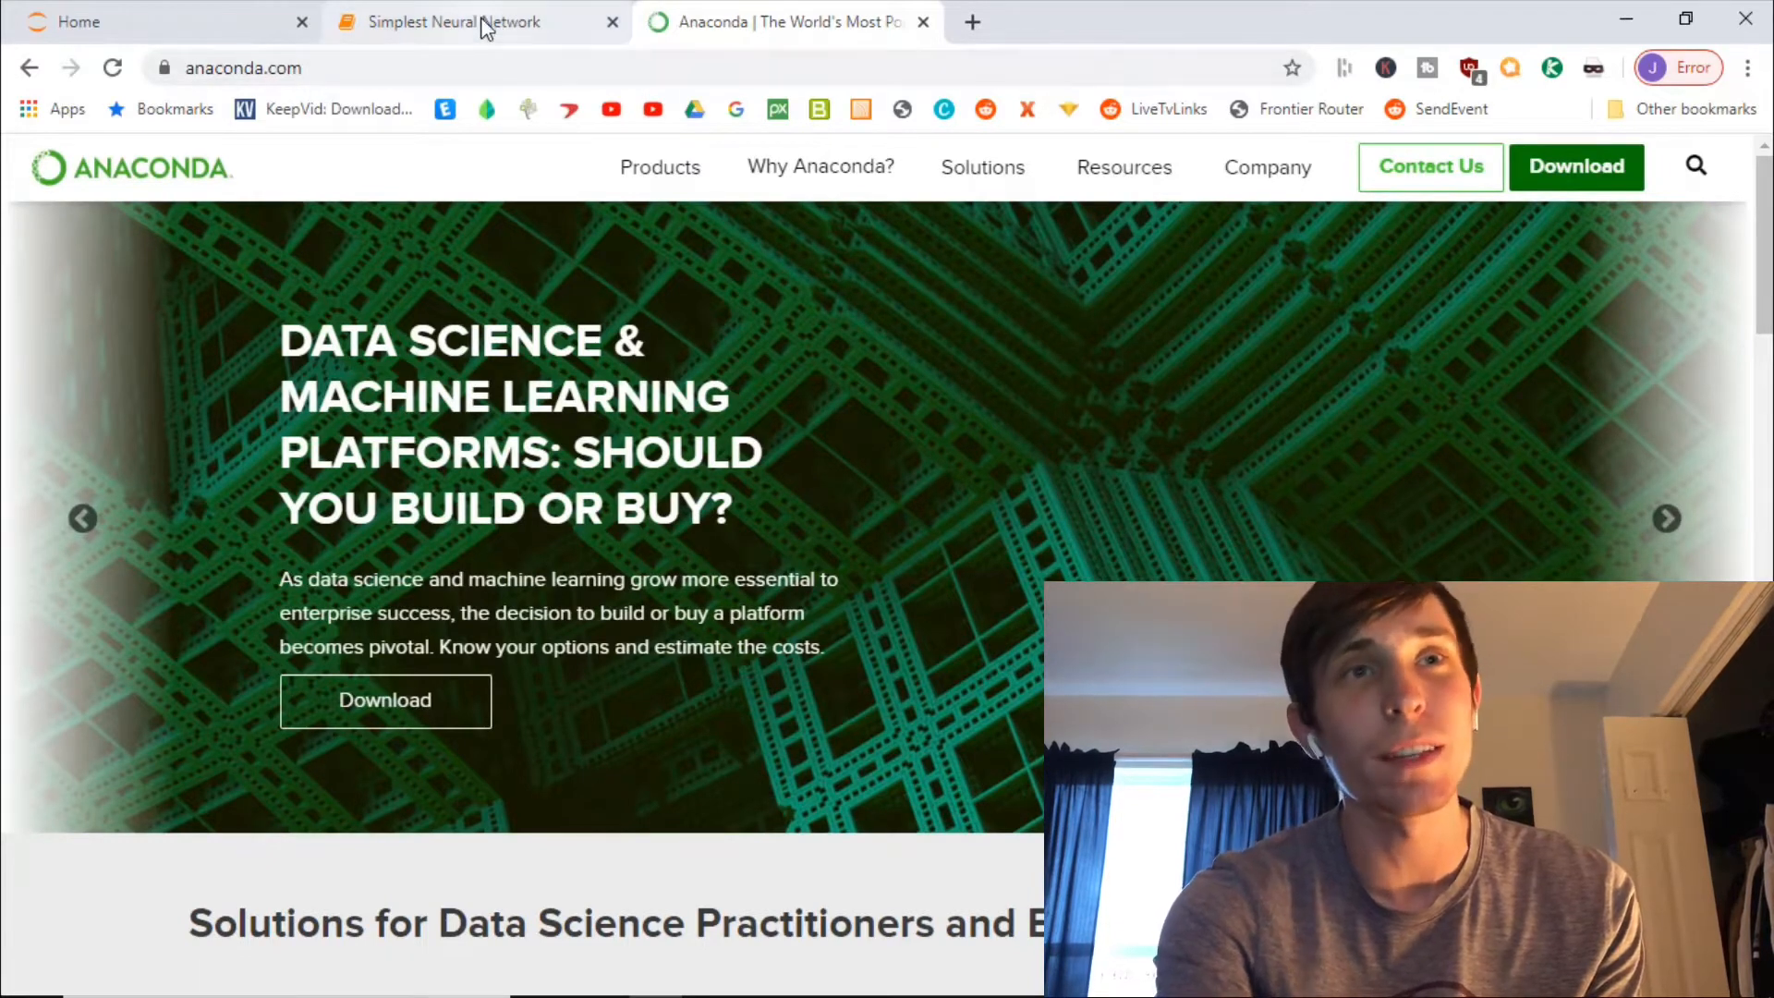
Switch from the Anaconda page to the Simplest Neural Network notebook
click(450, 23)
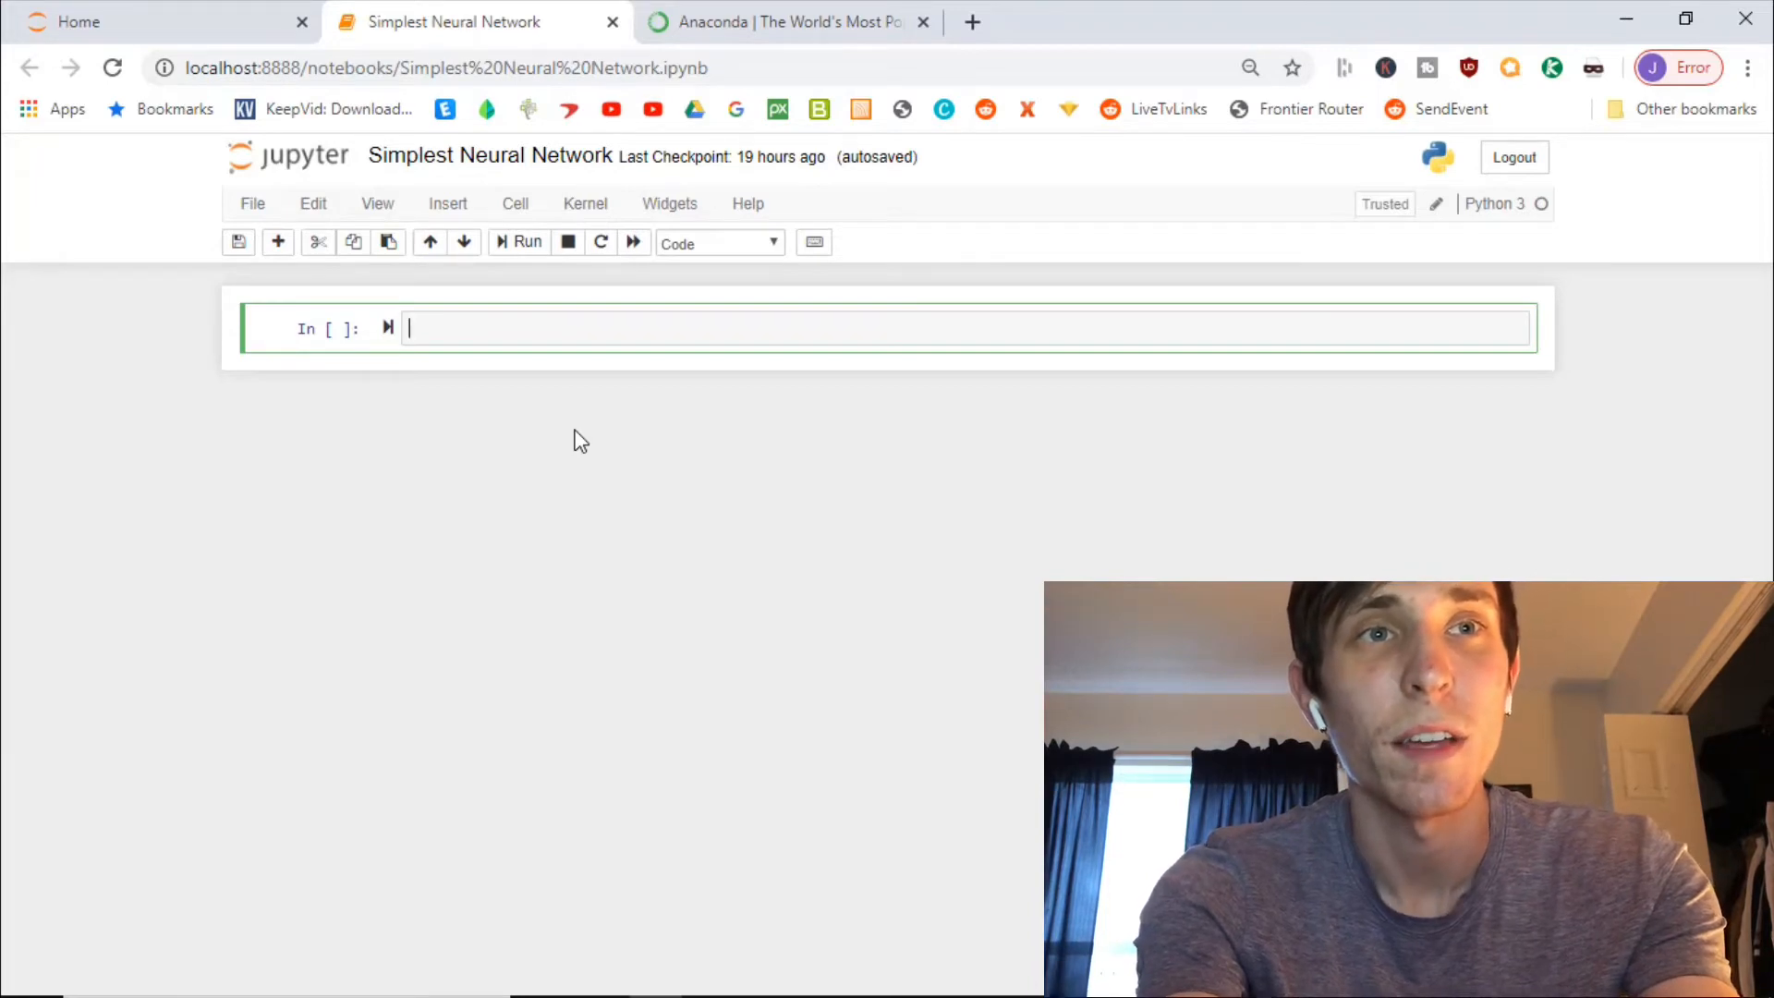
Write 'weight = 0.1' and the header 'def neural_network(input, weight):' in the cell
text(weight =)
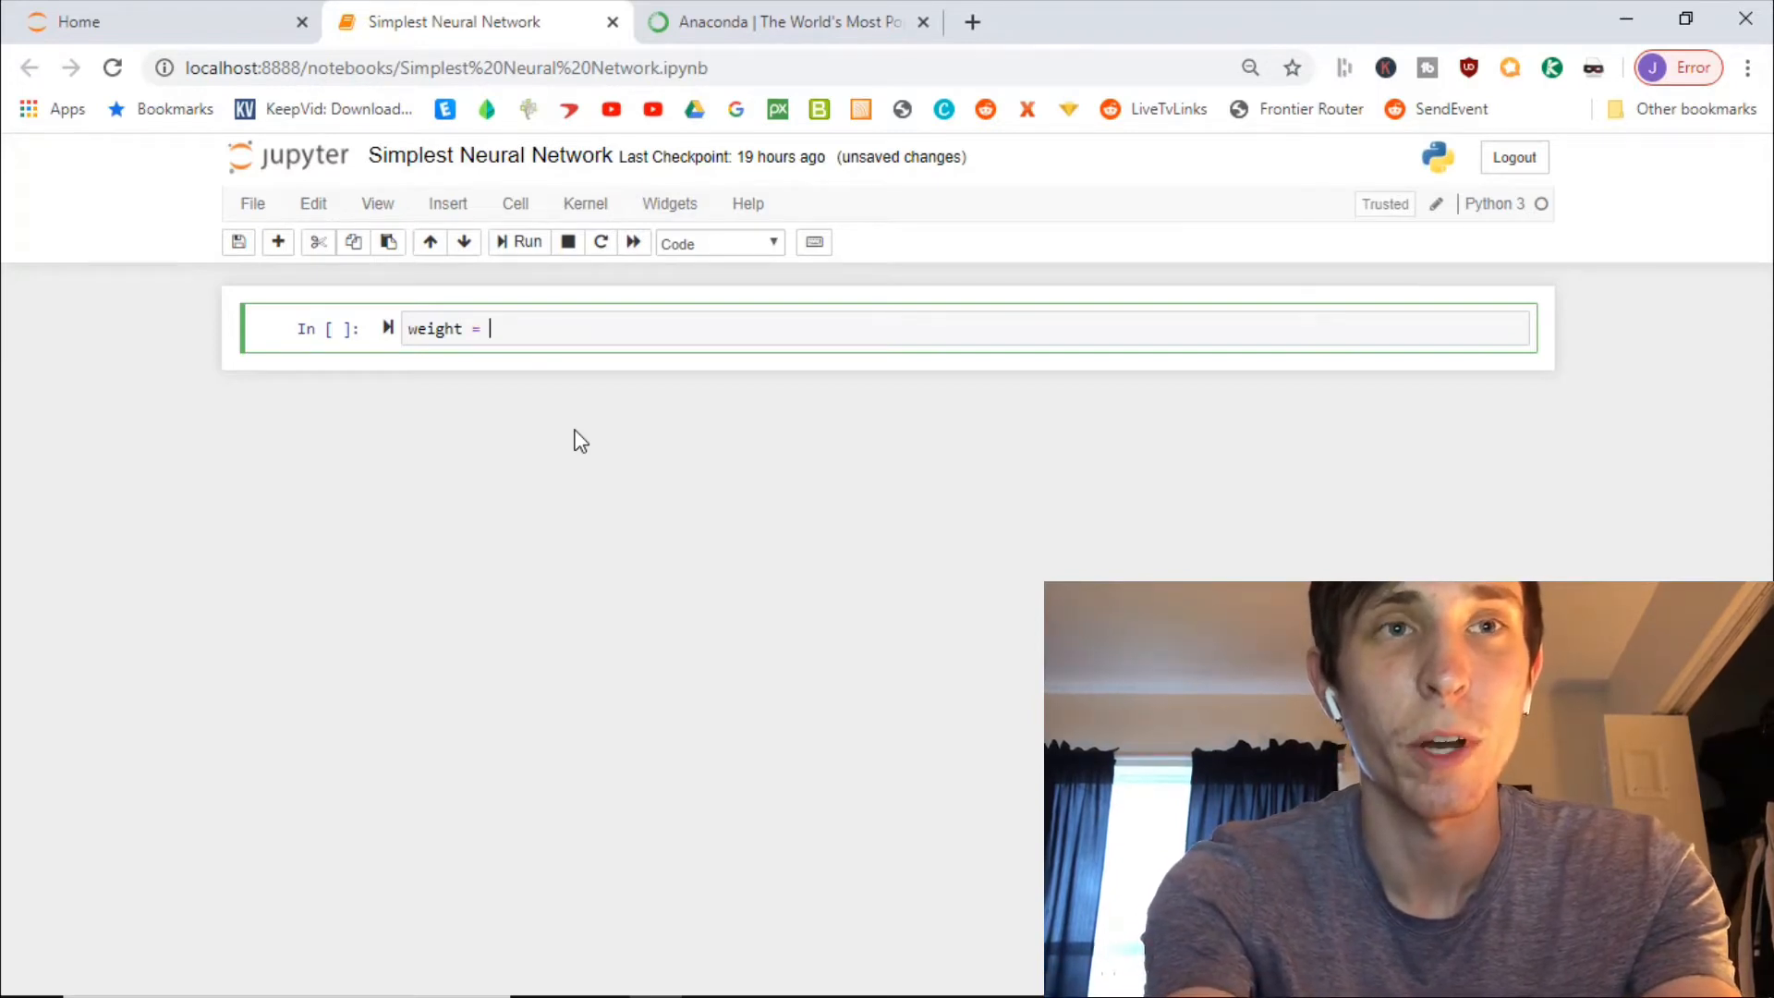
text(0.1)
text(d)
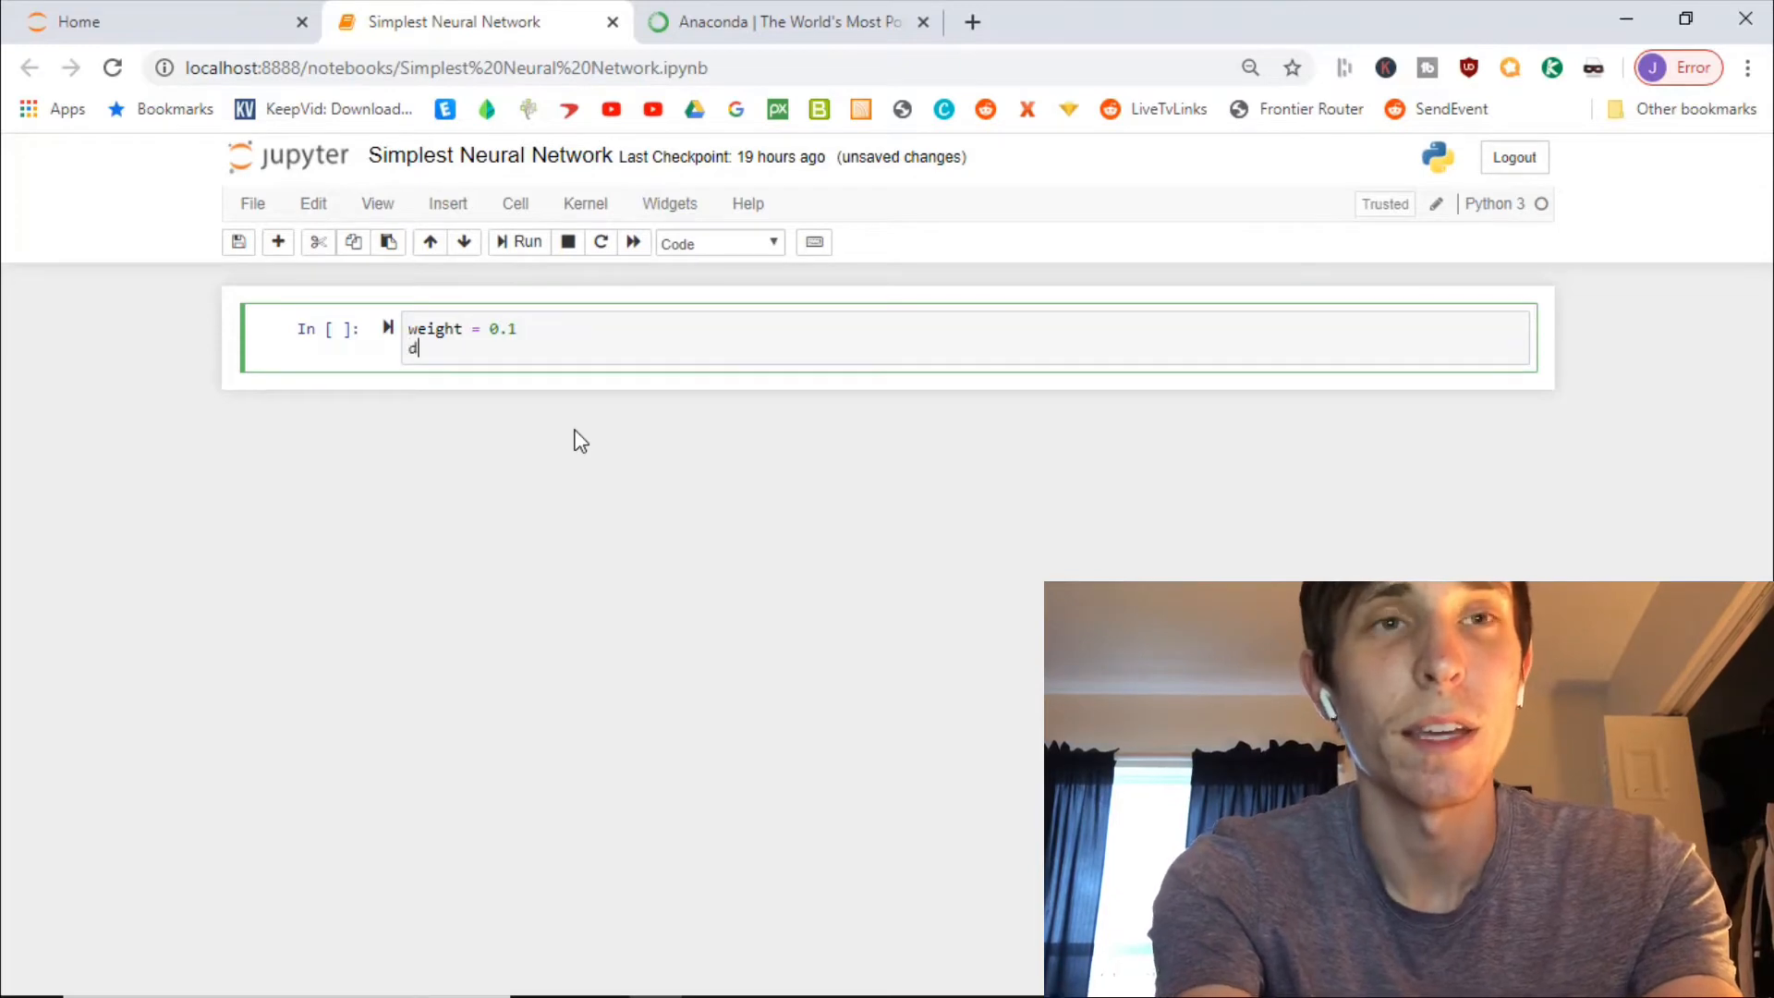
text(ef neu)
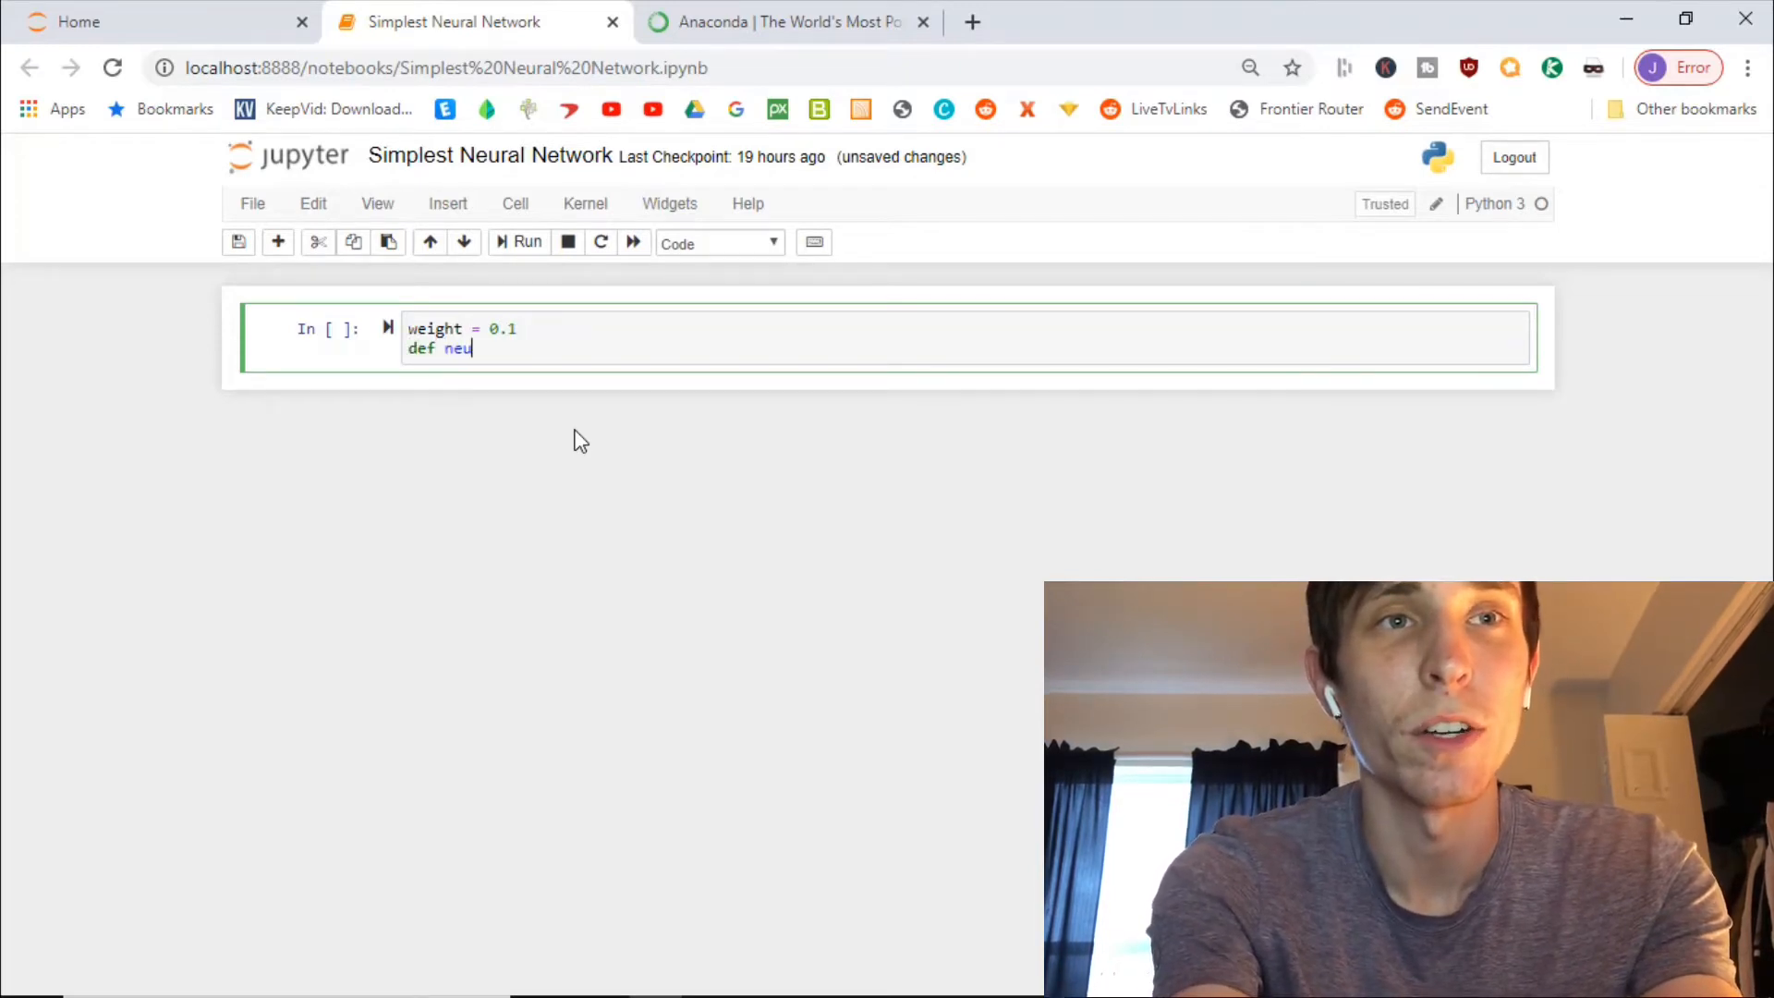
text(ral_n)
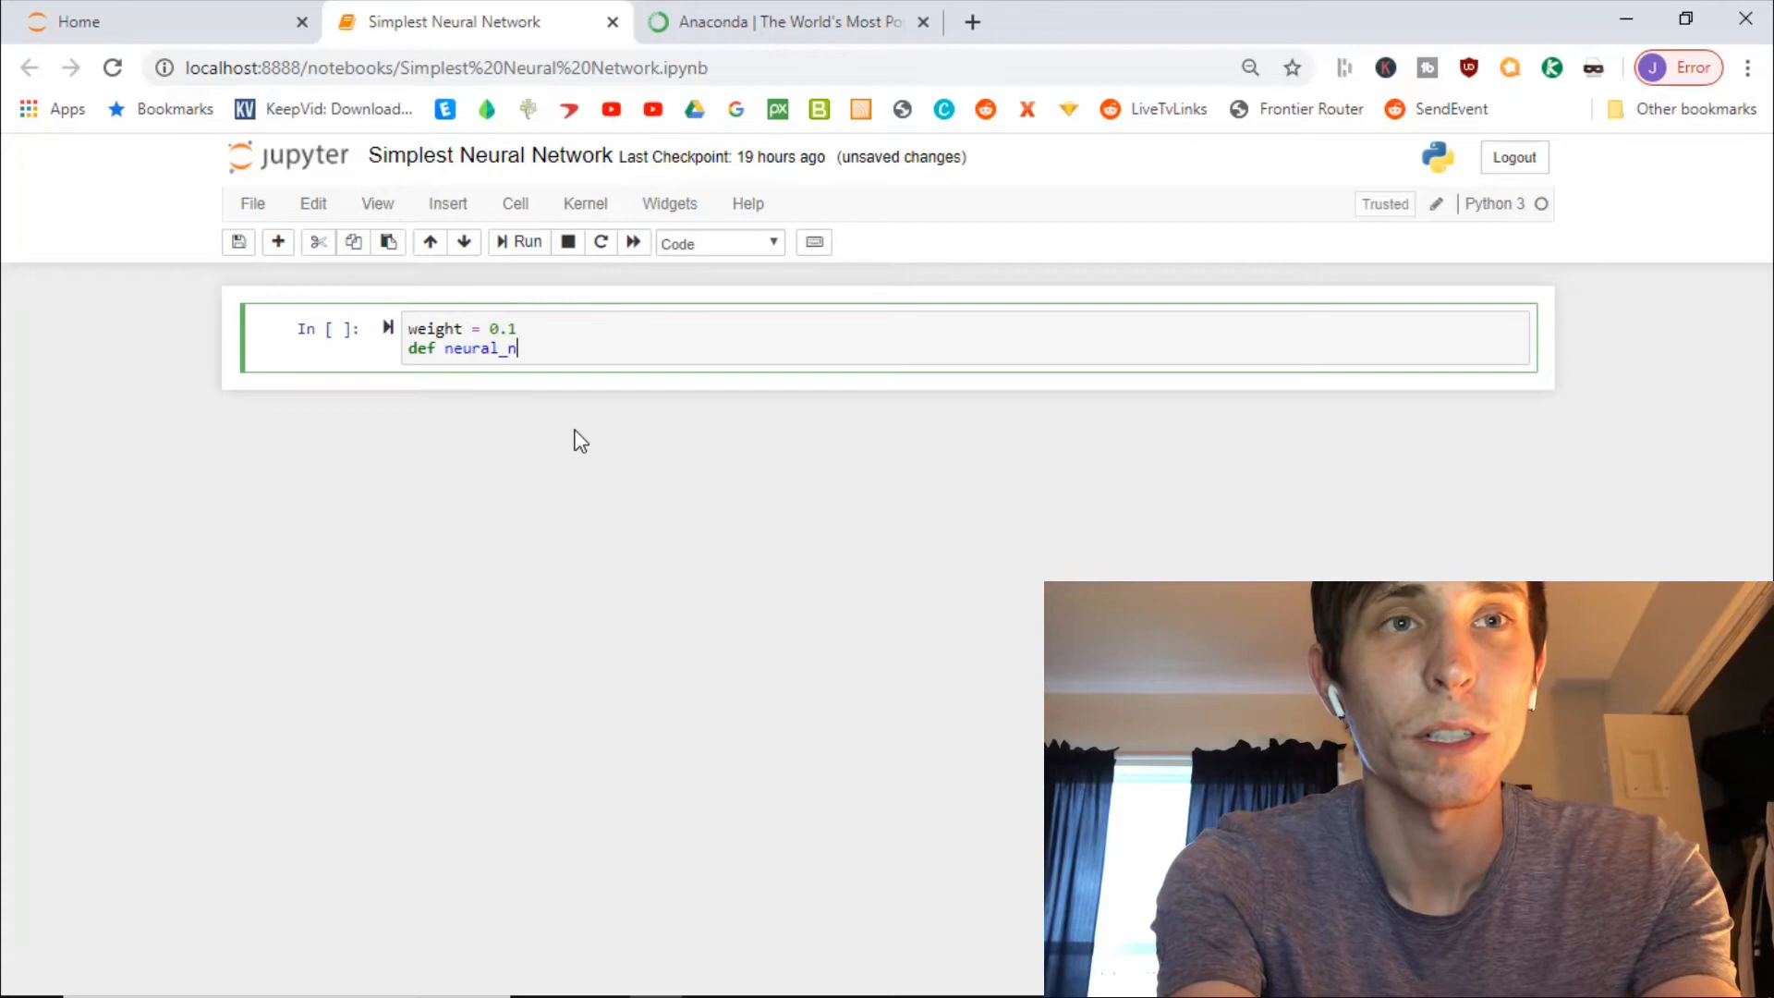
text(etwork)
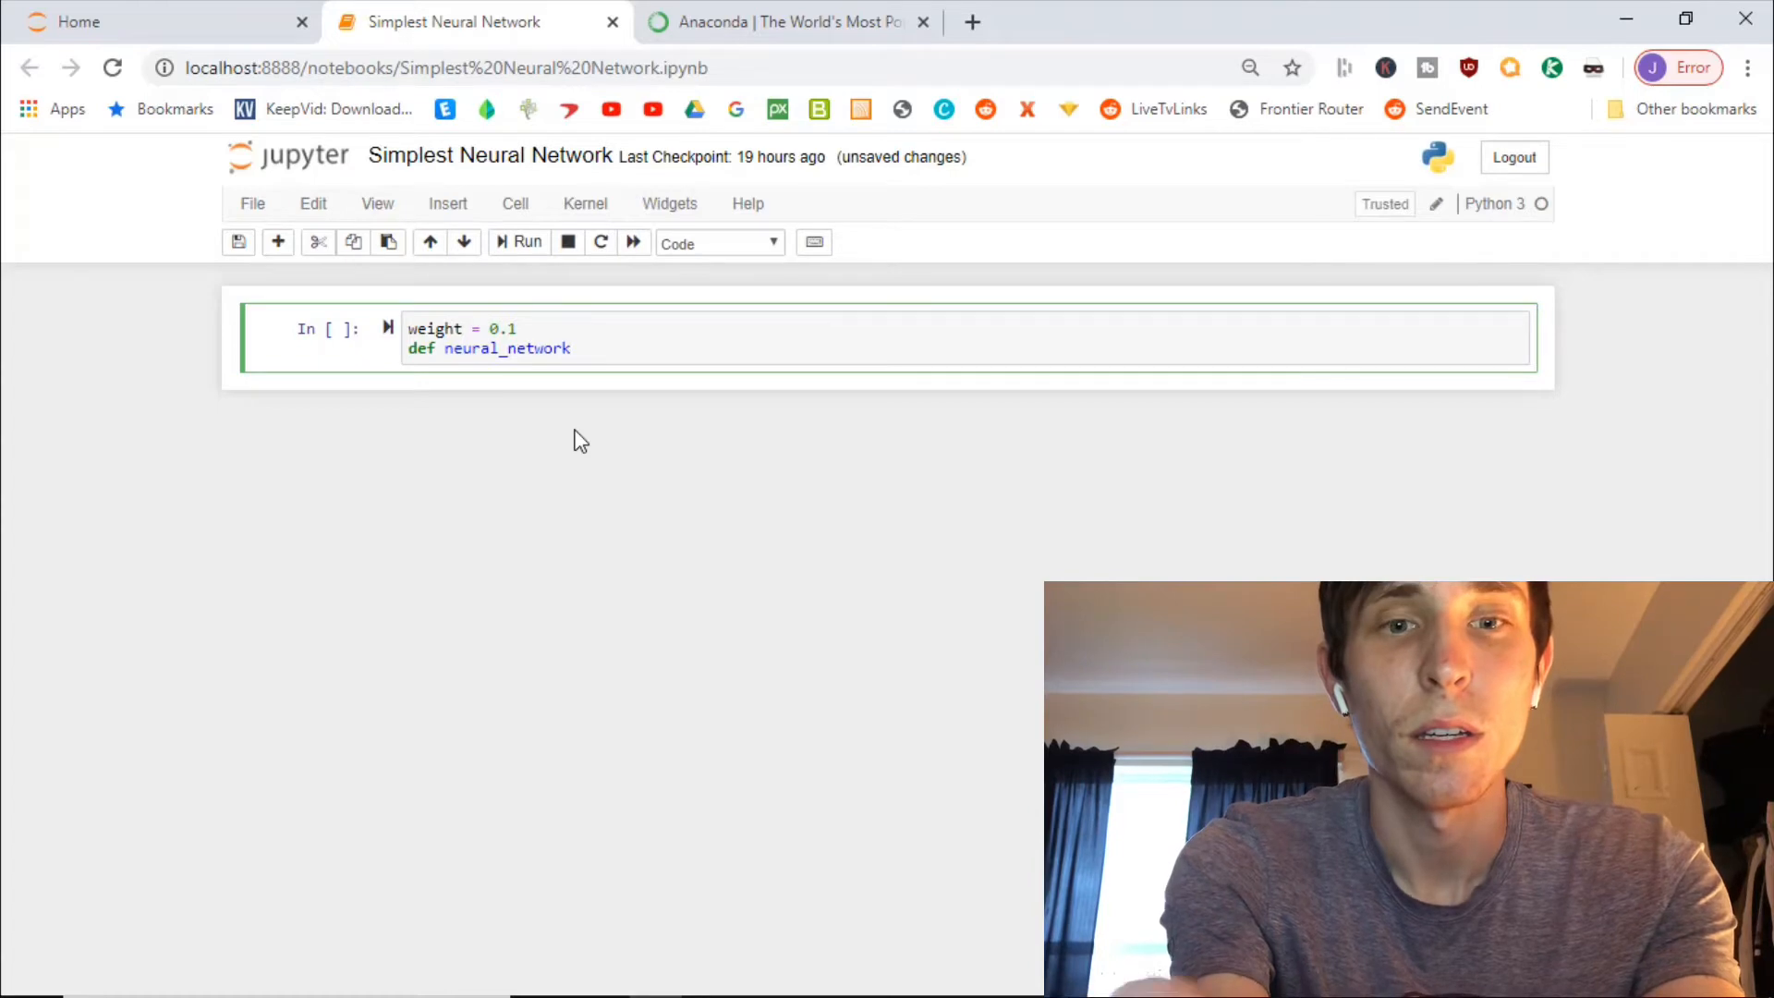
text((input))
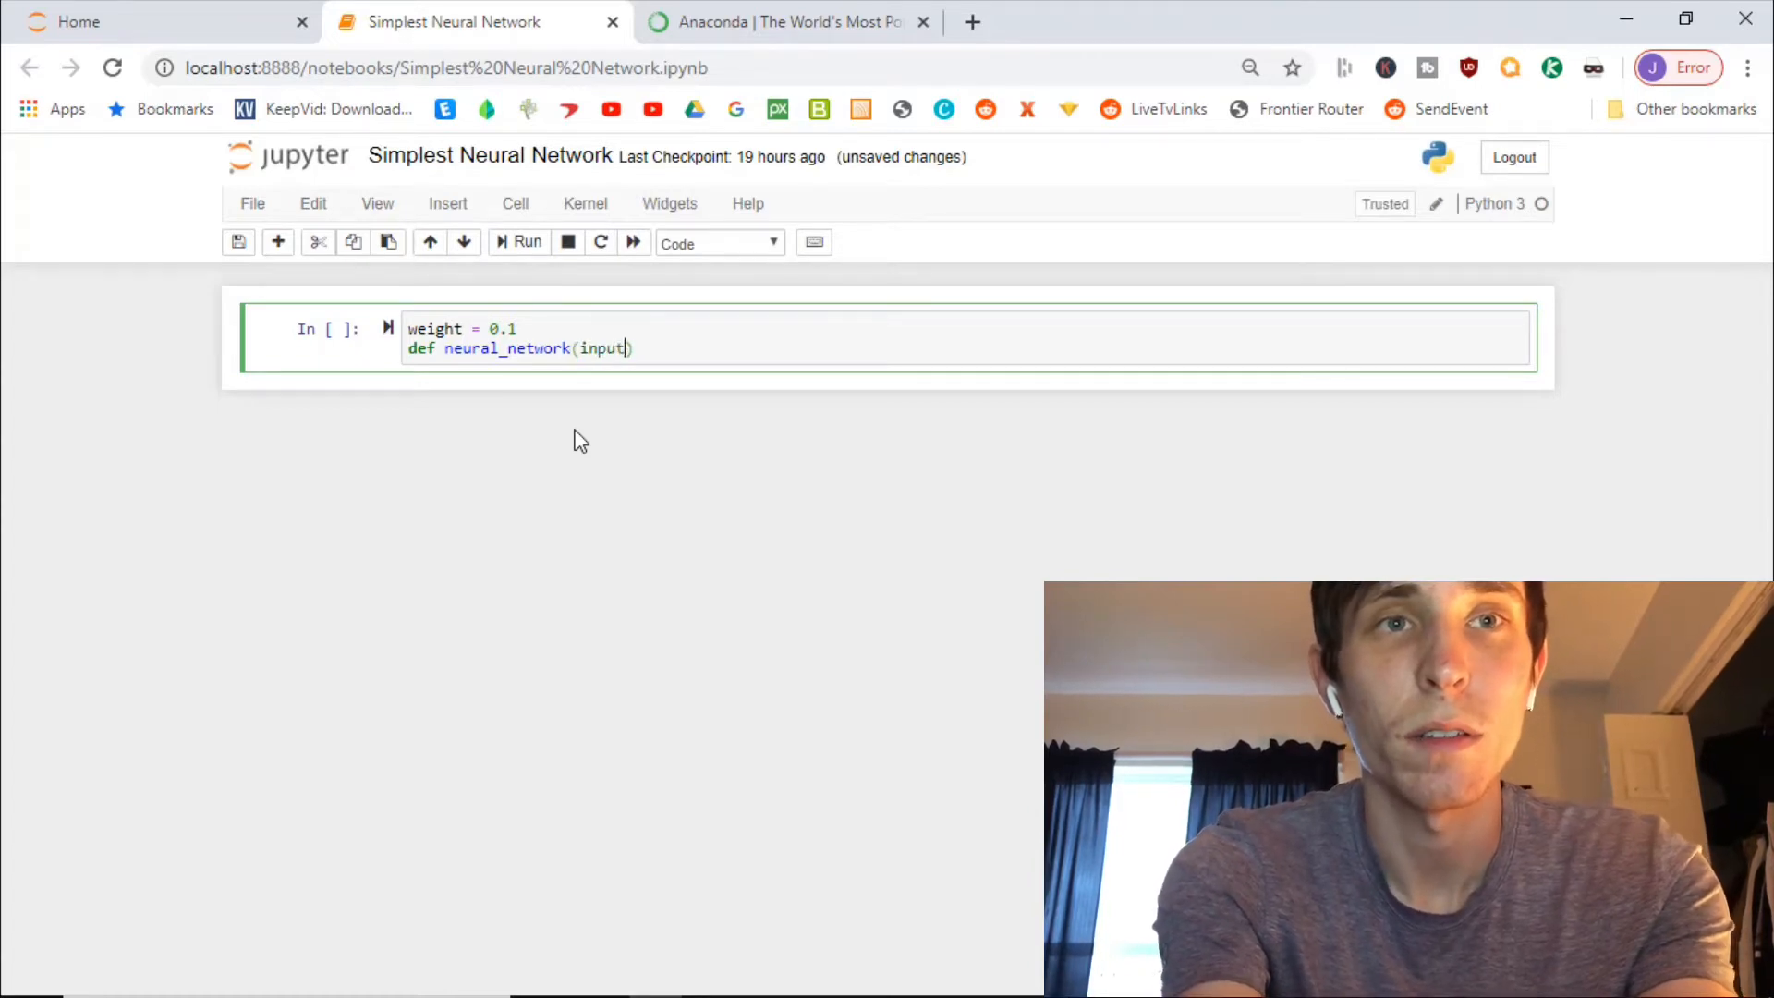
text(, w)
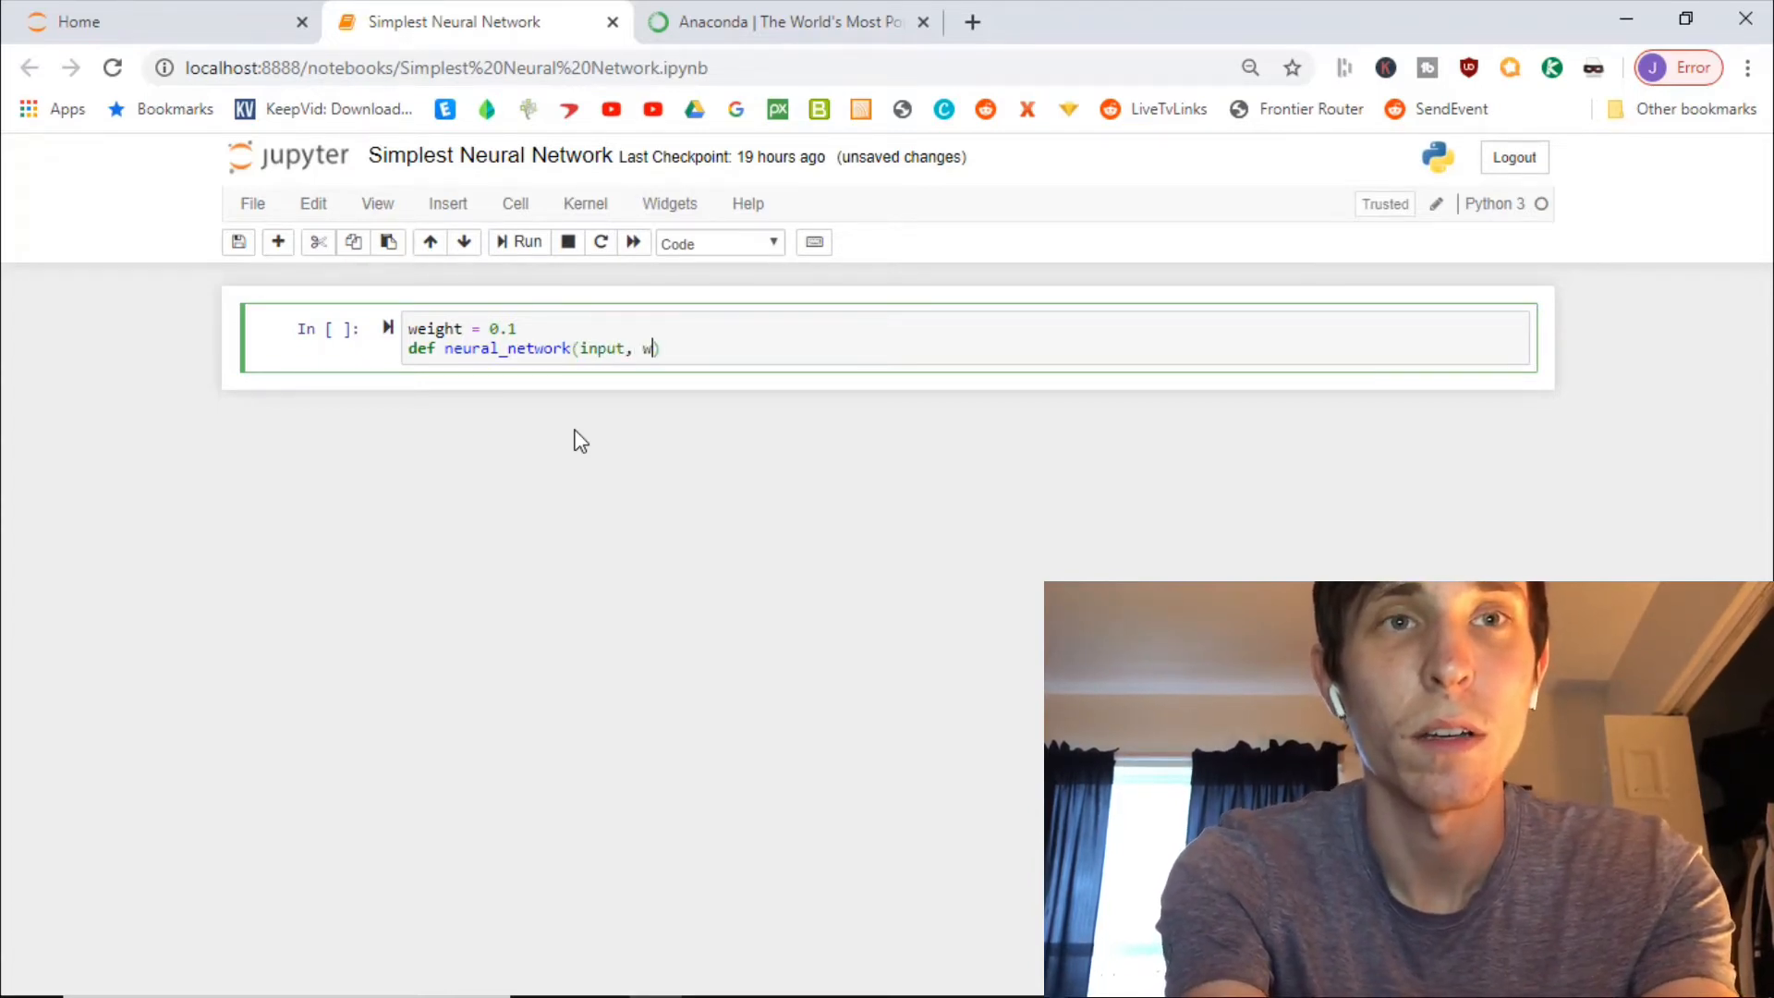
text(eight)
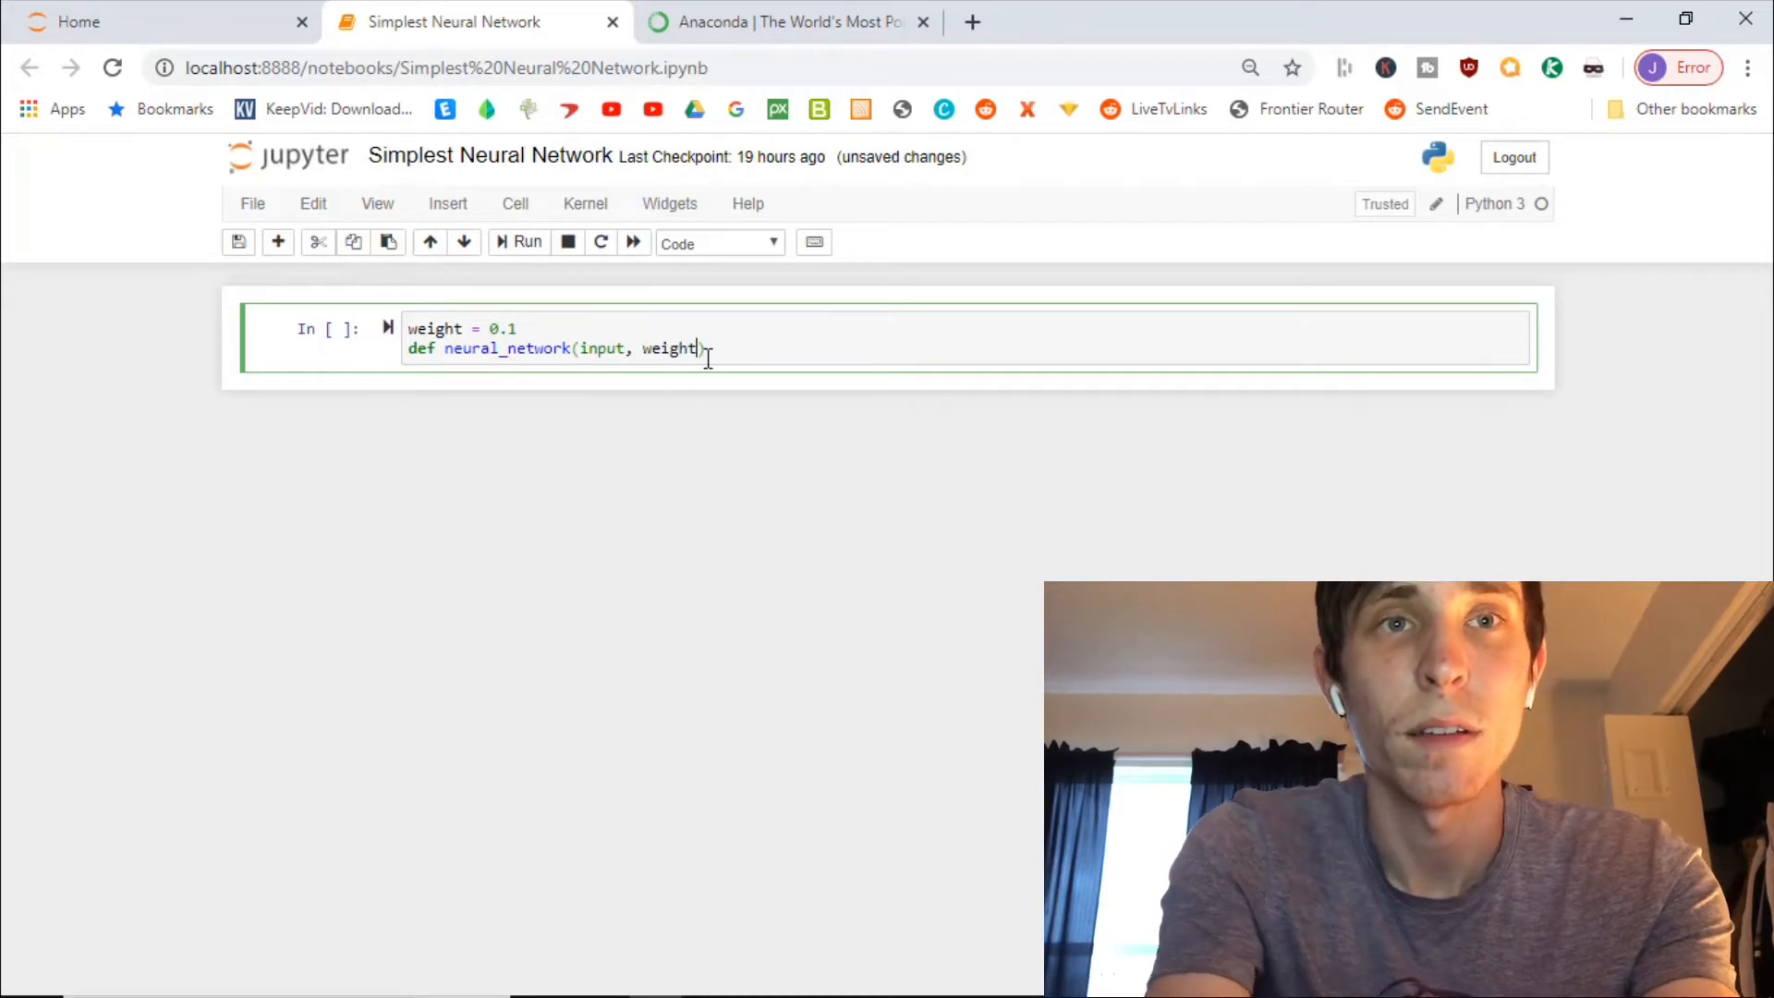
text():)
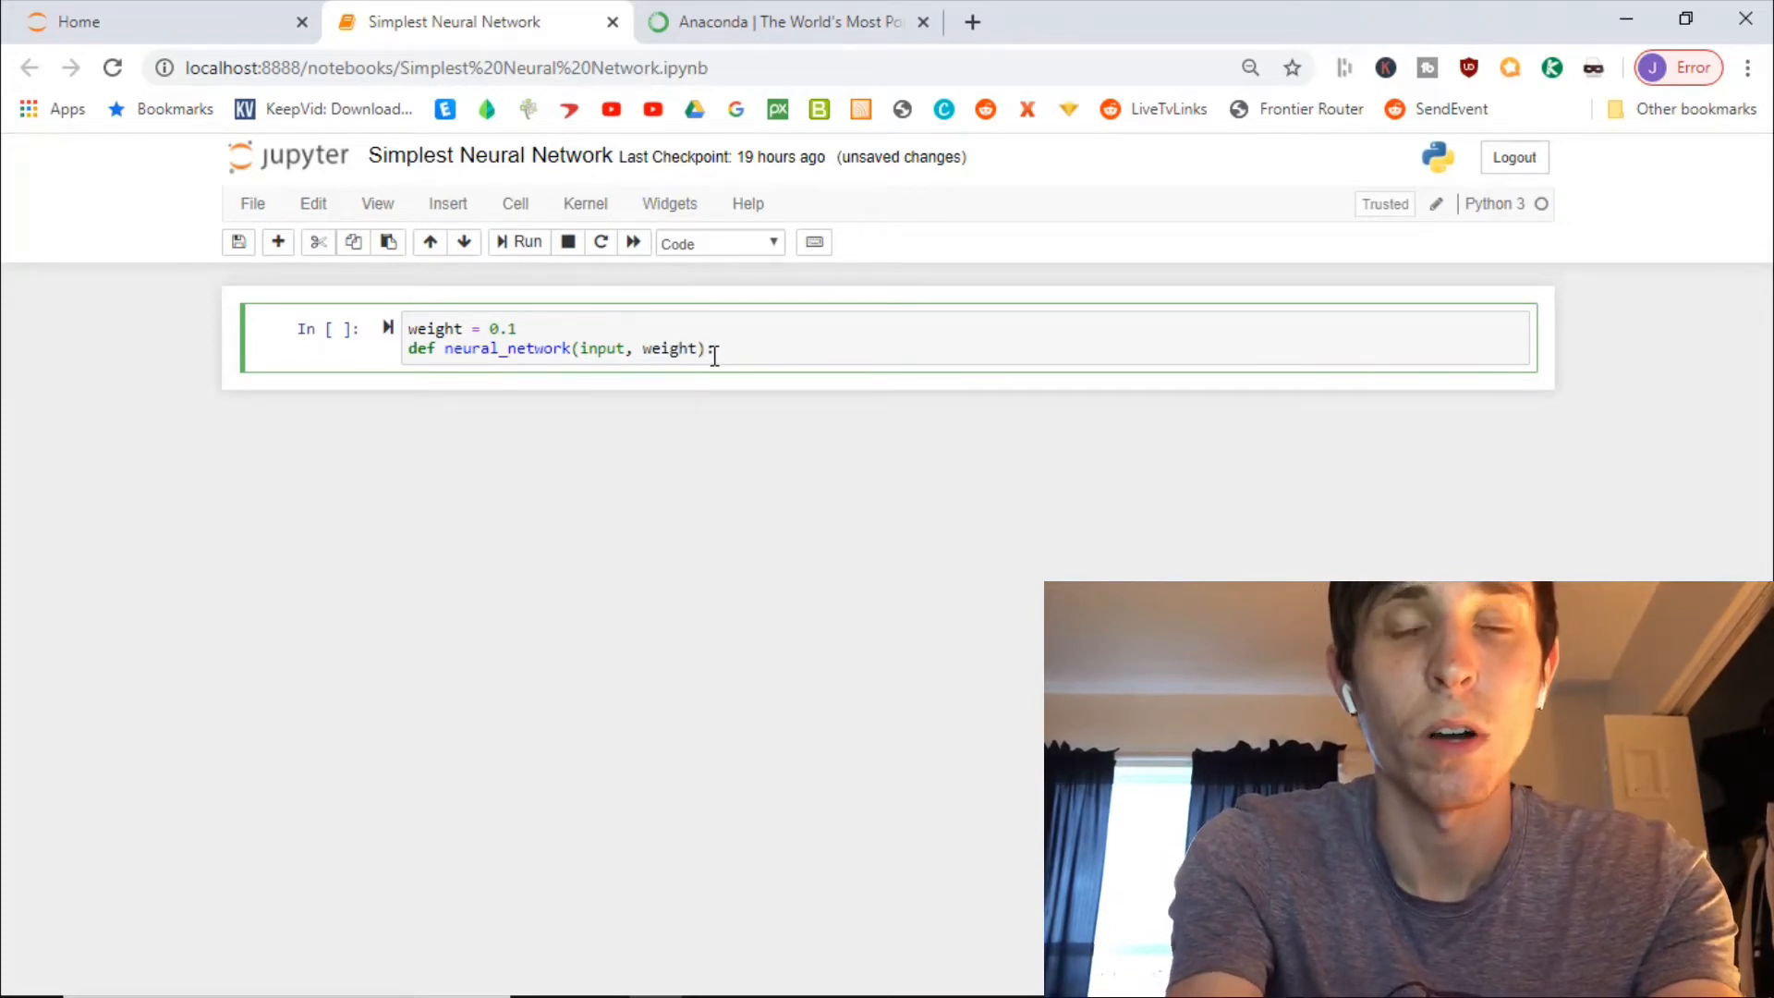
Give neural_network a body: 'prediction = input * weight' and 'return prediction'
key(enter)
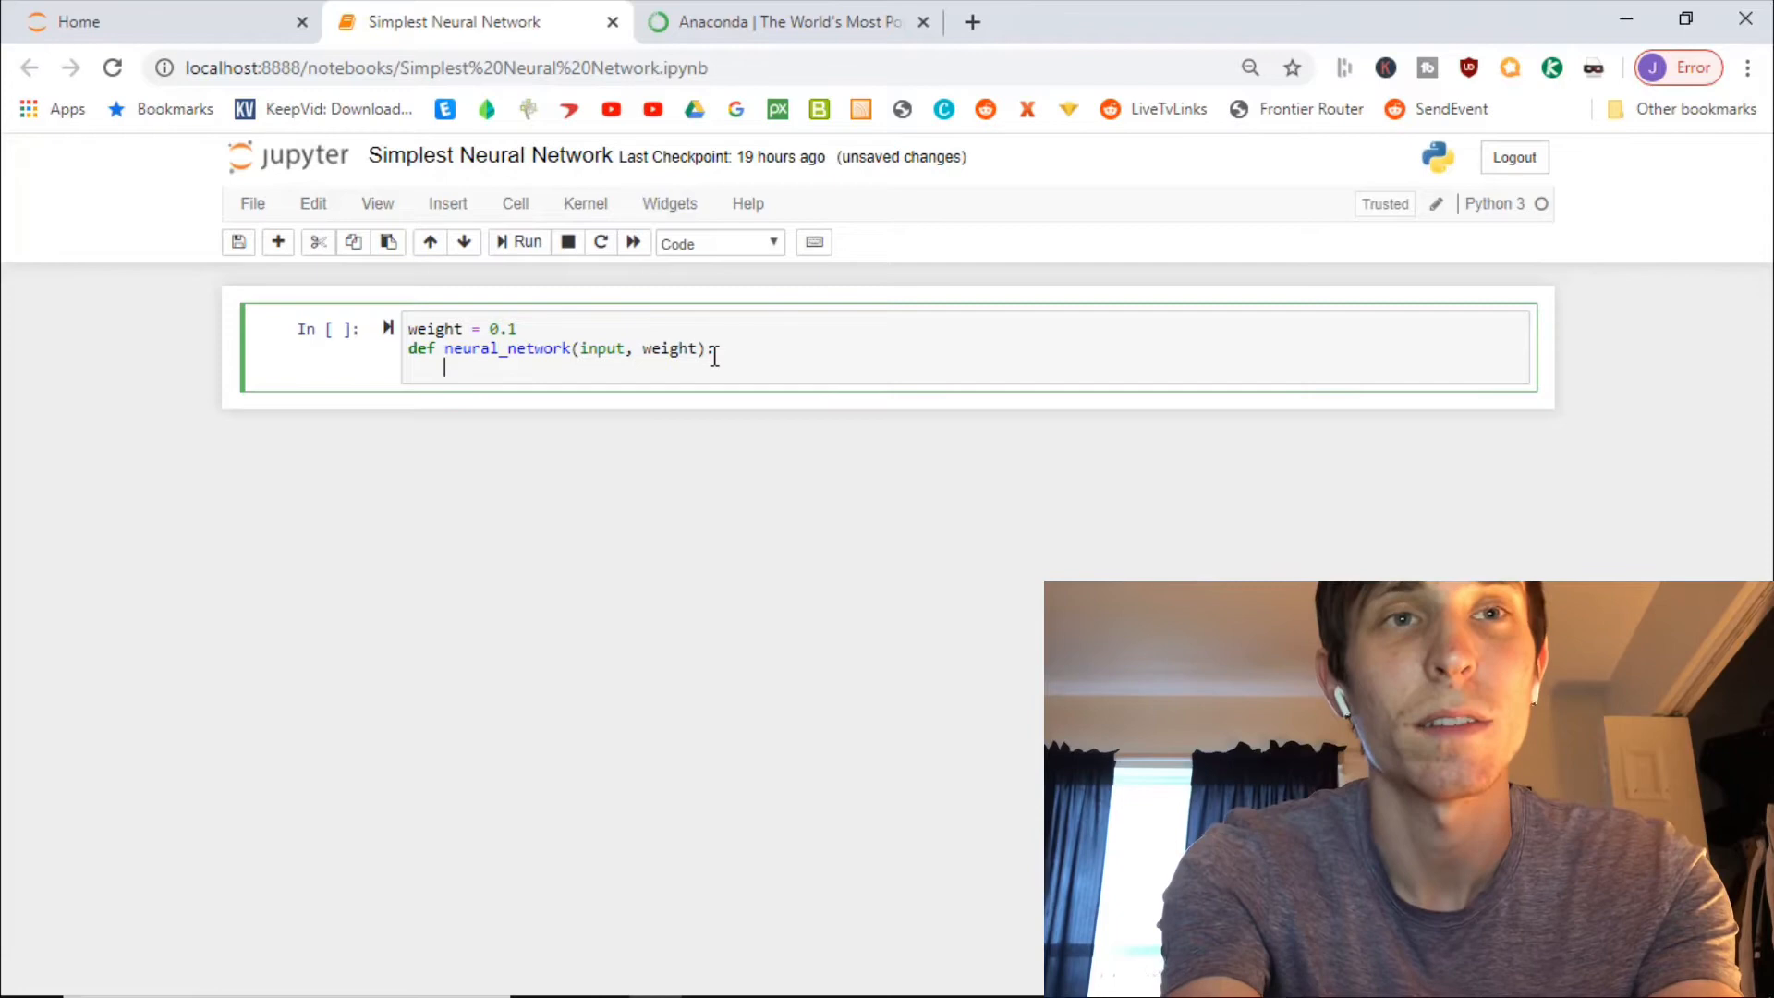
text(pre)
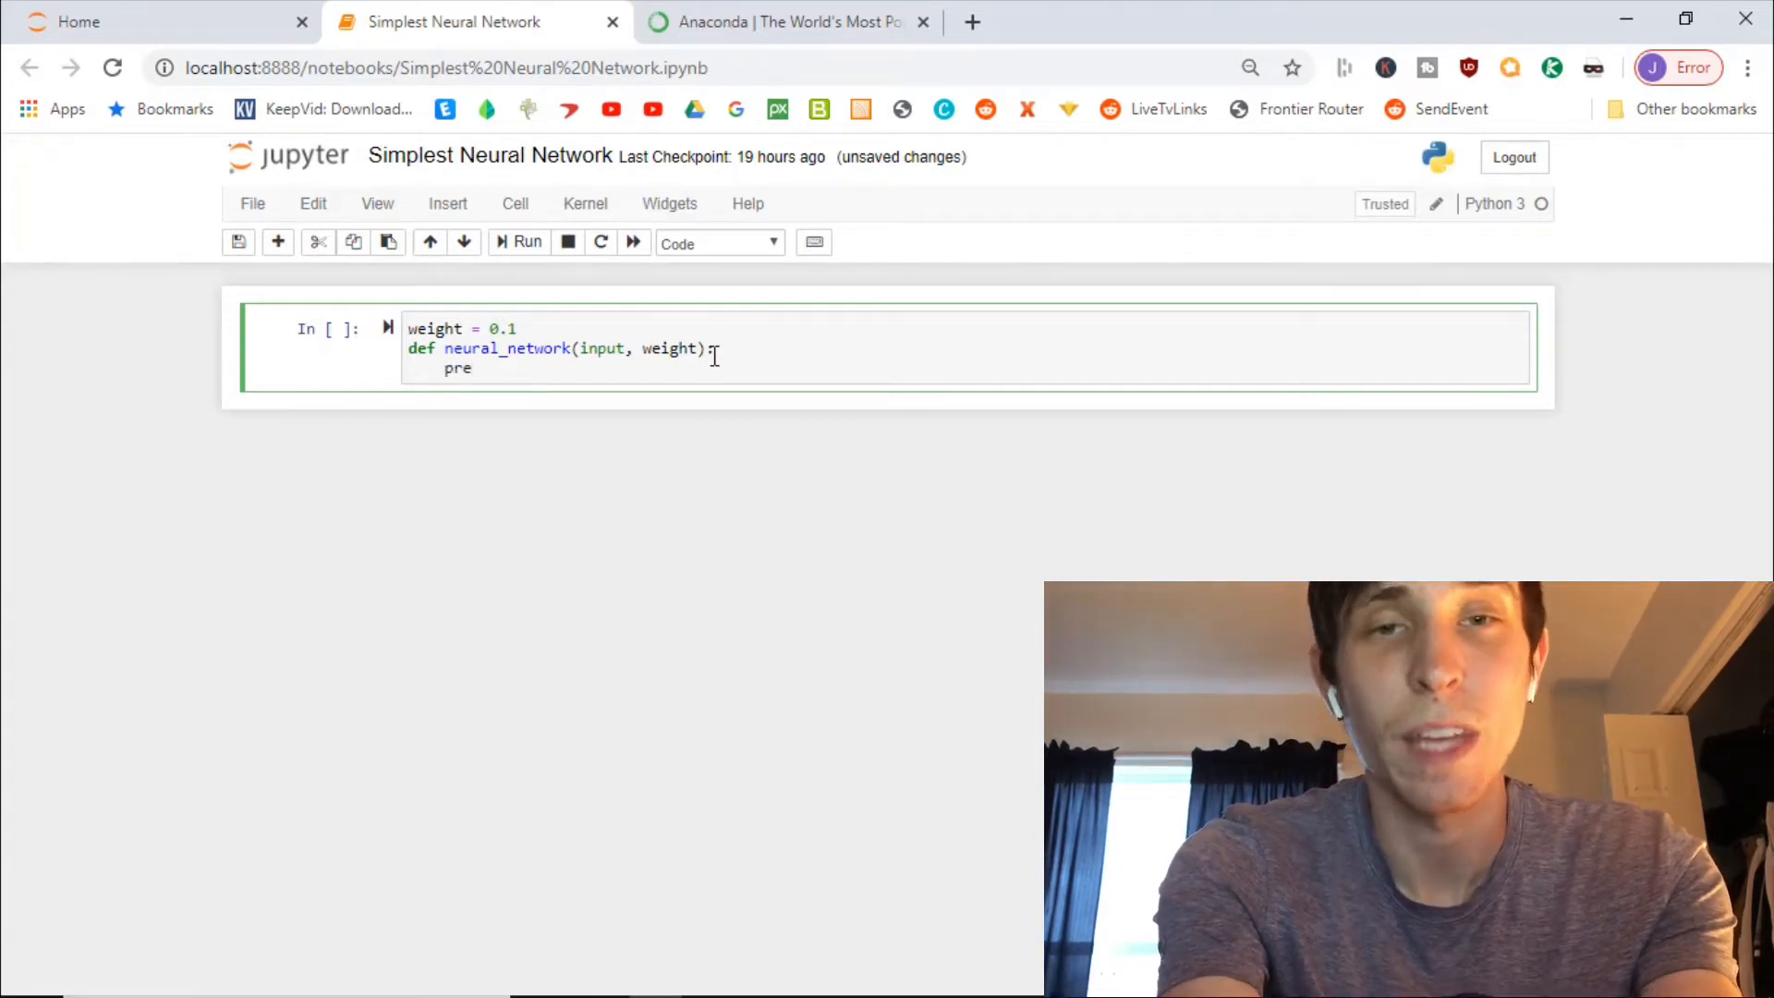
text(diction =)
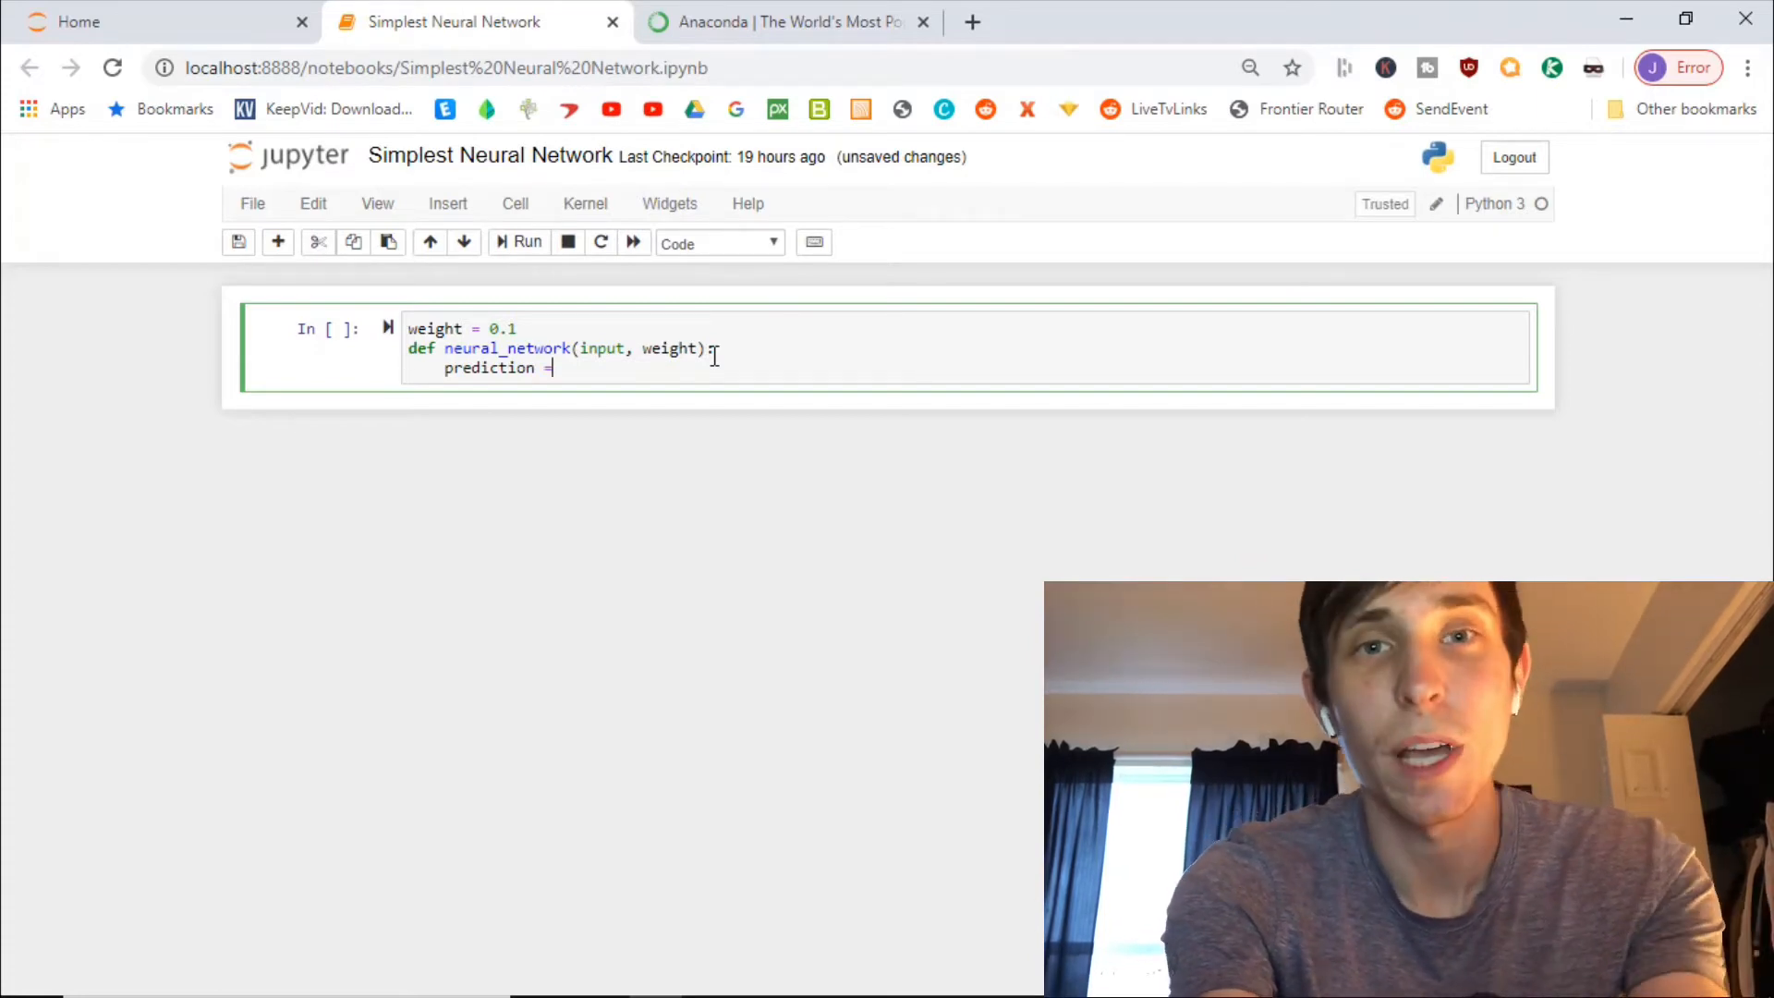
text(input *)
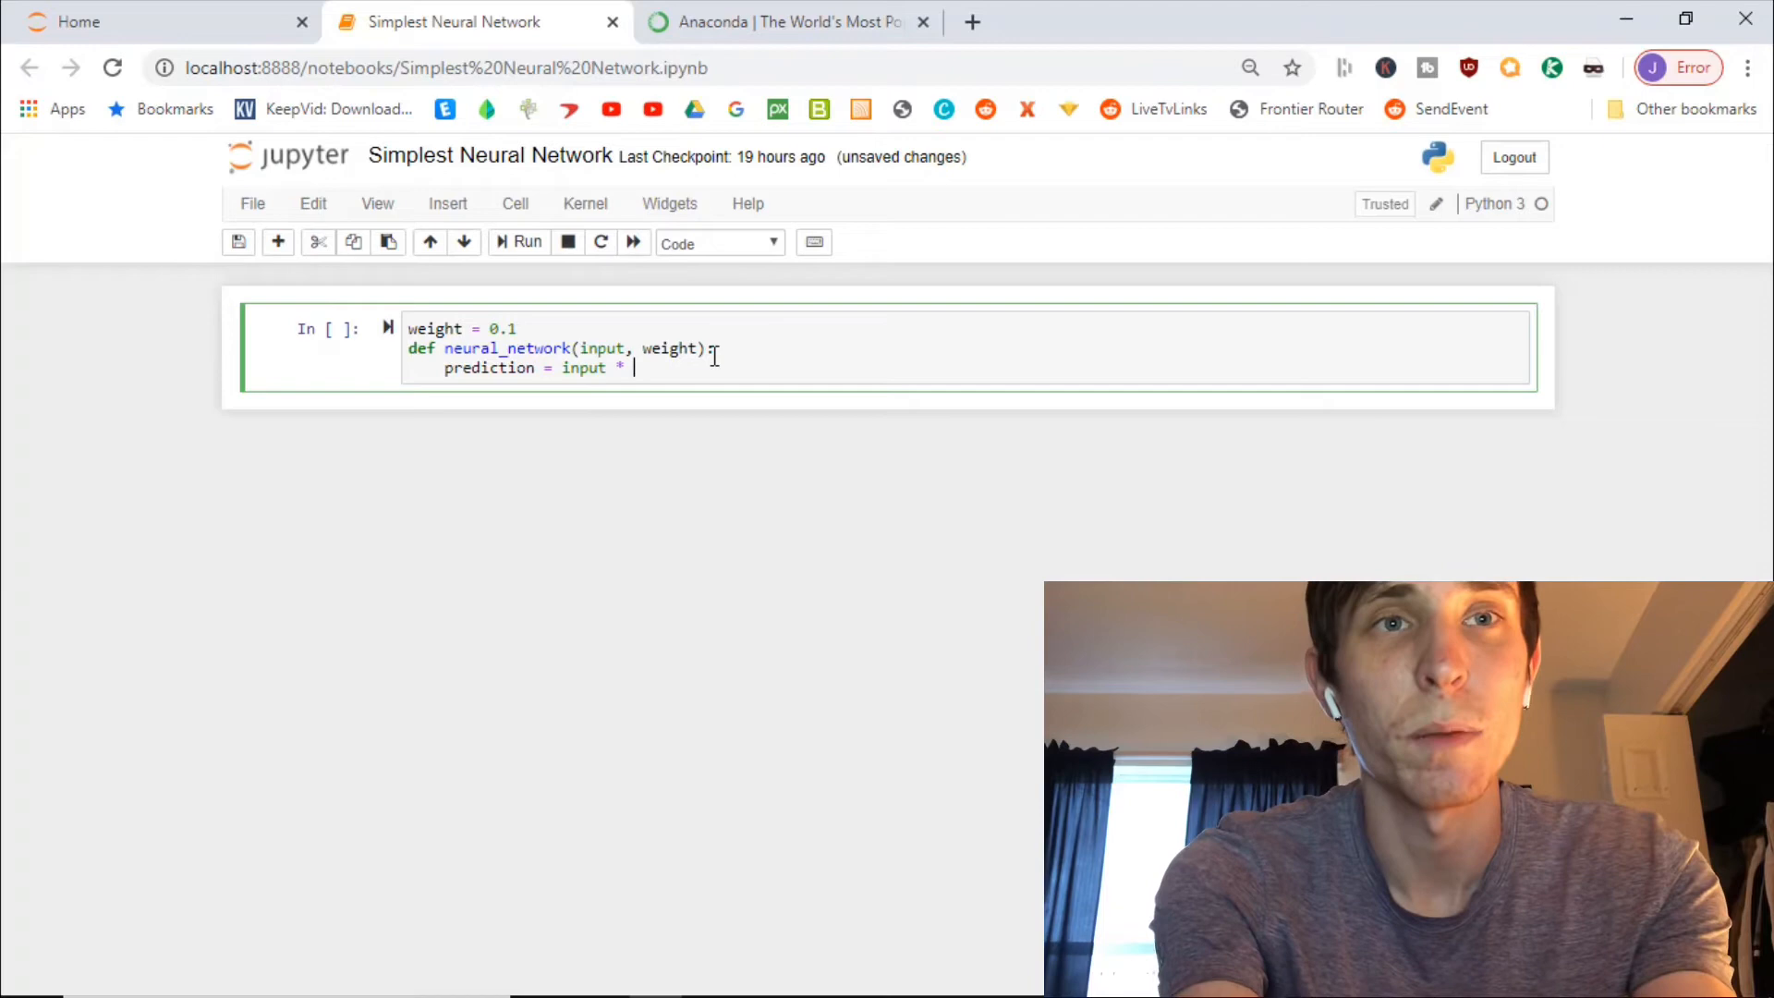
text(we)
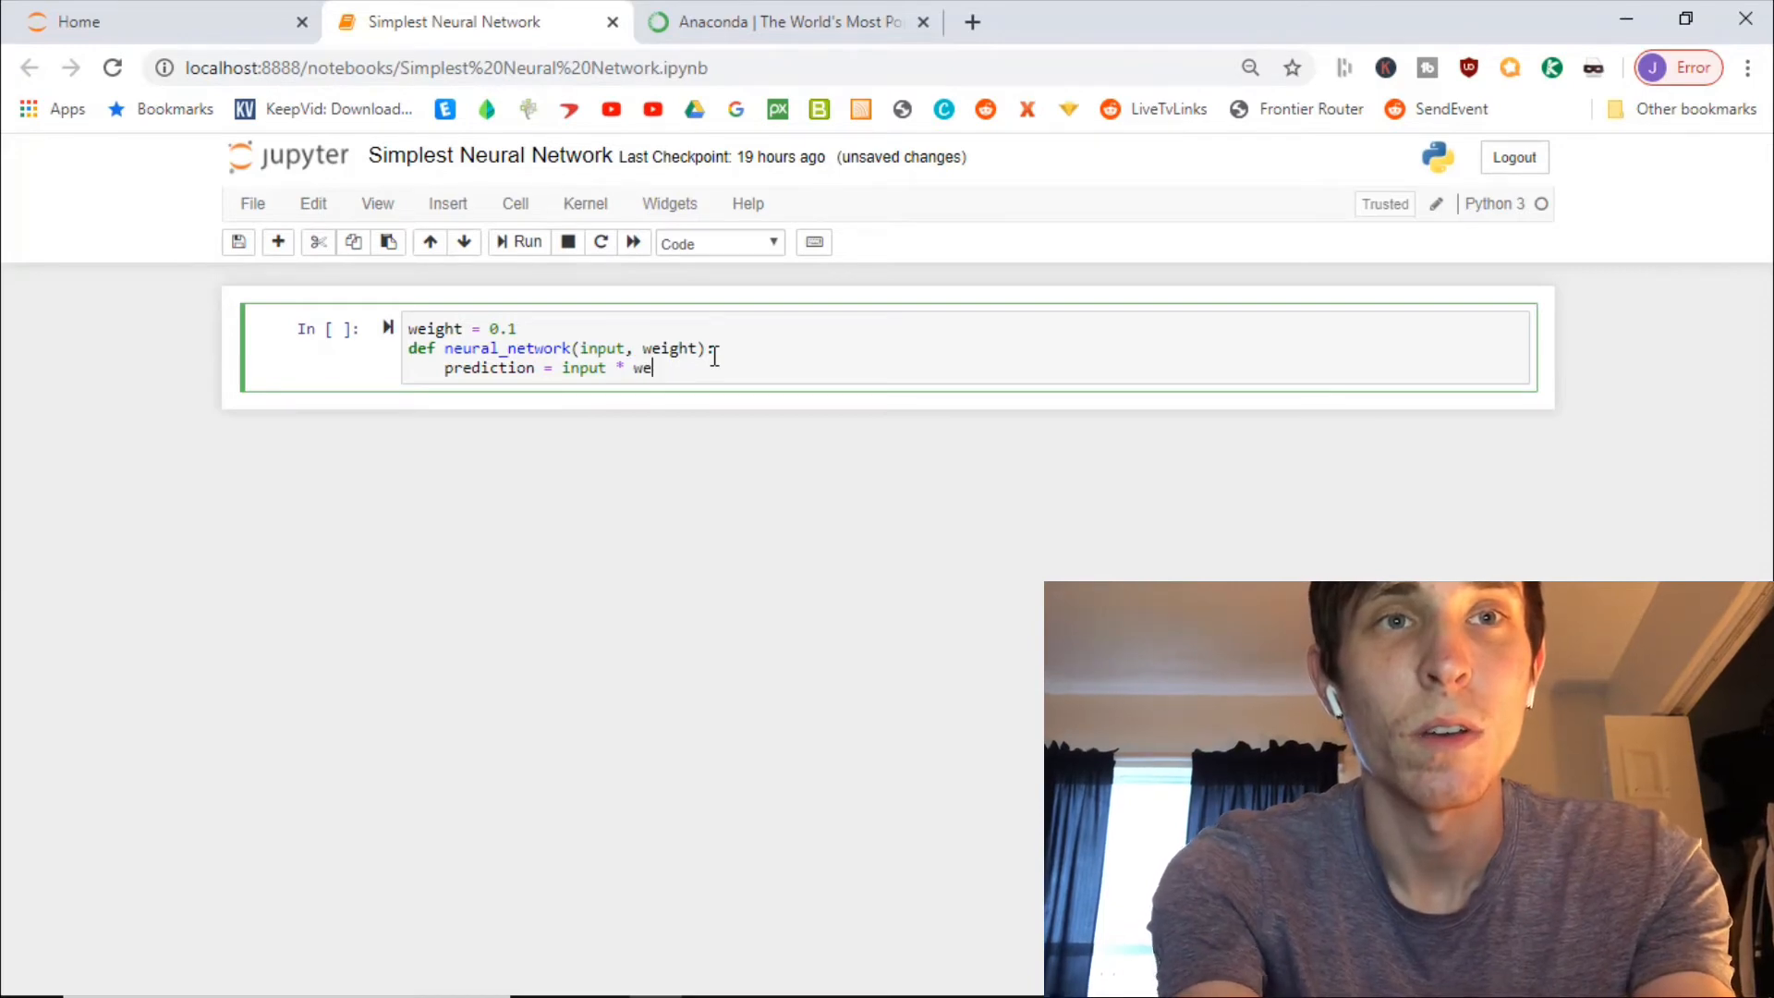
text(ight)
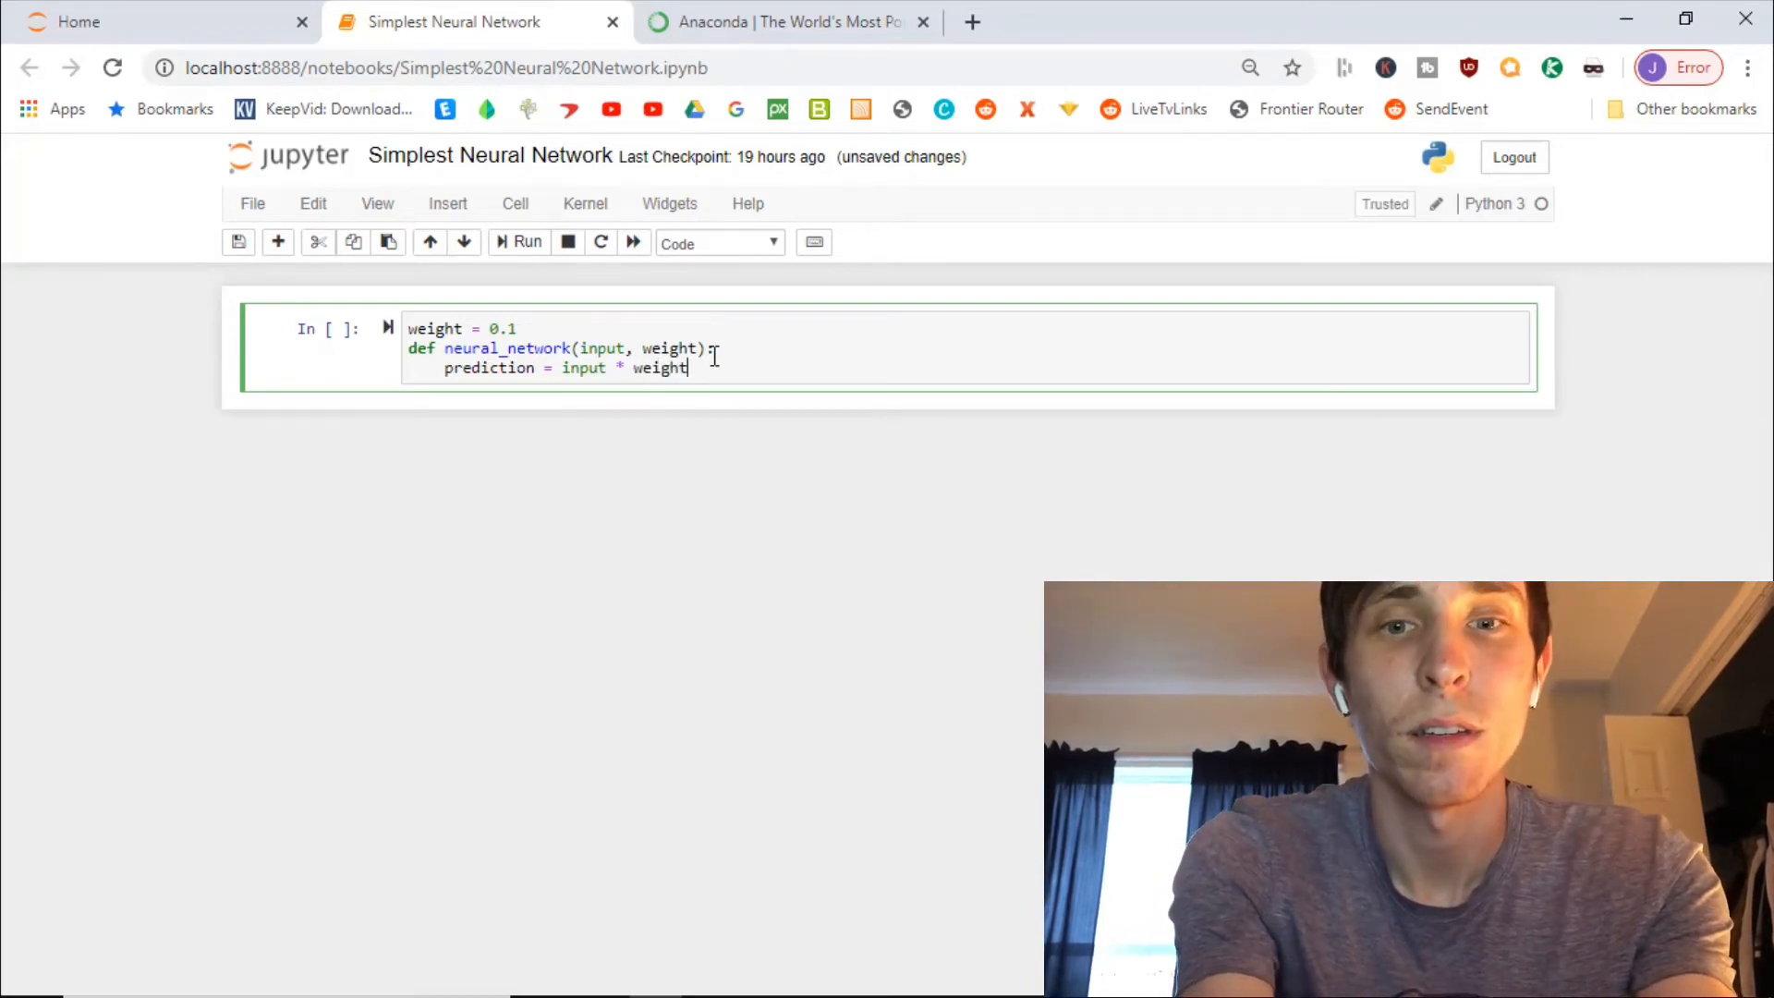
text(return pre)
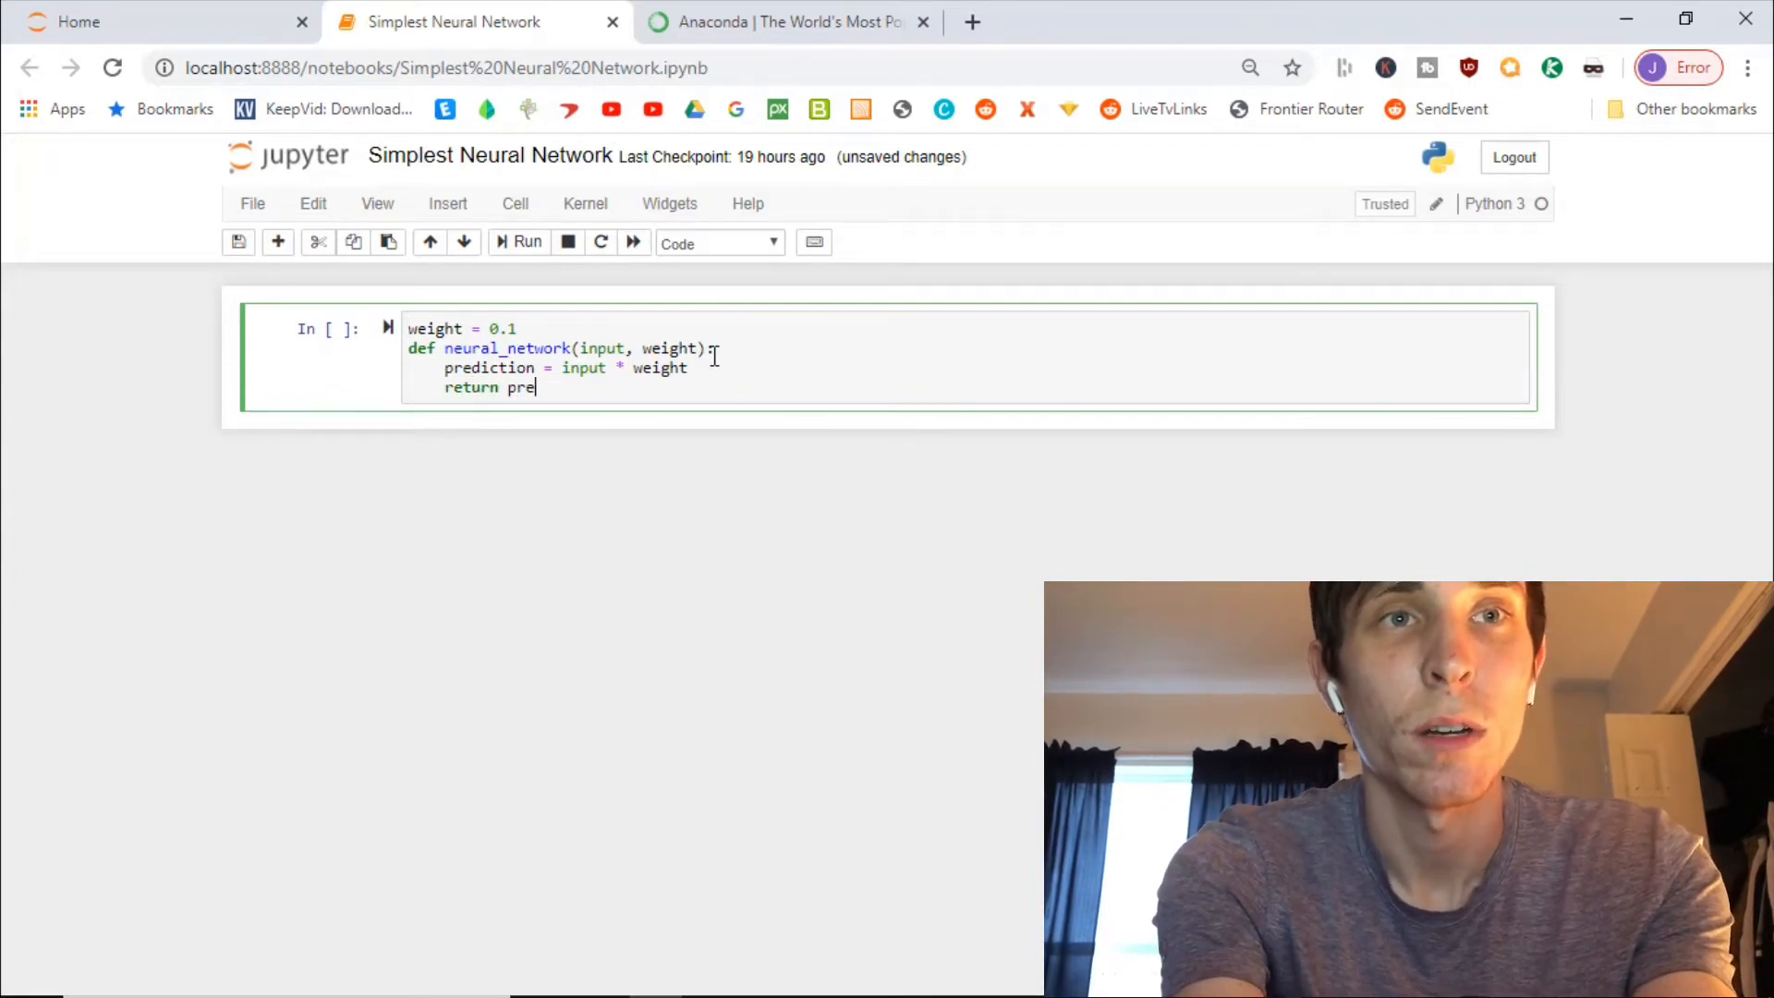
text(diction)
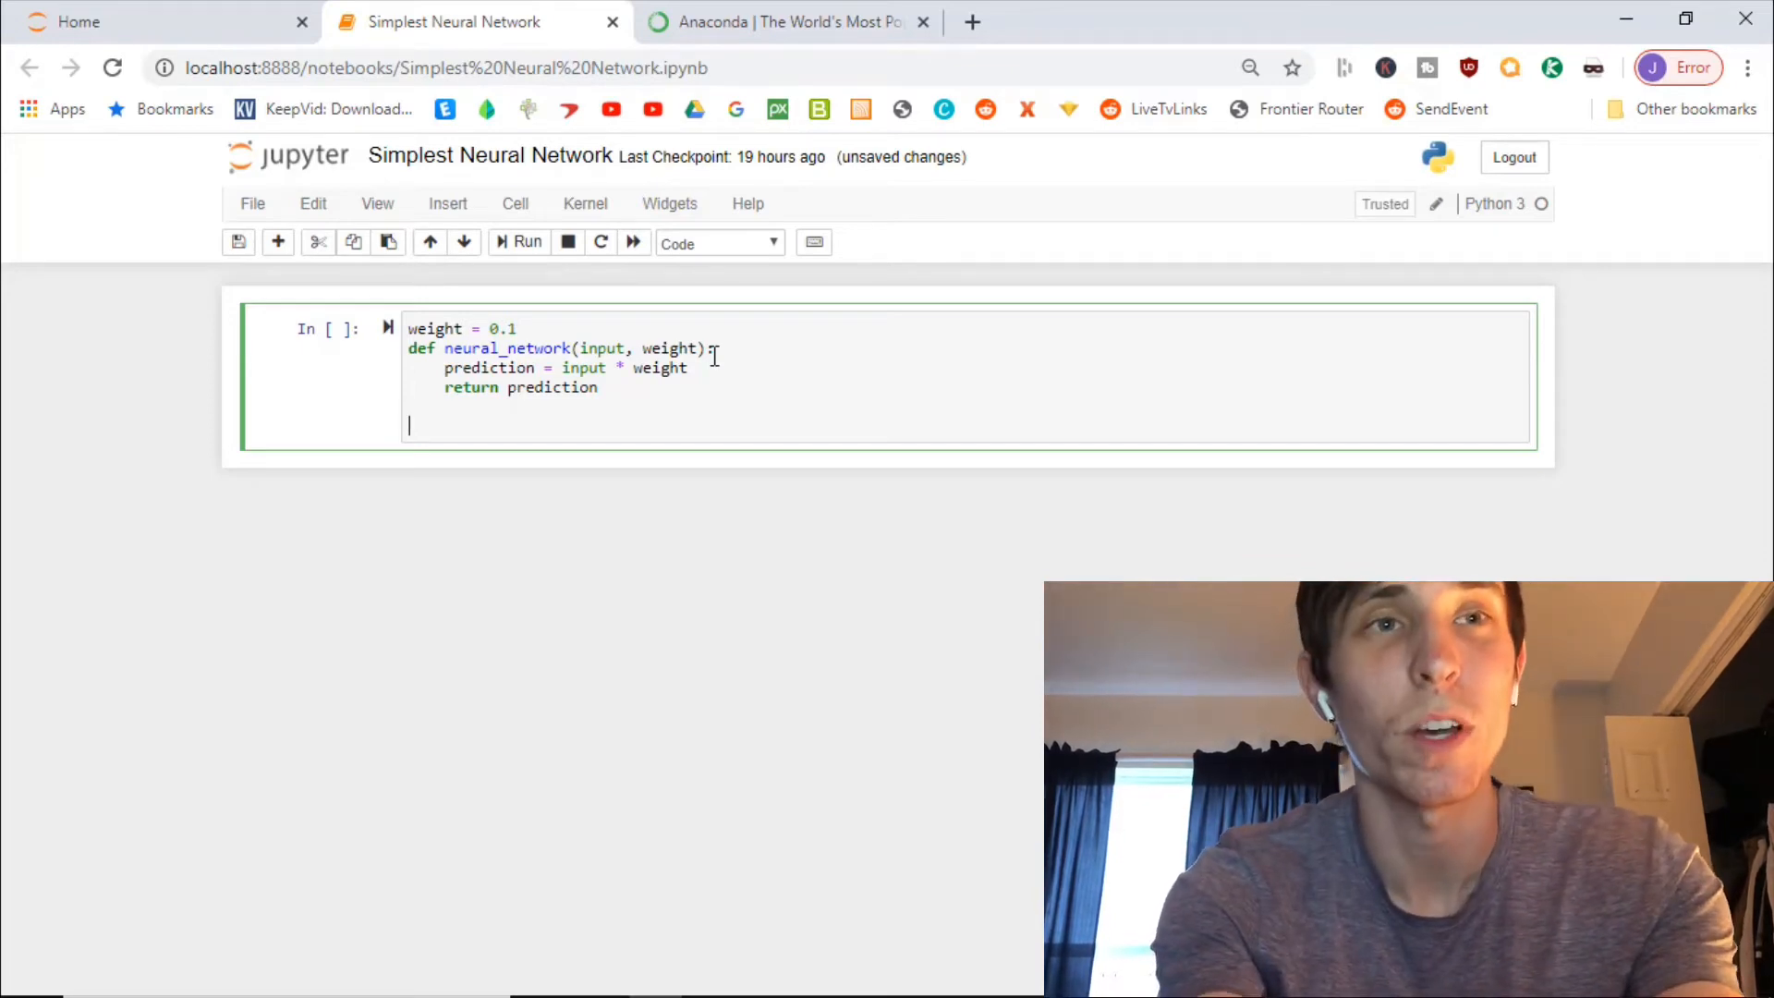
Define the list 'number_of_toes = [8, 9.5, 0]' beneath the function
text(n)
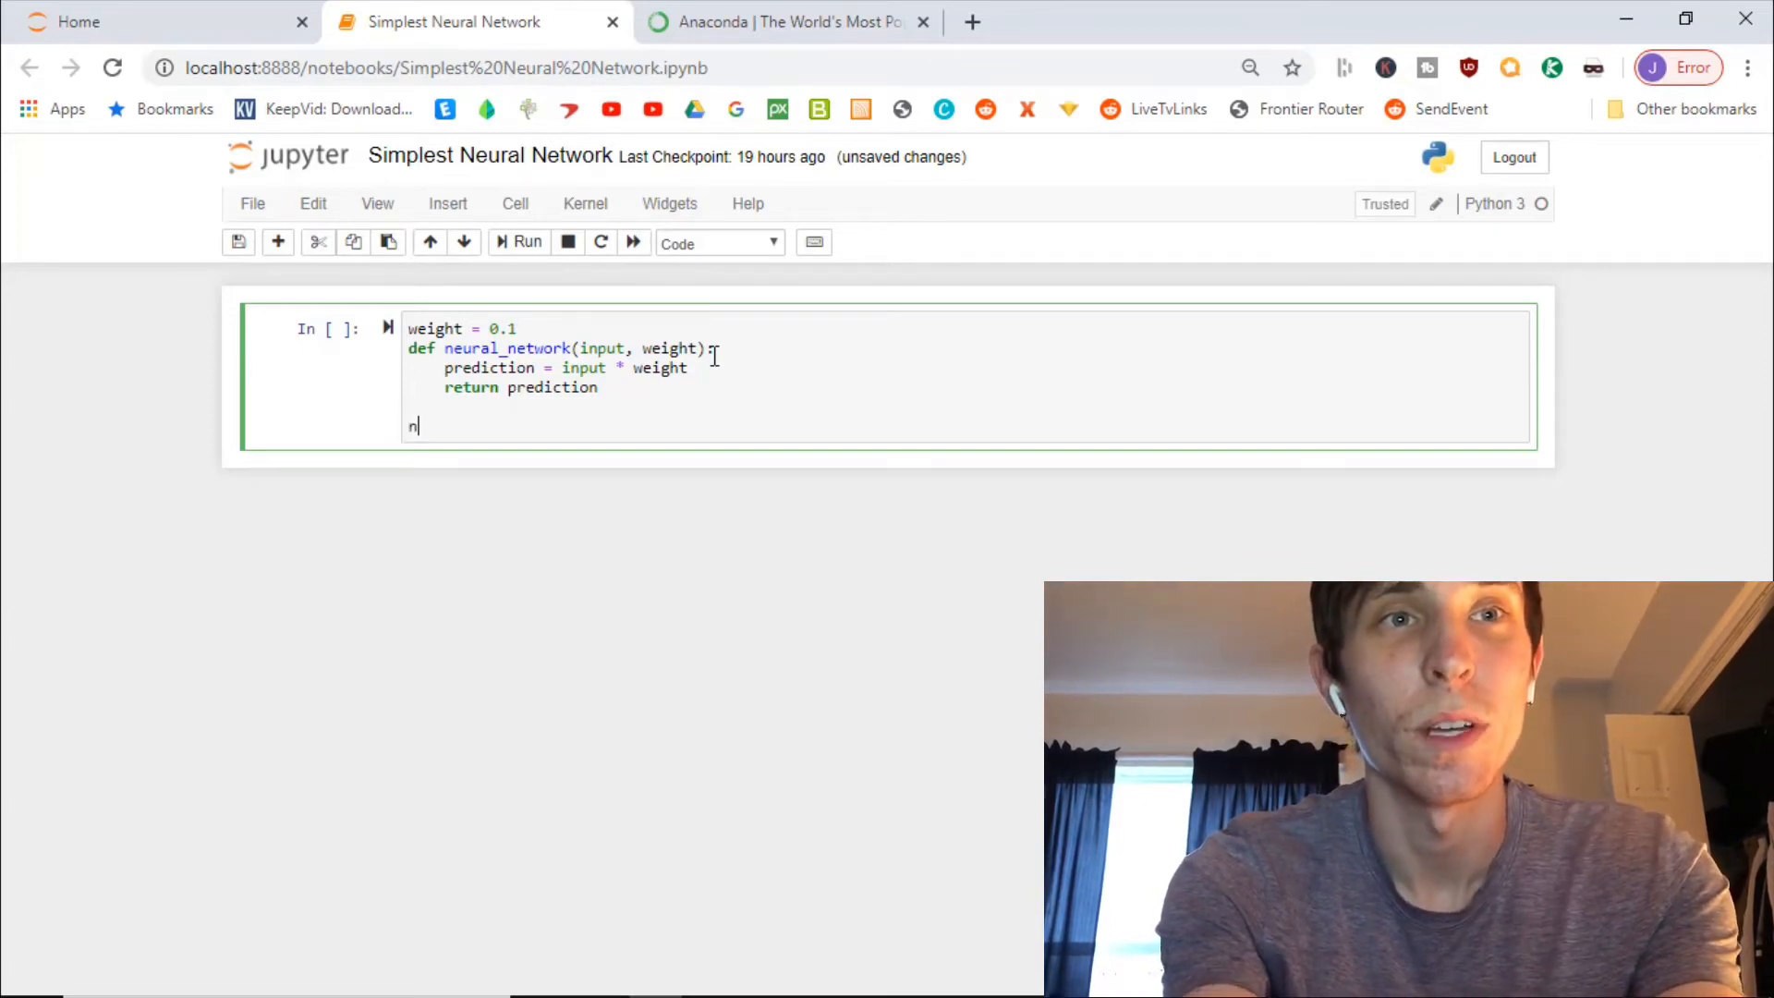
text(umber)
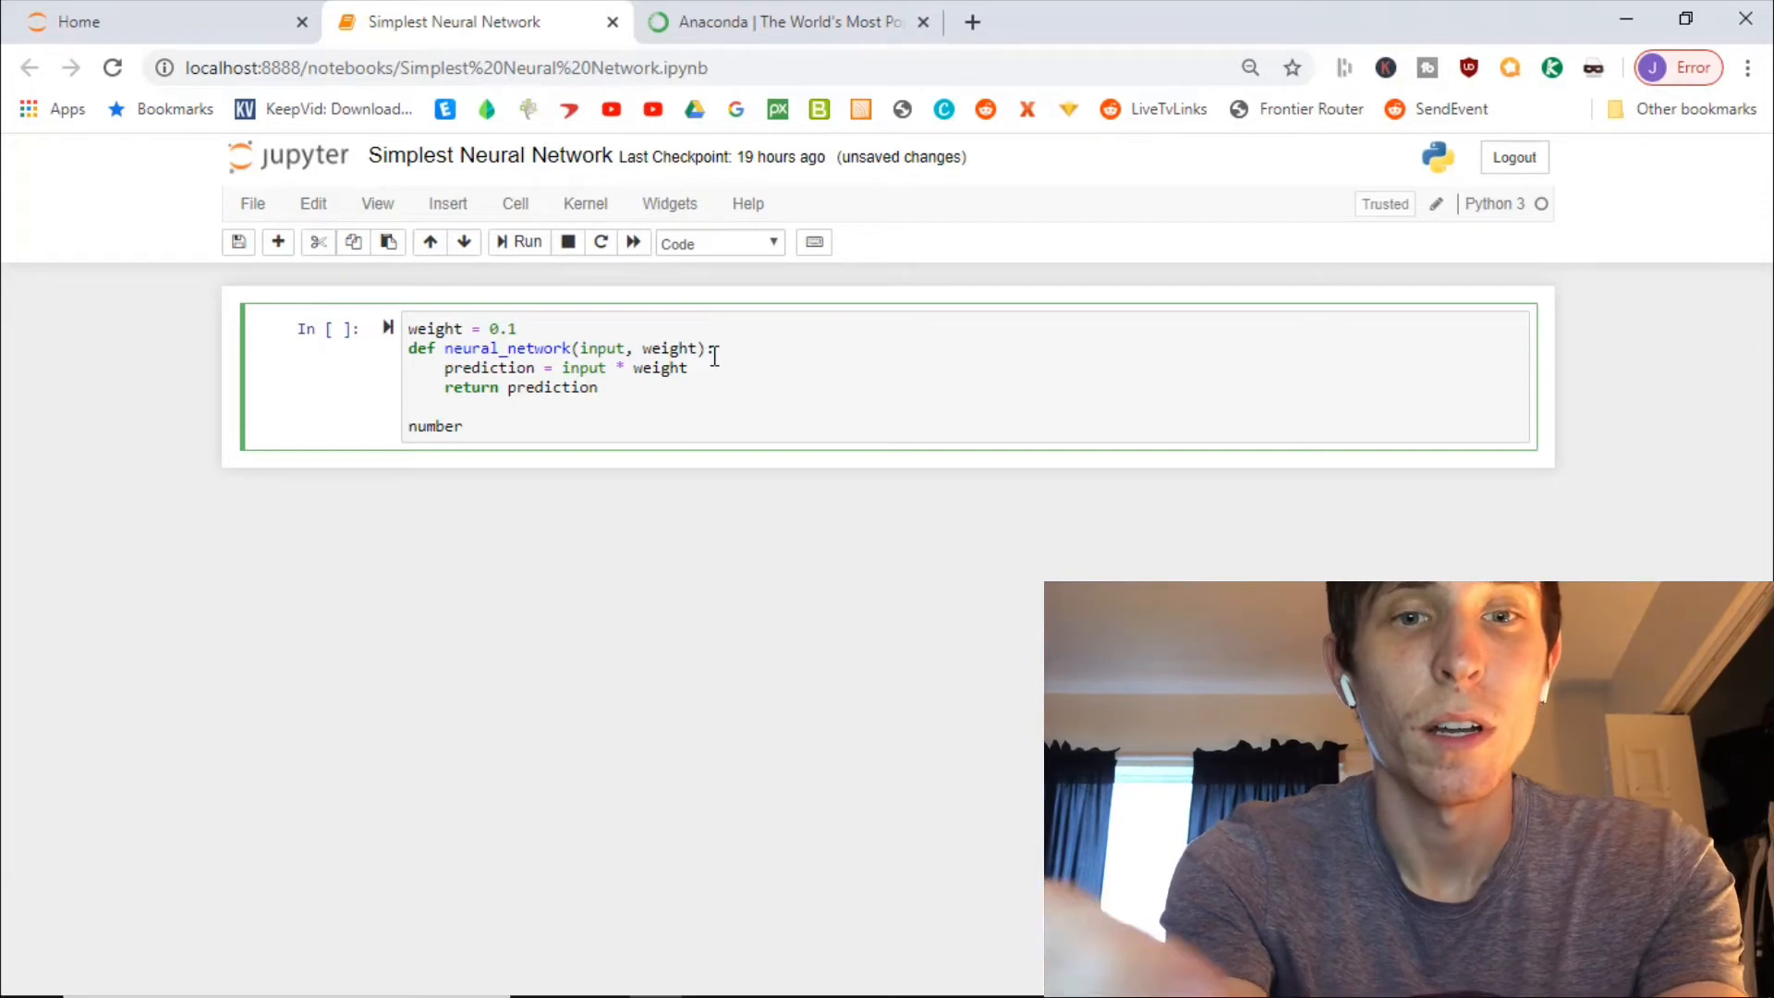
text(_of)
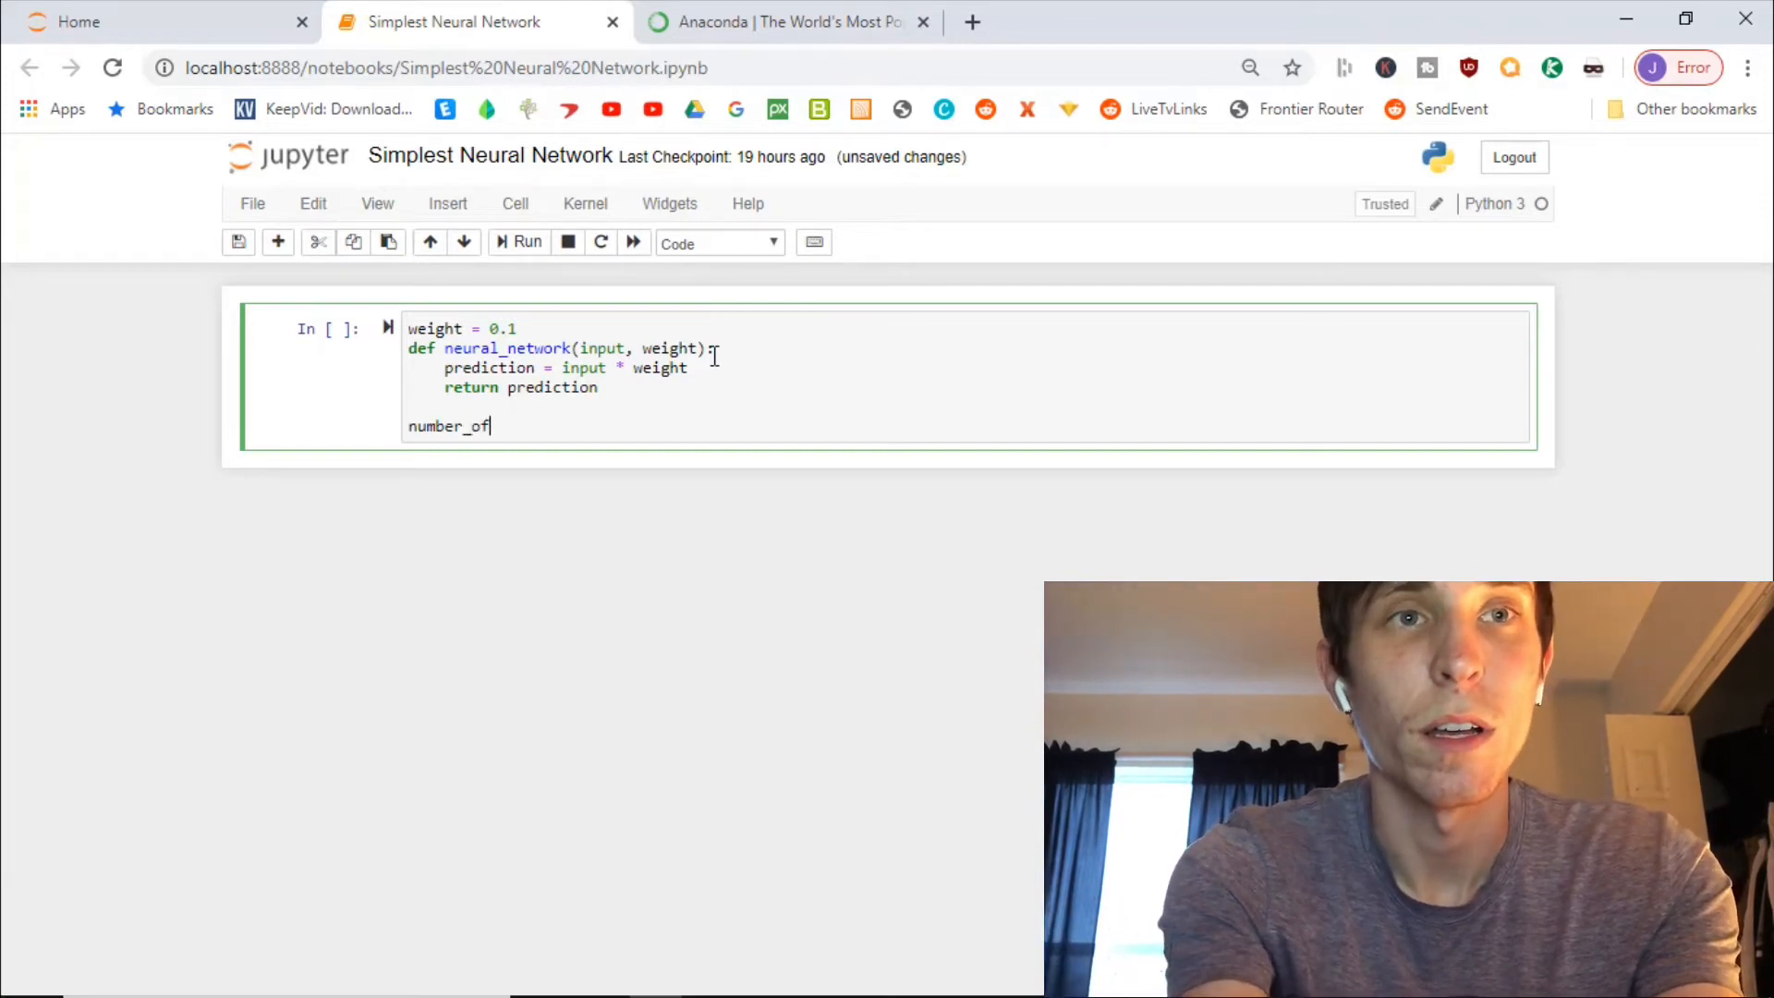
text(_)
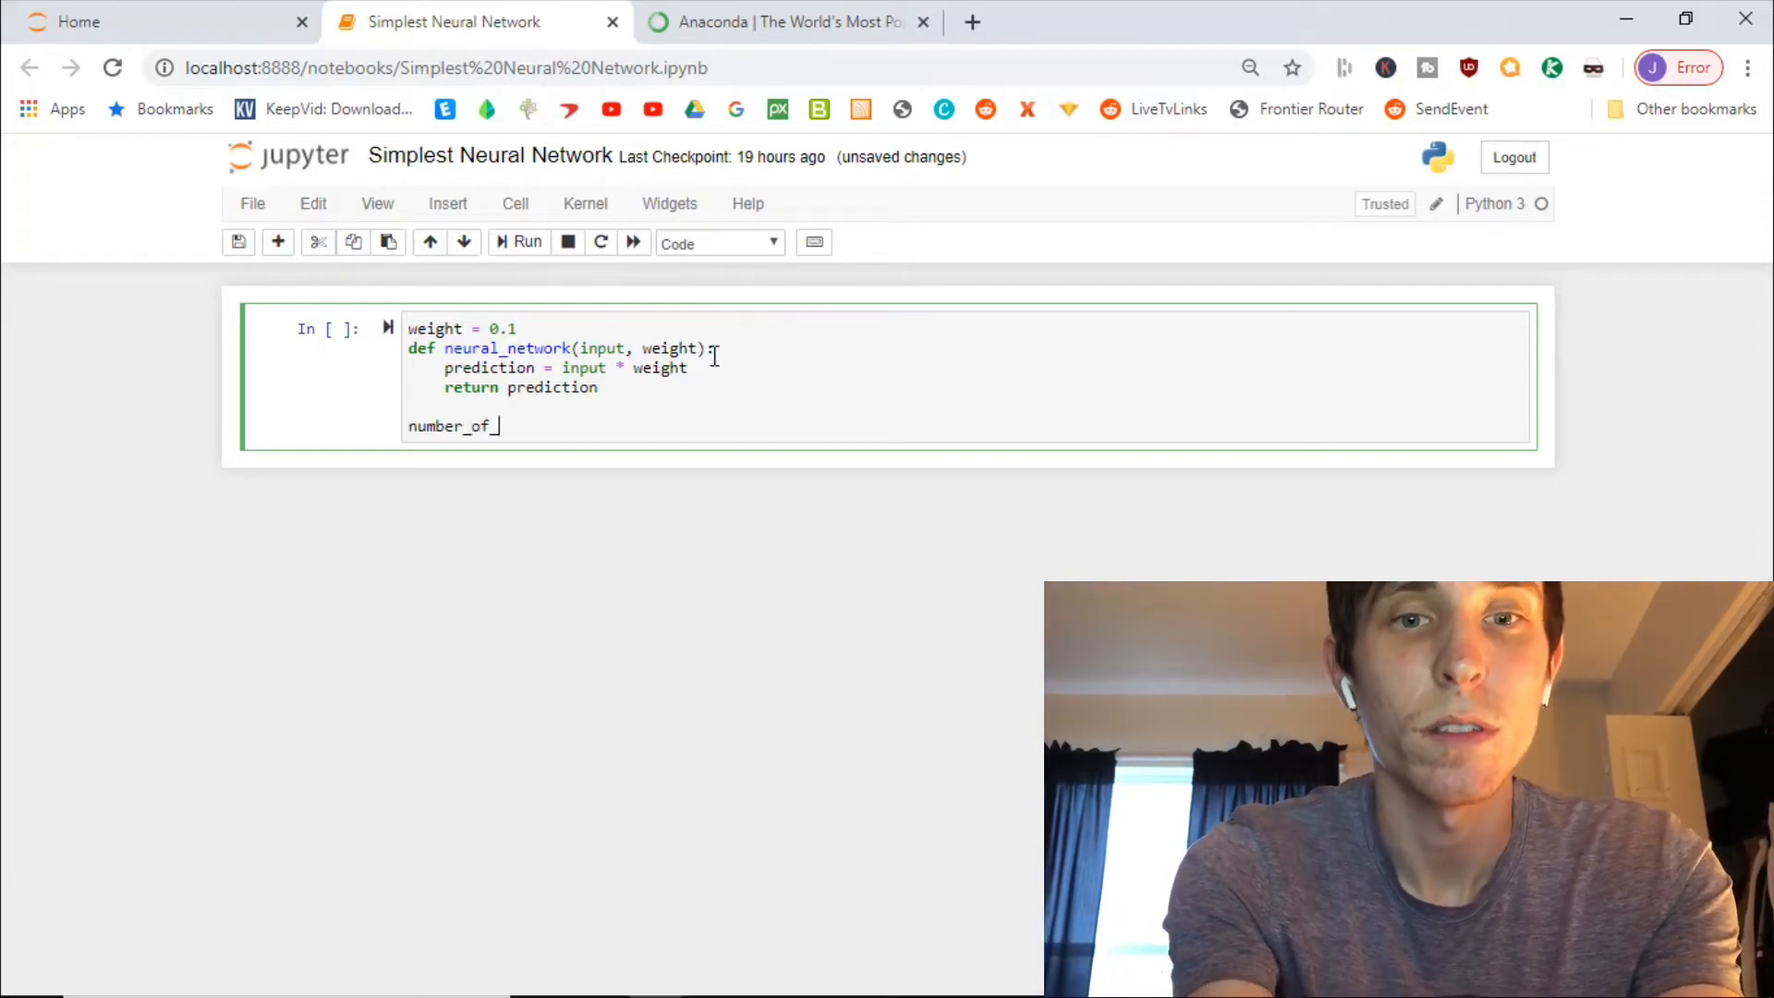
text(toes =)
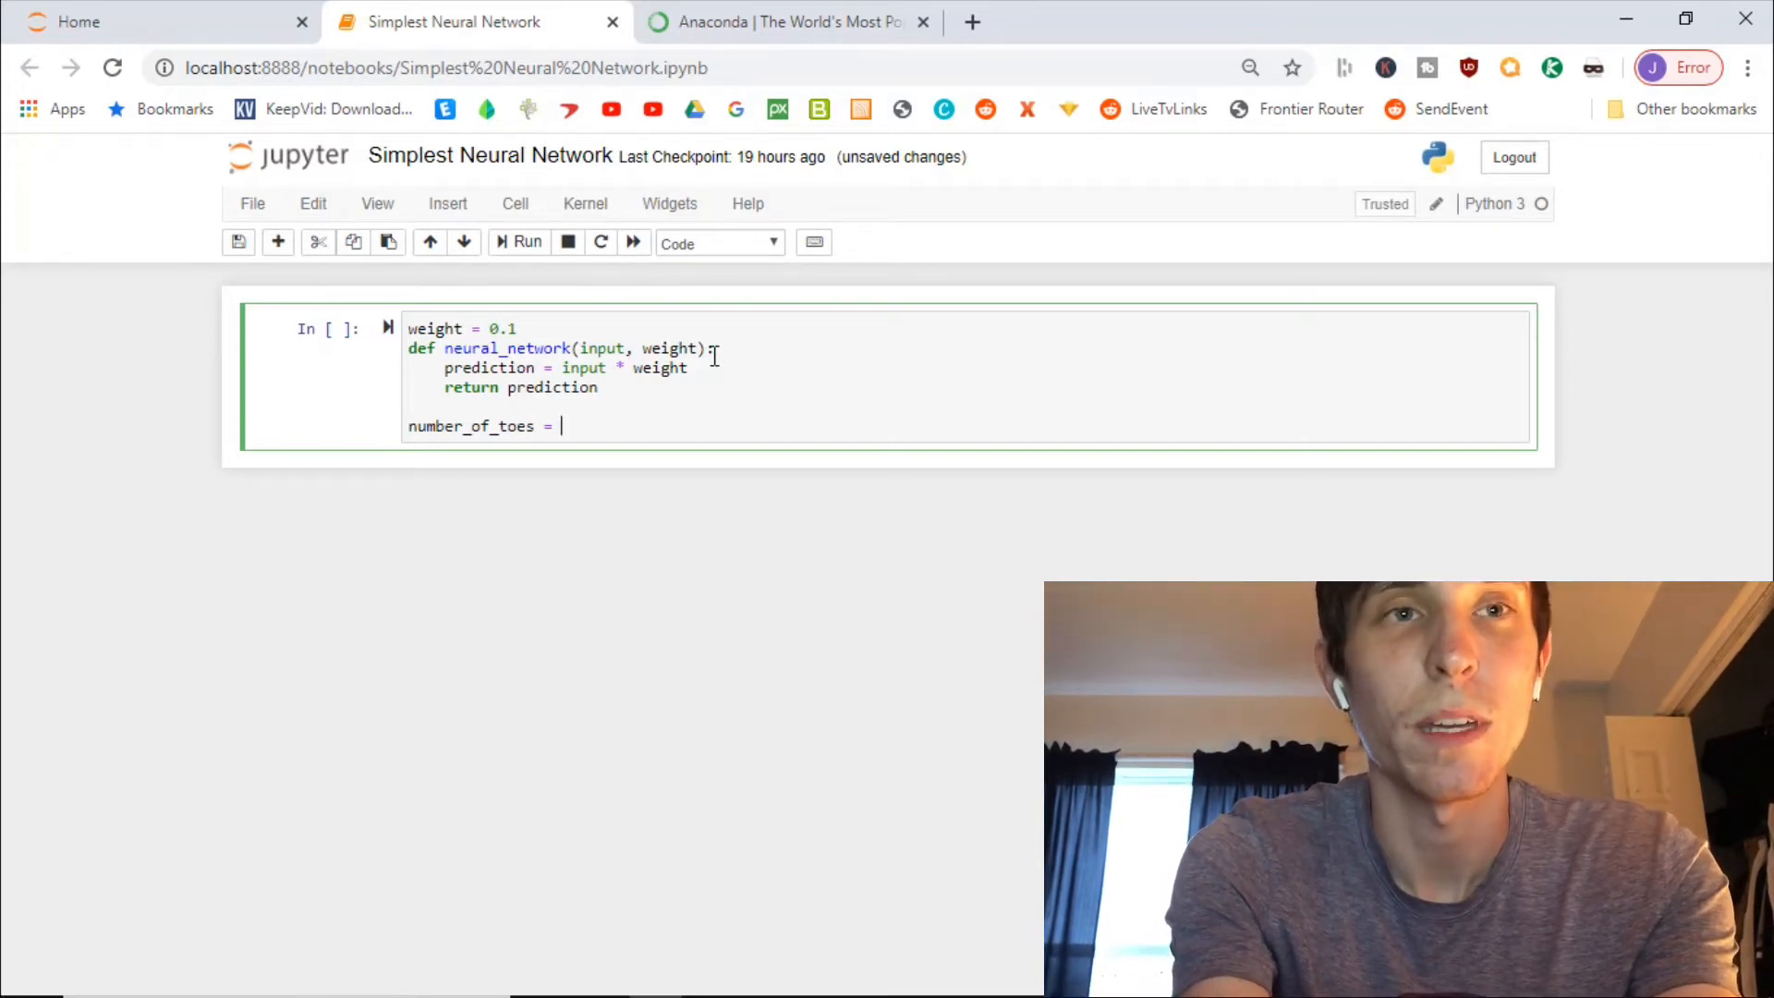
text([])
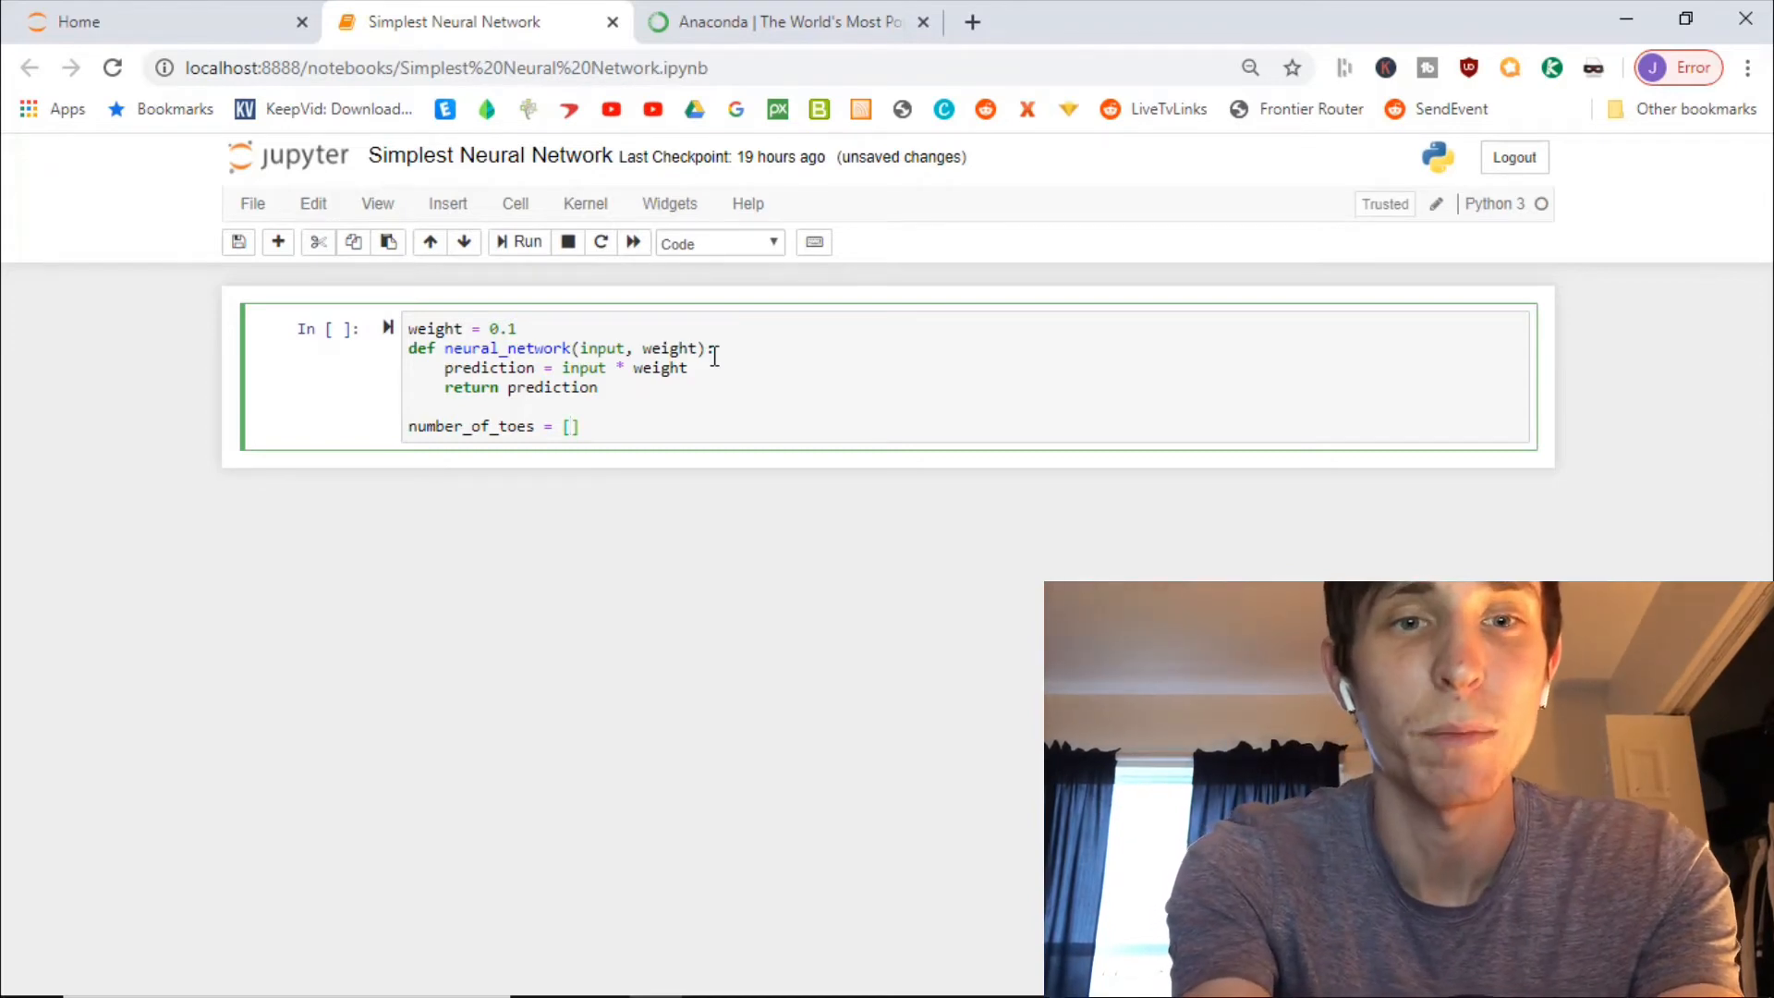
text(8,)
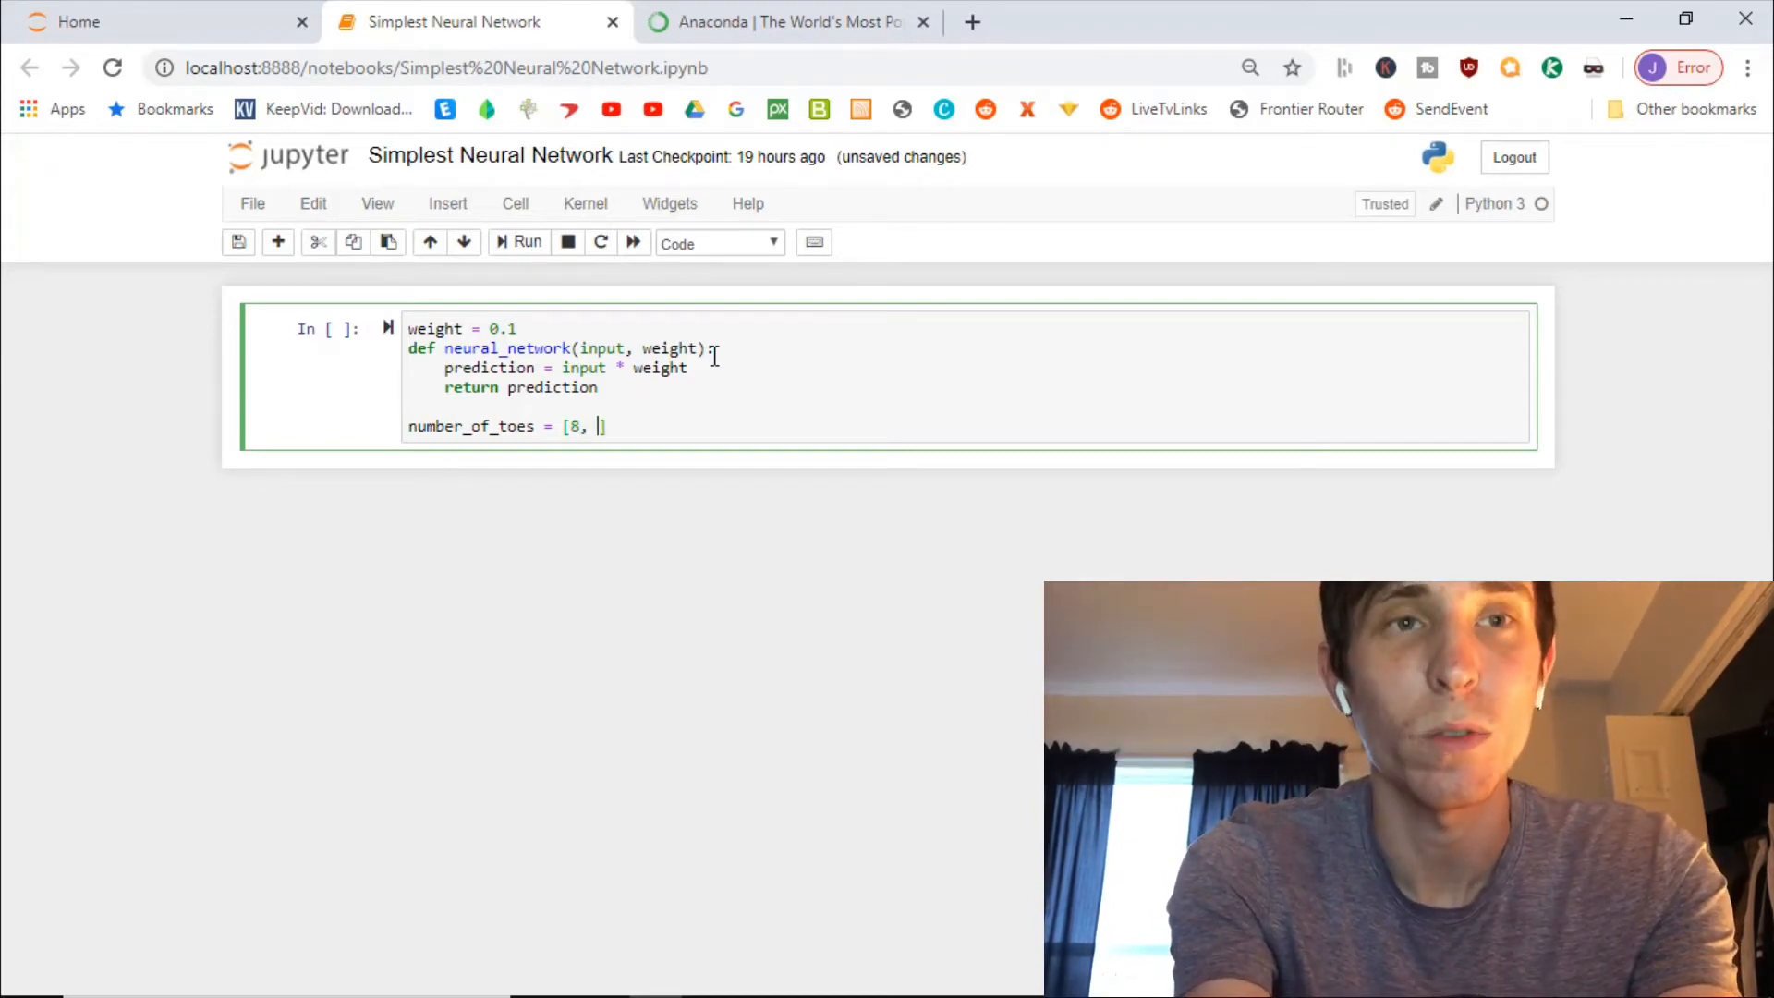
text(9.5,)
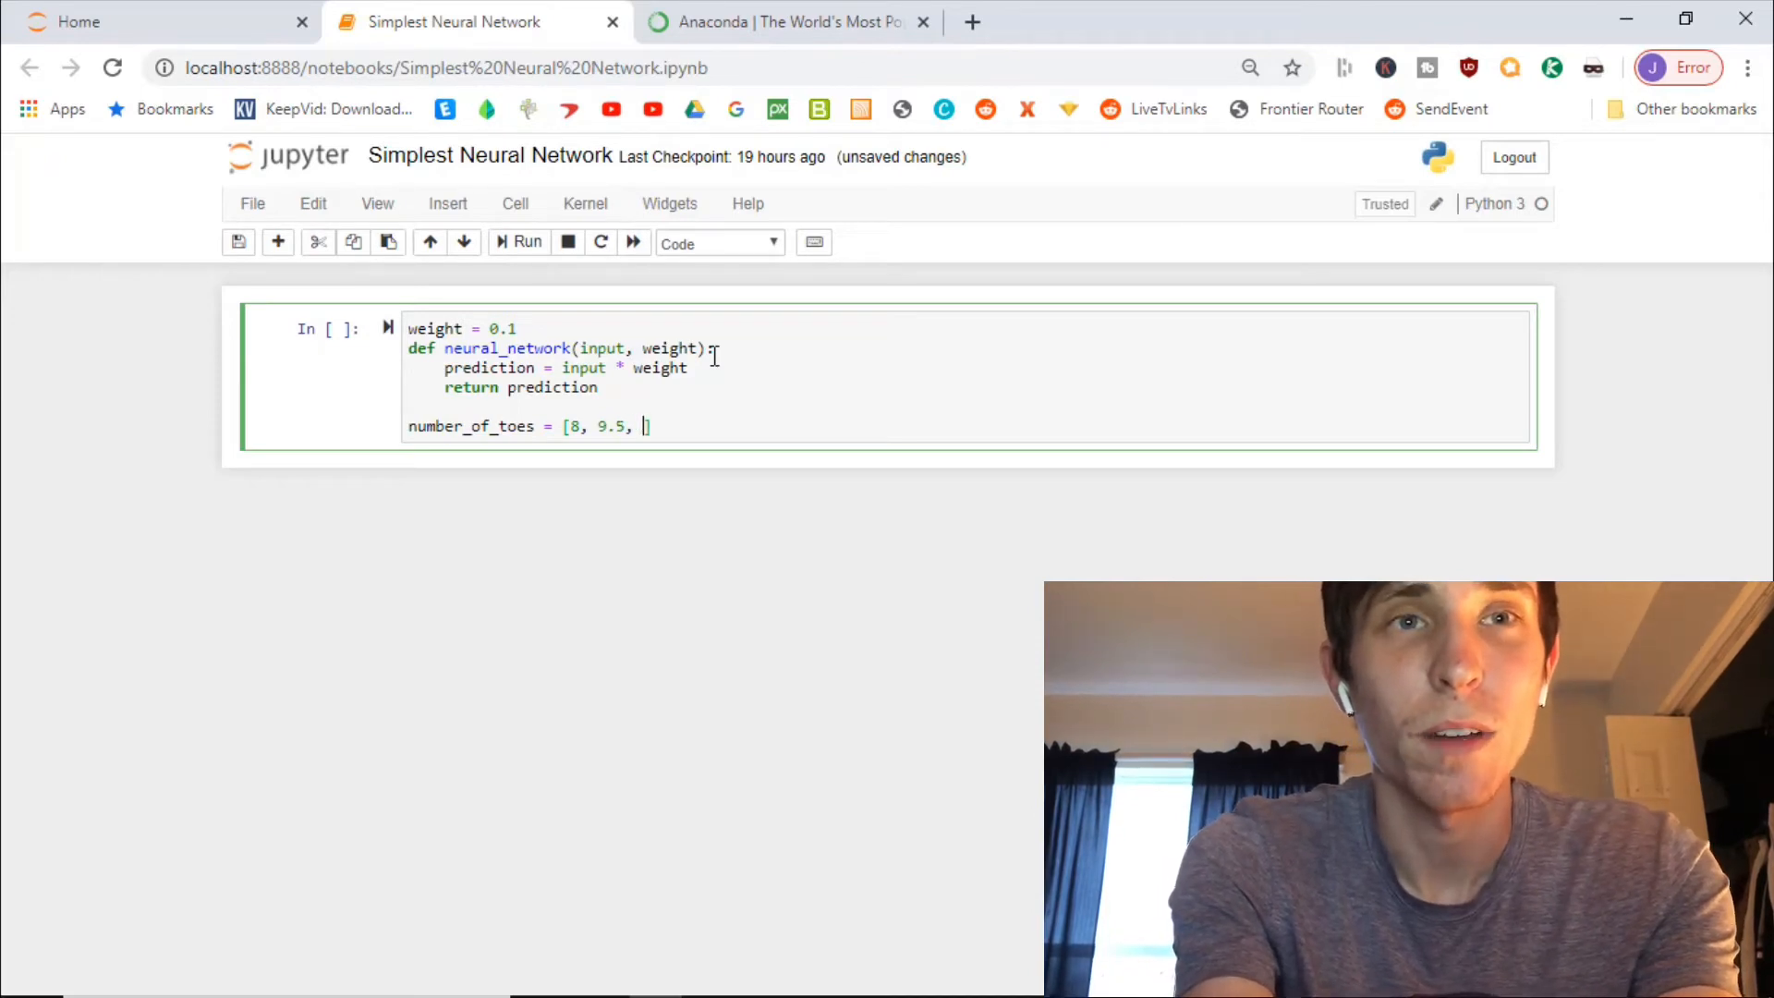
text(0])
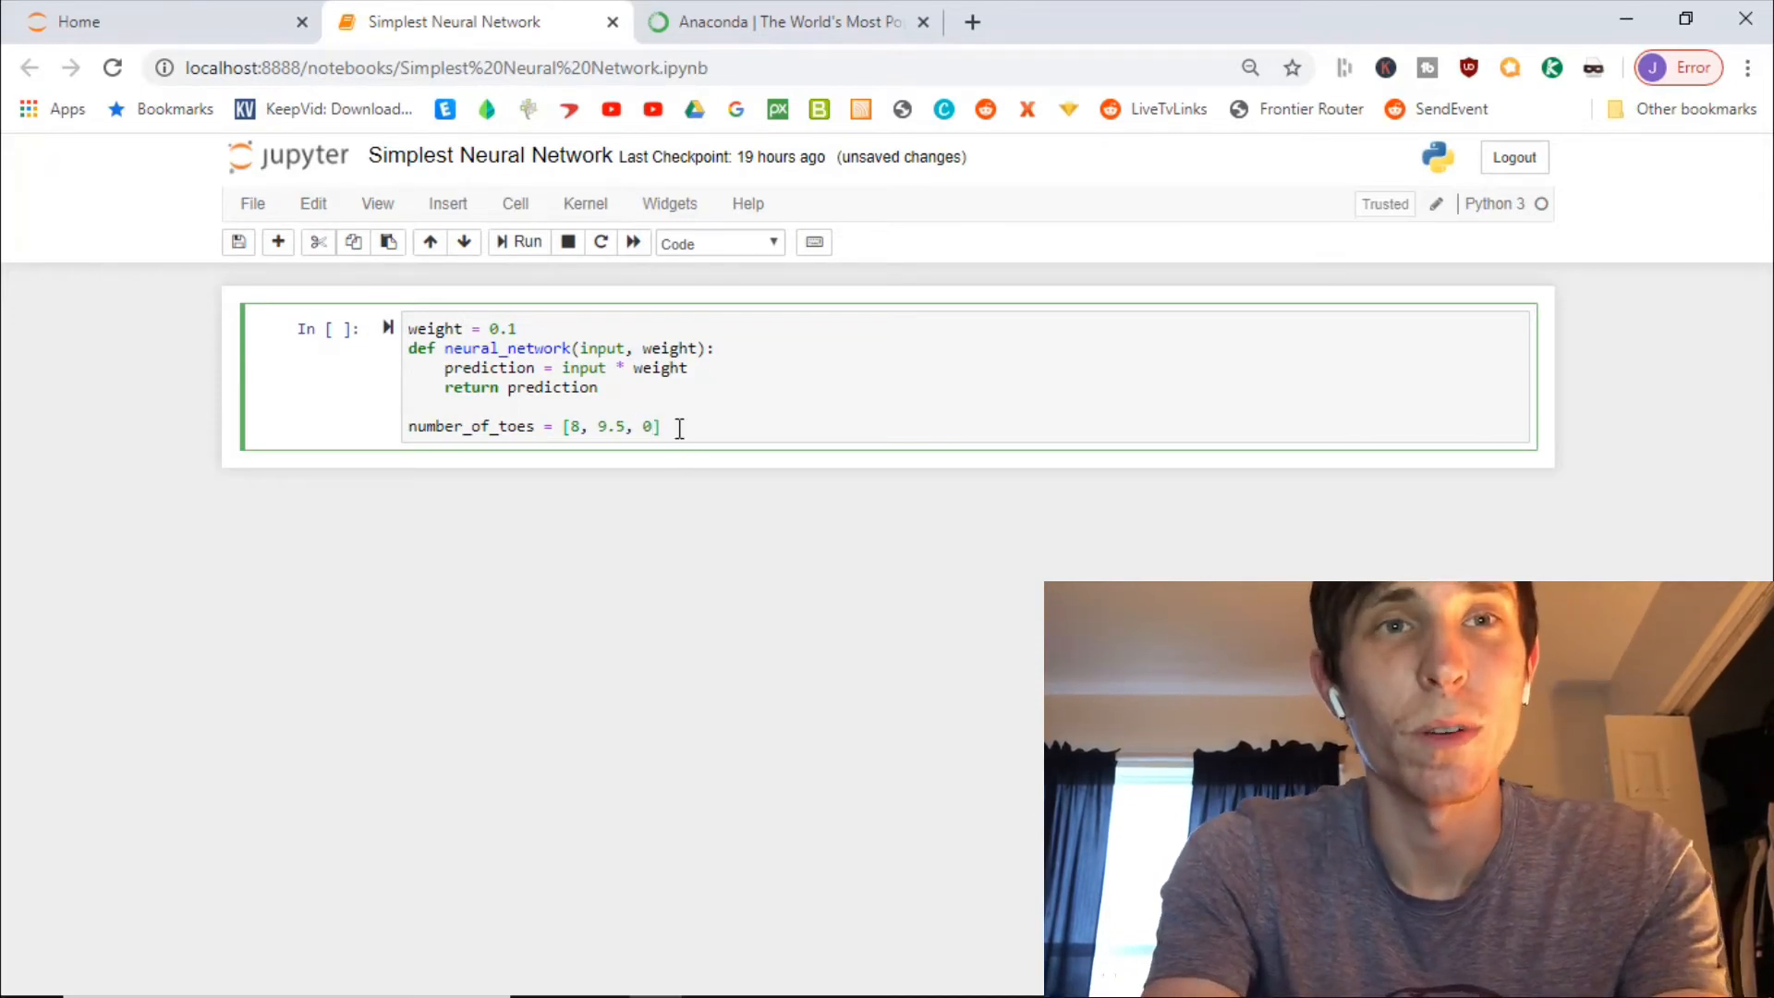
key(enter)
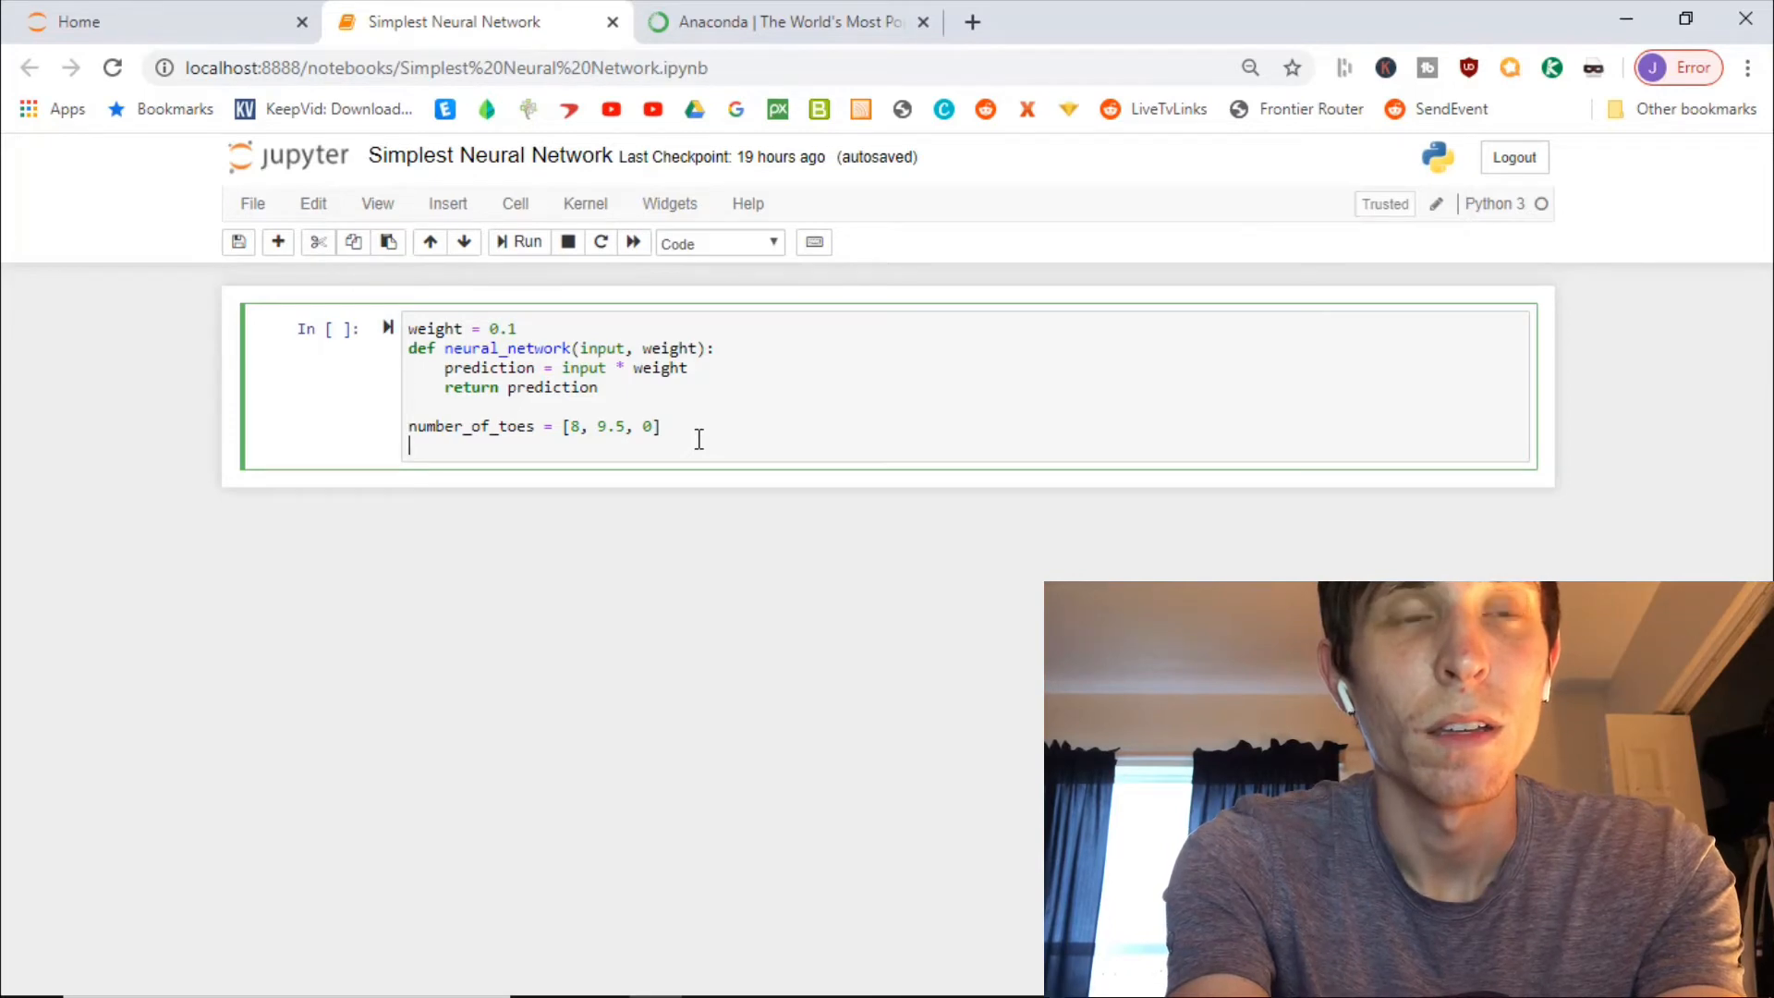
Set 'input = number_of_toes[0]', settling on index 0 after trying 1
text(input = nu)
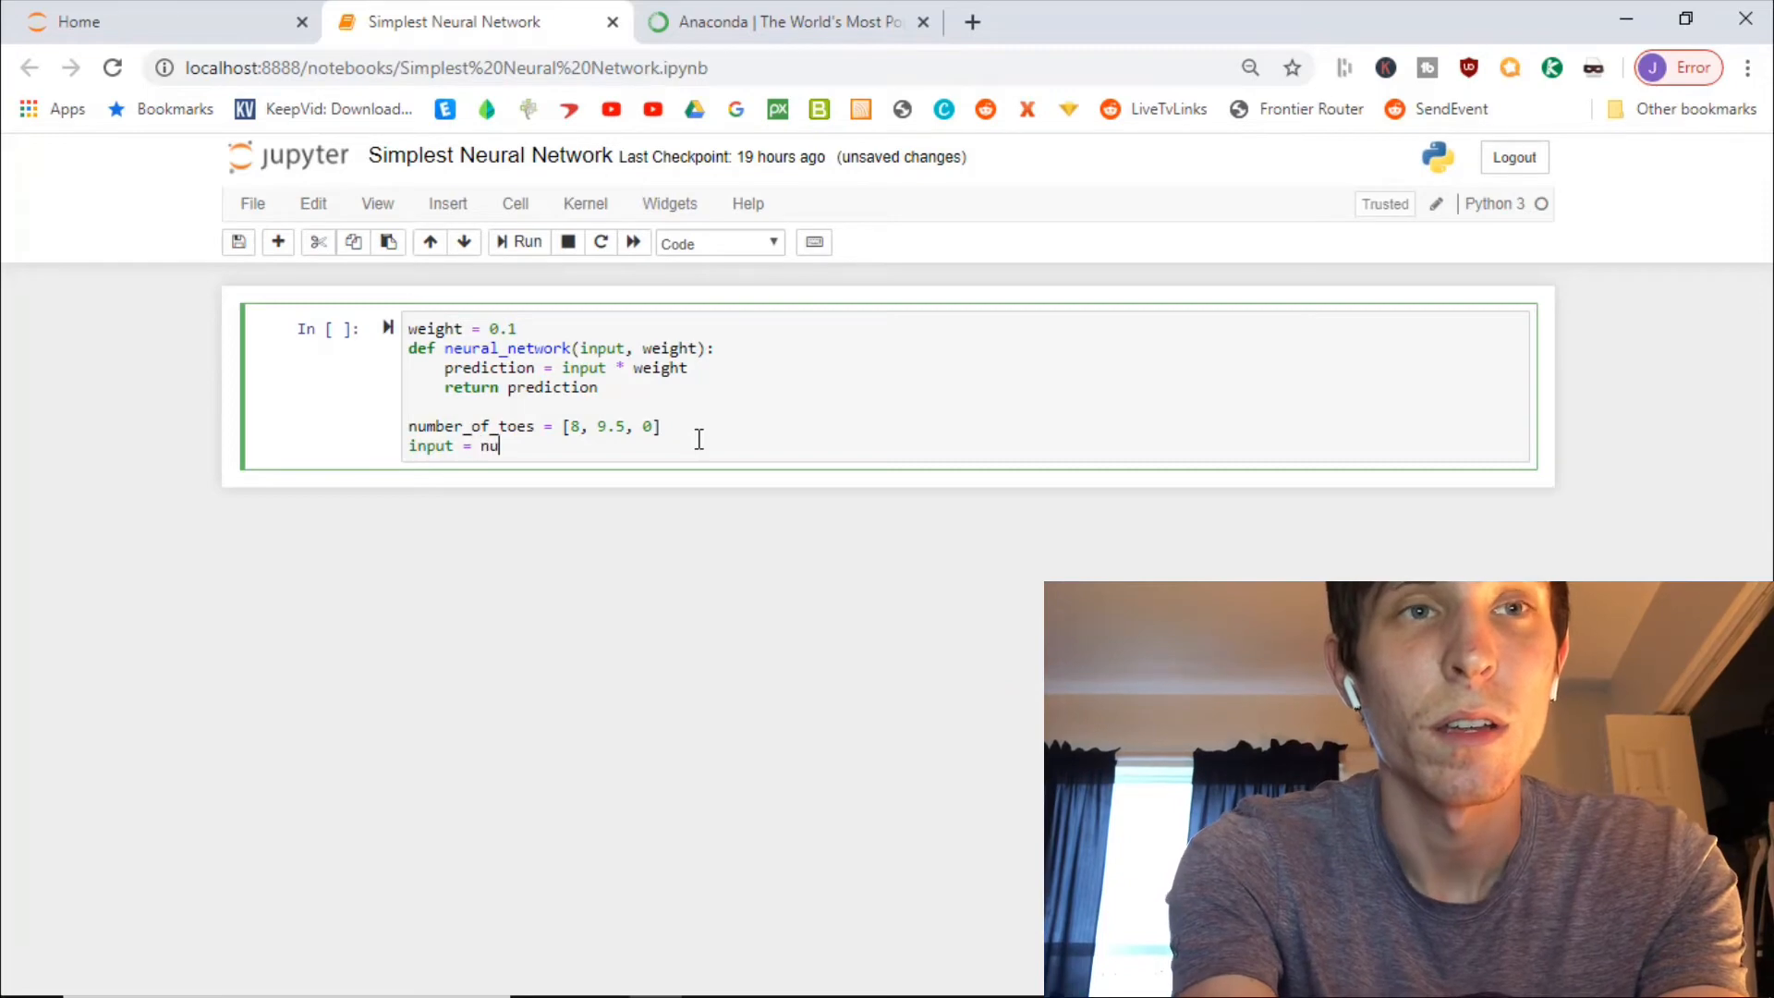
text(mber)
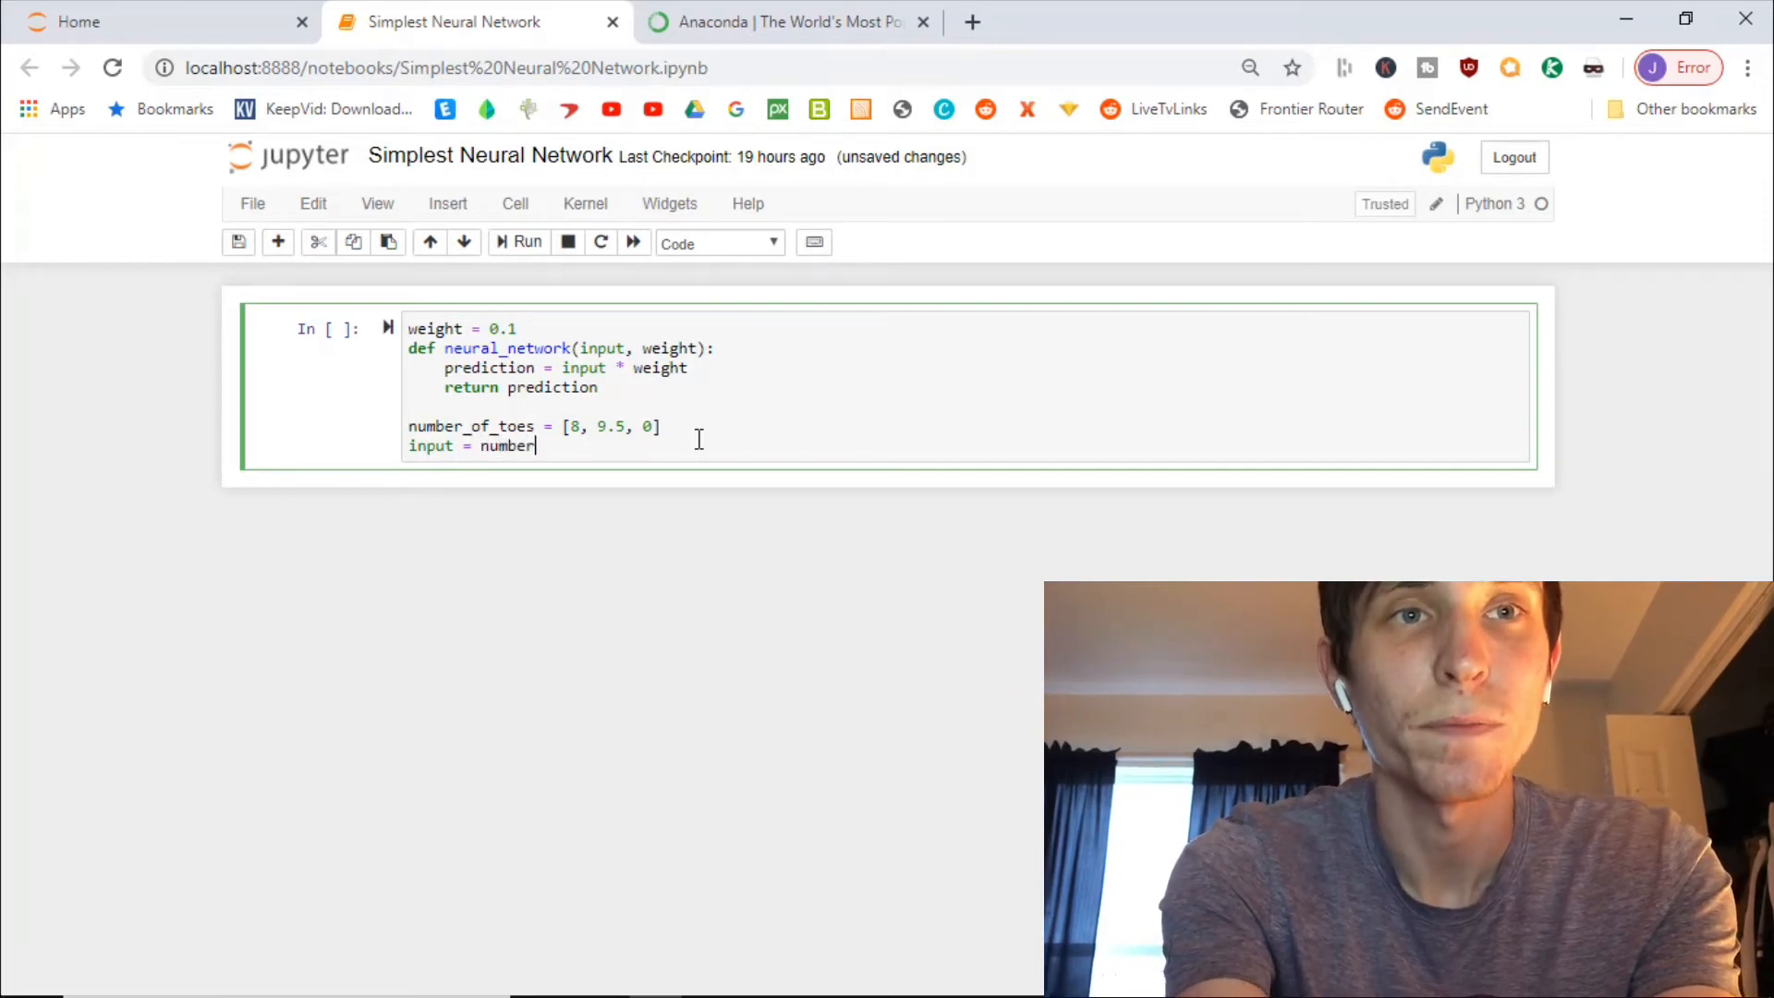
text(_of)
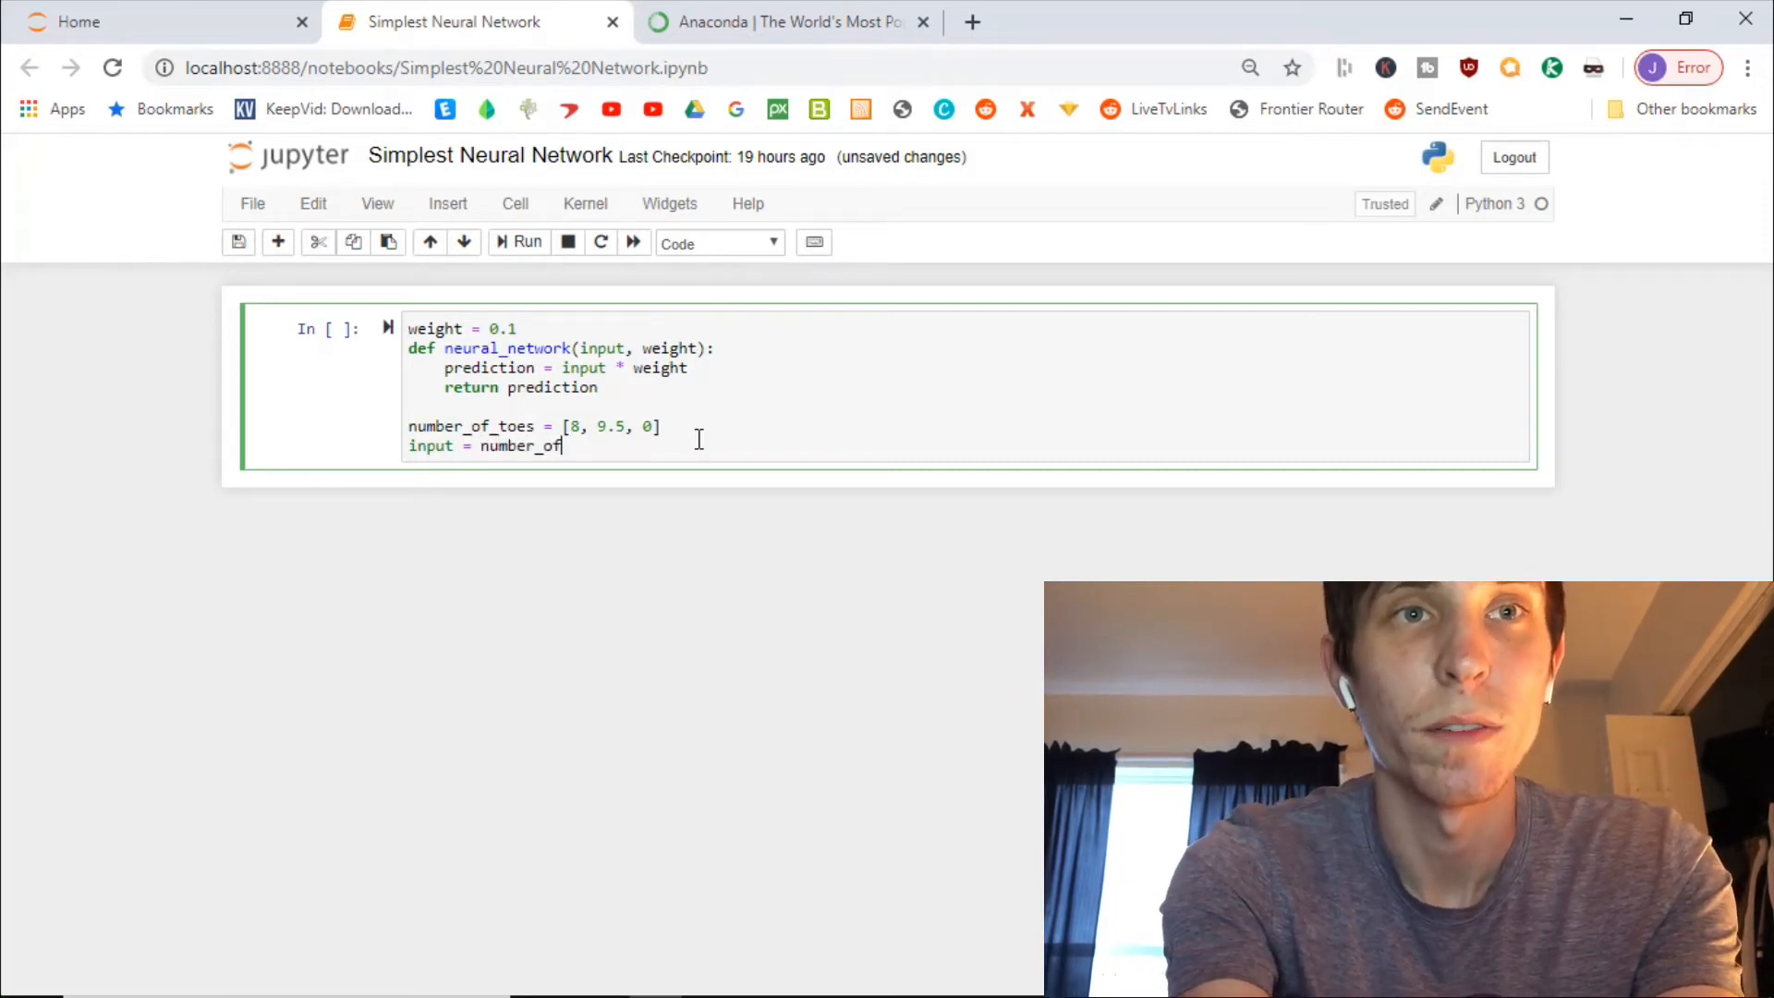
text(_toes)
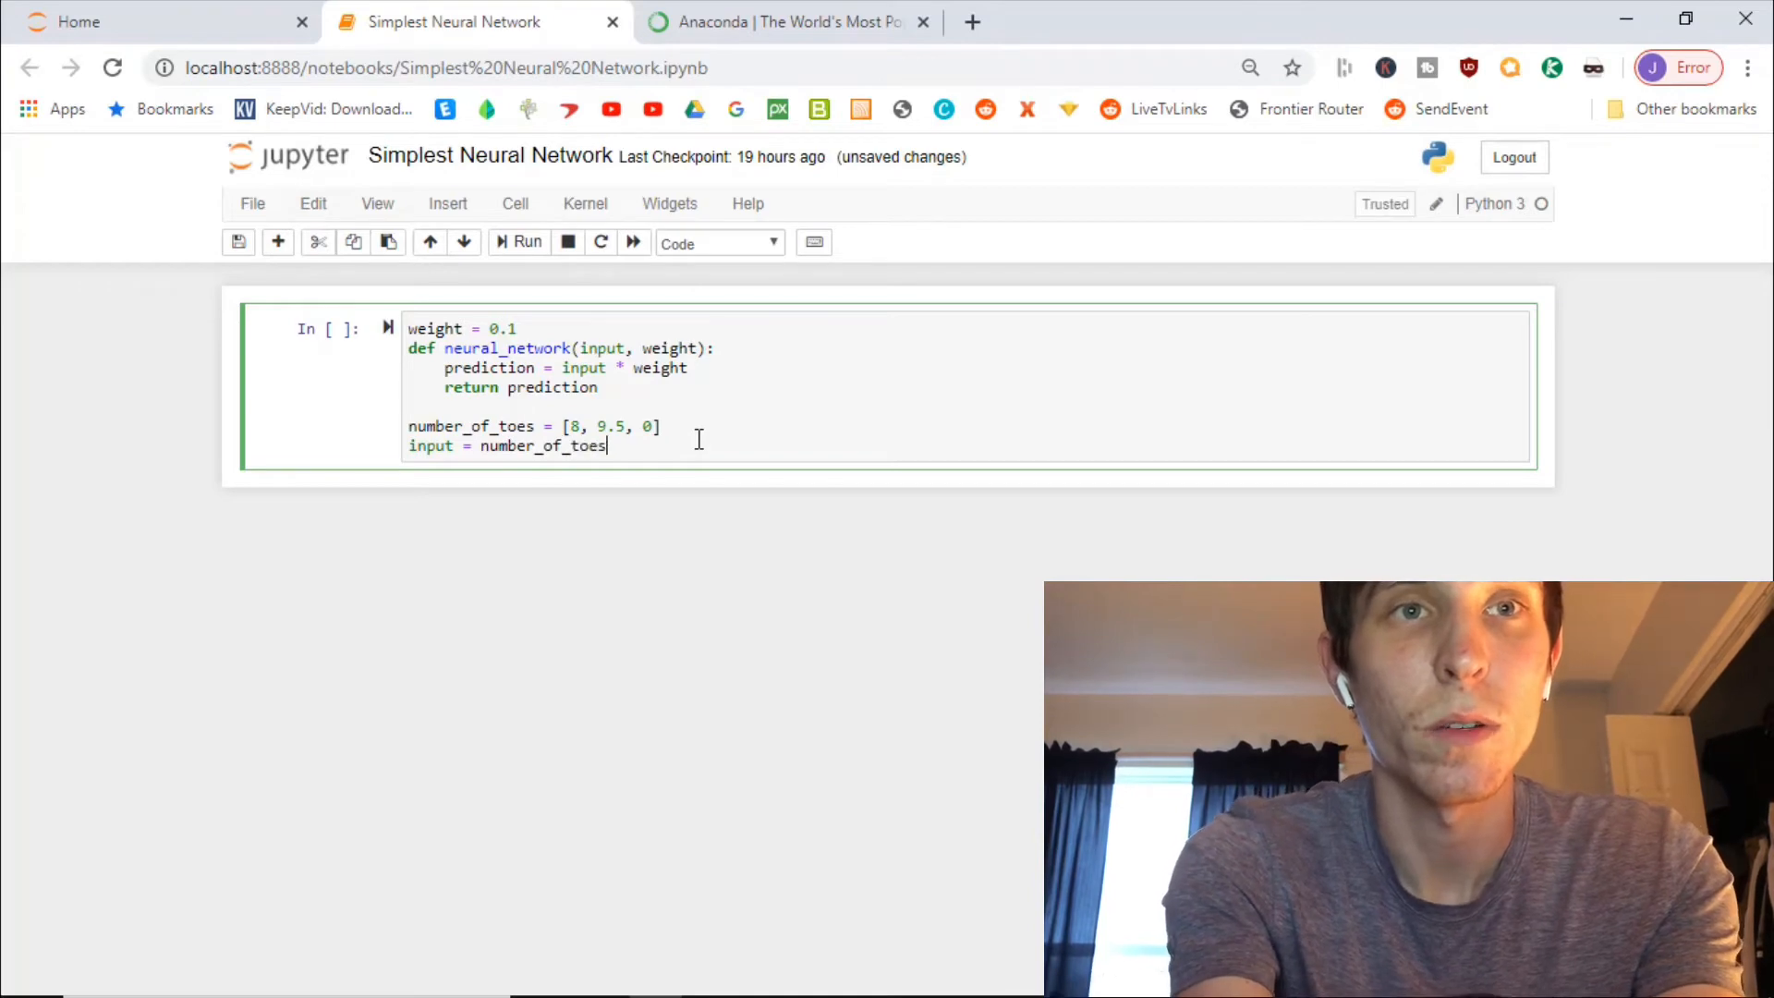
text([])
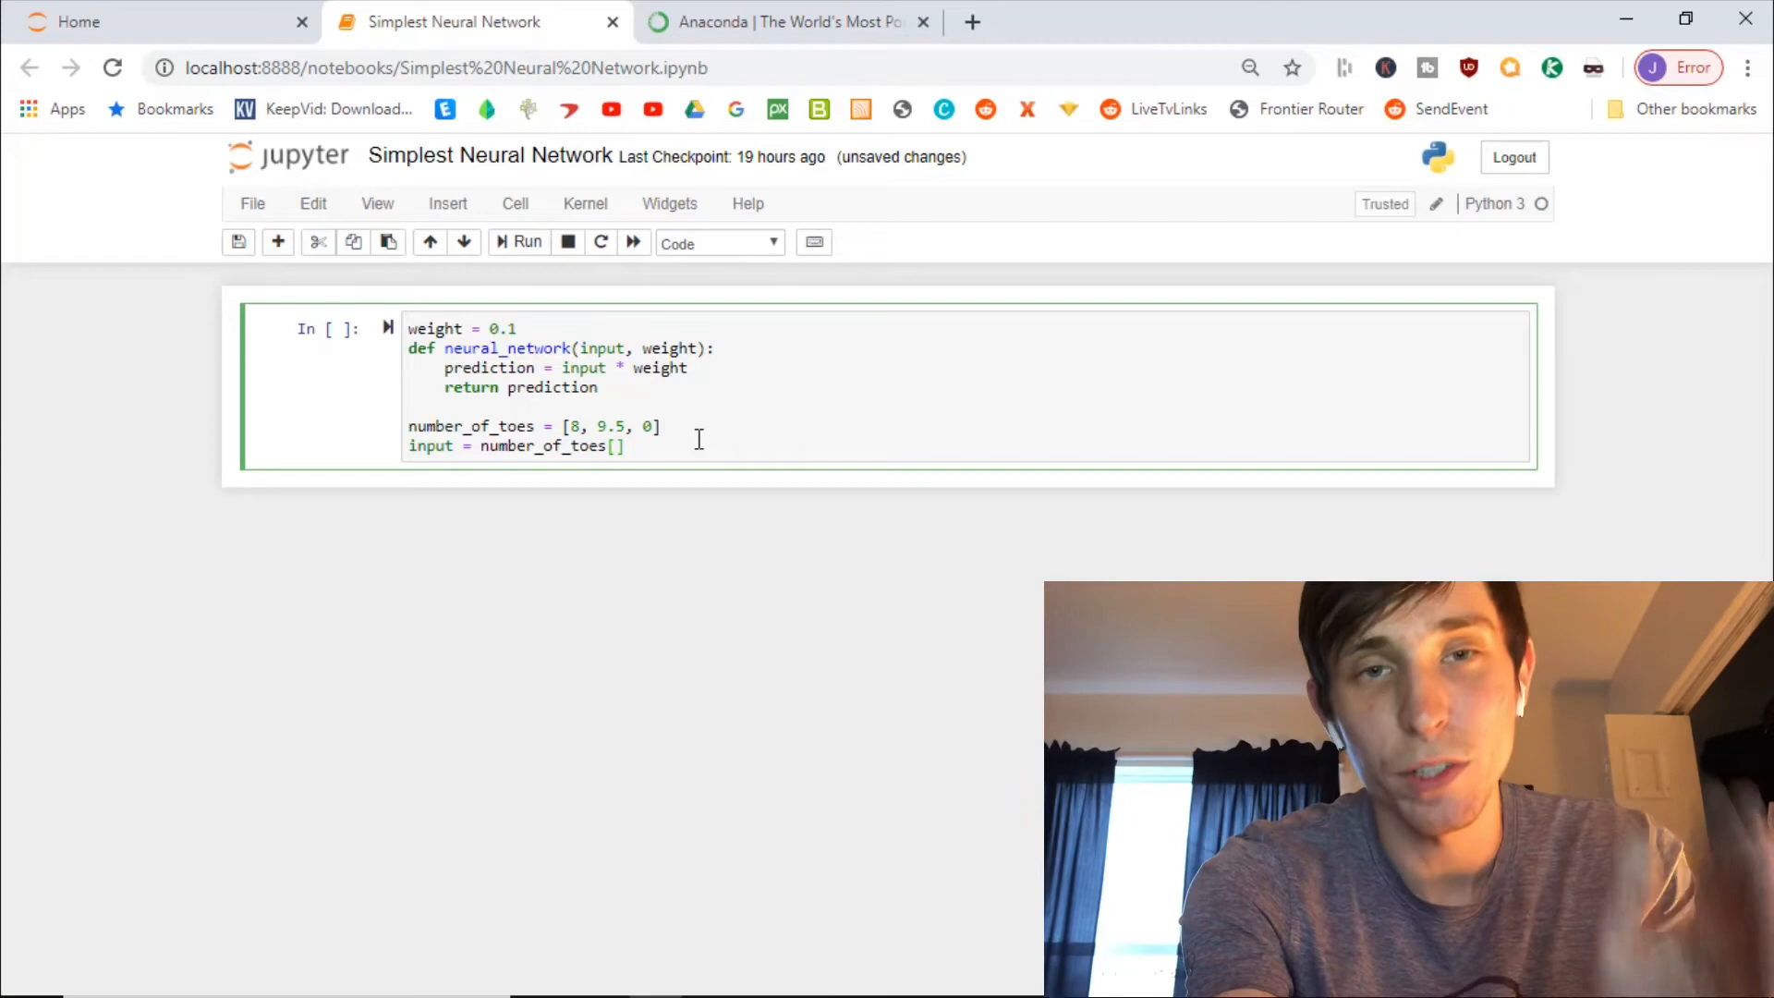
text(0)
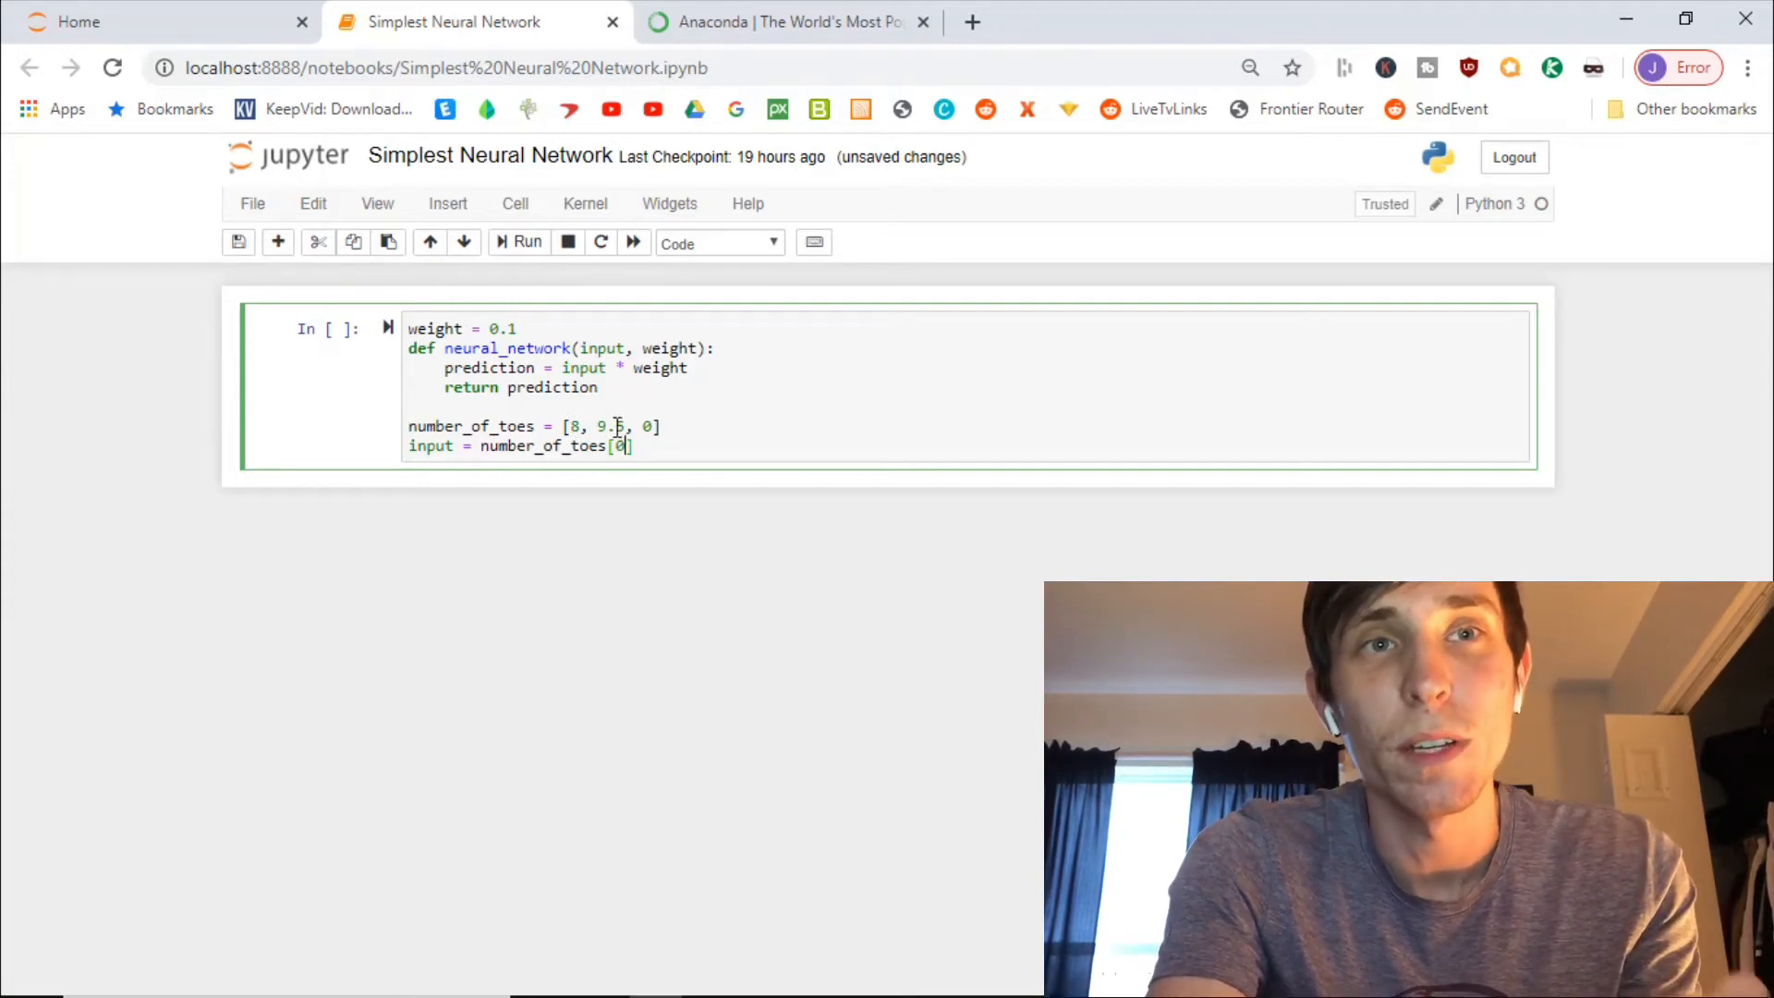
text(1)
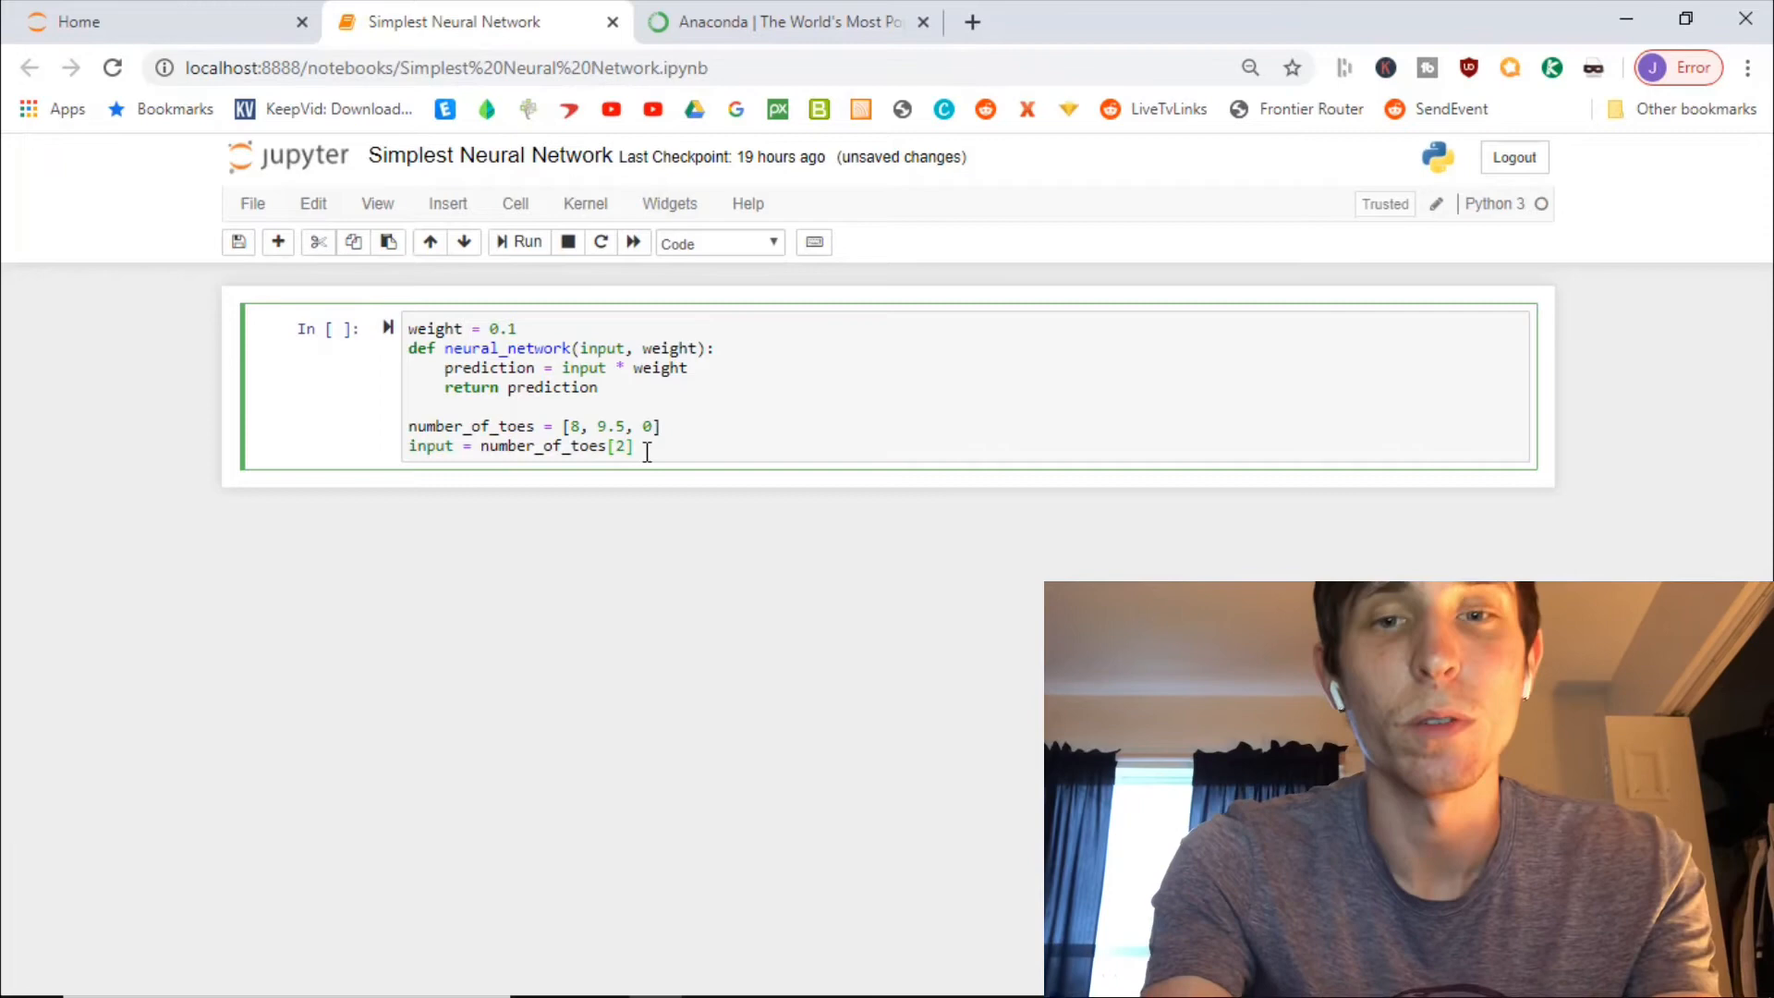
text(0)
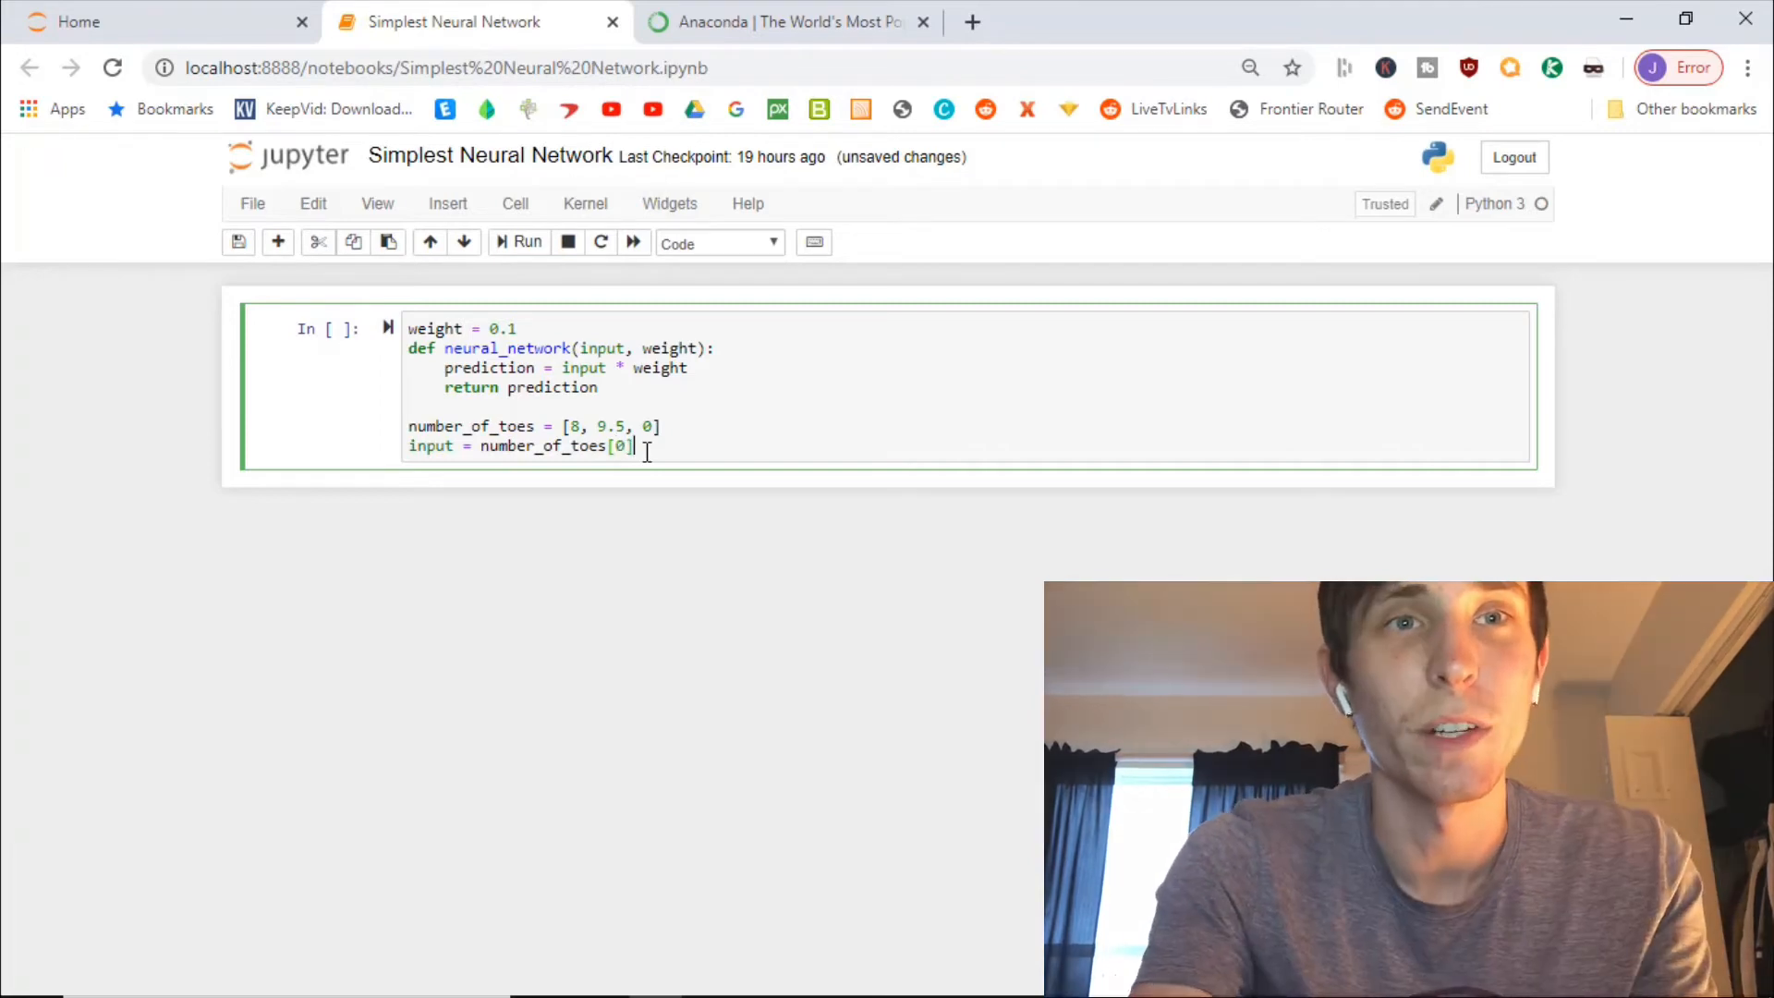
click(724, 566)
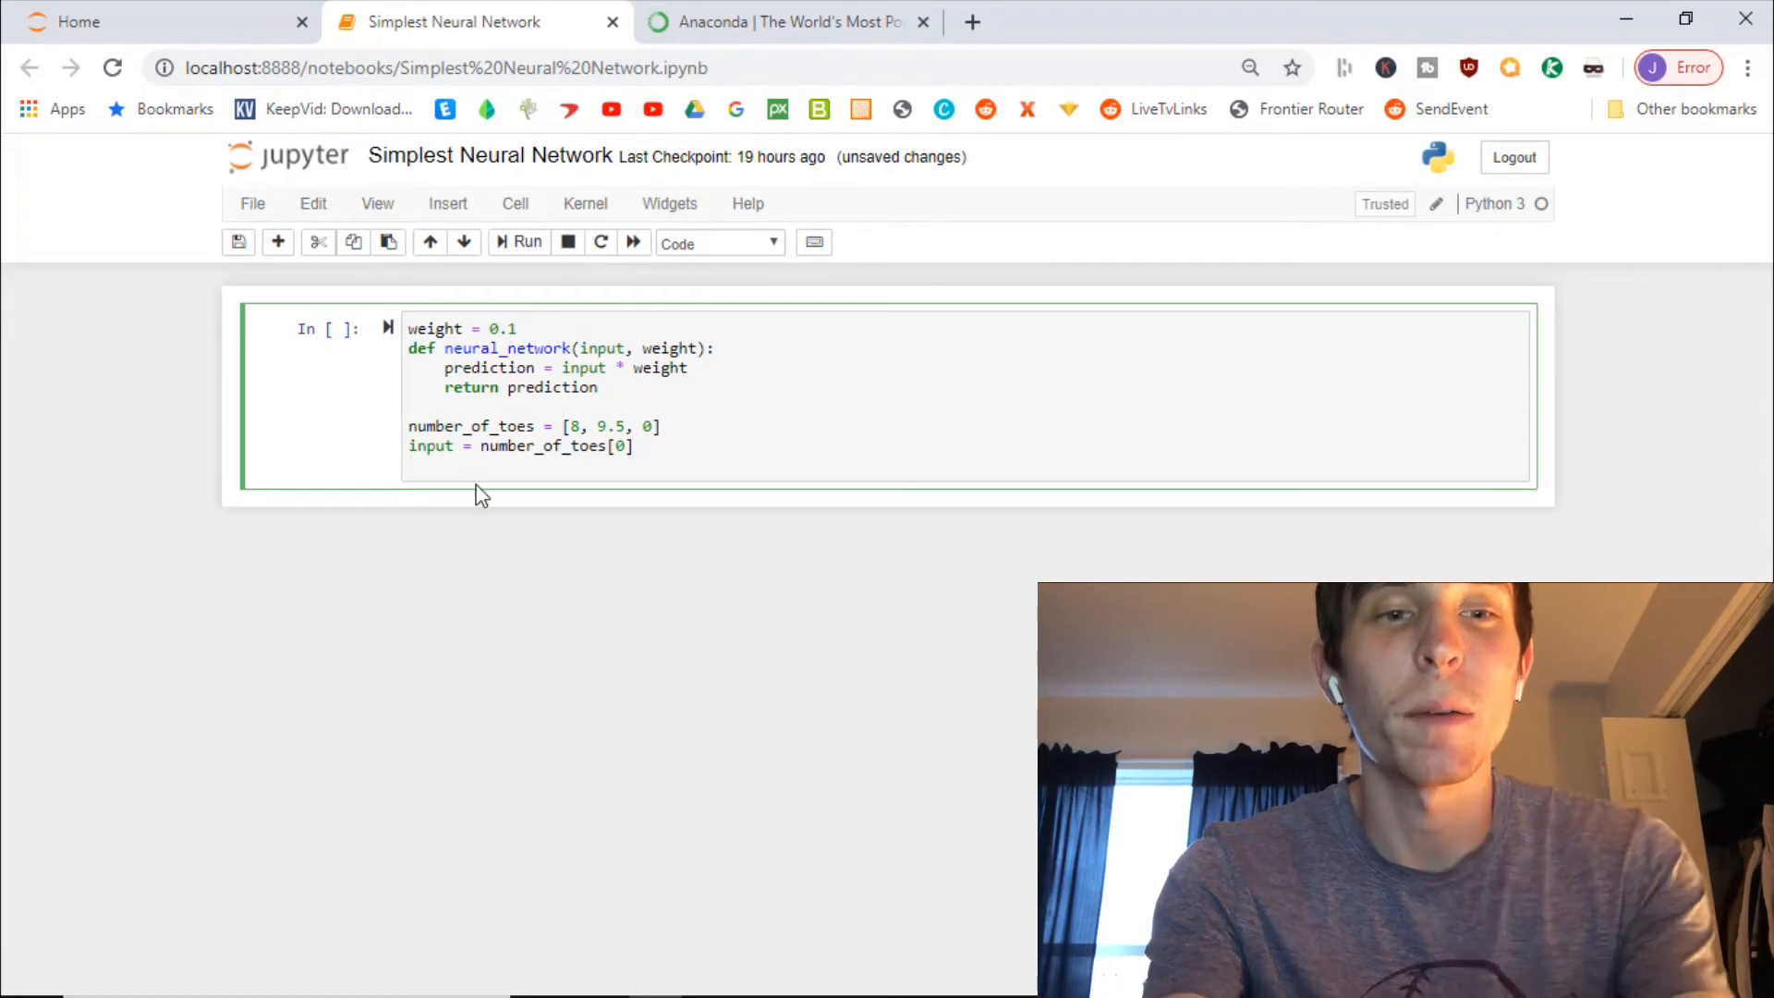
Compute 'pred = neural_network(input, weight)' and add 'print(pred)'
text(pred =)
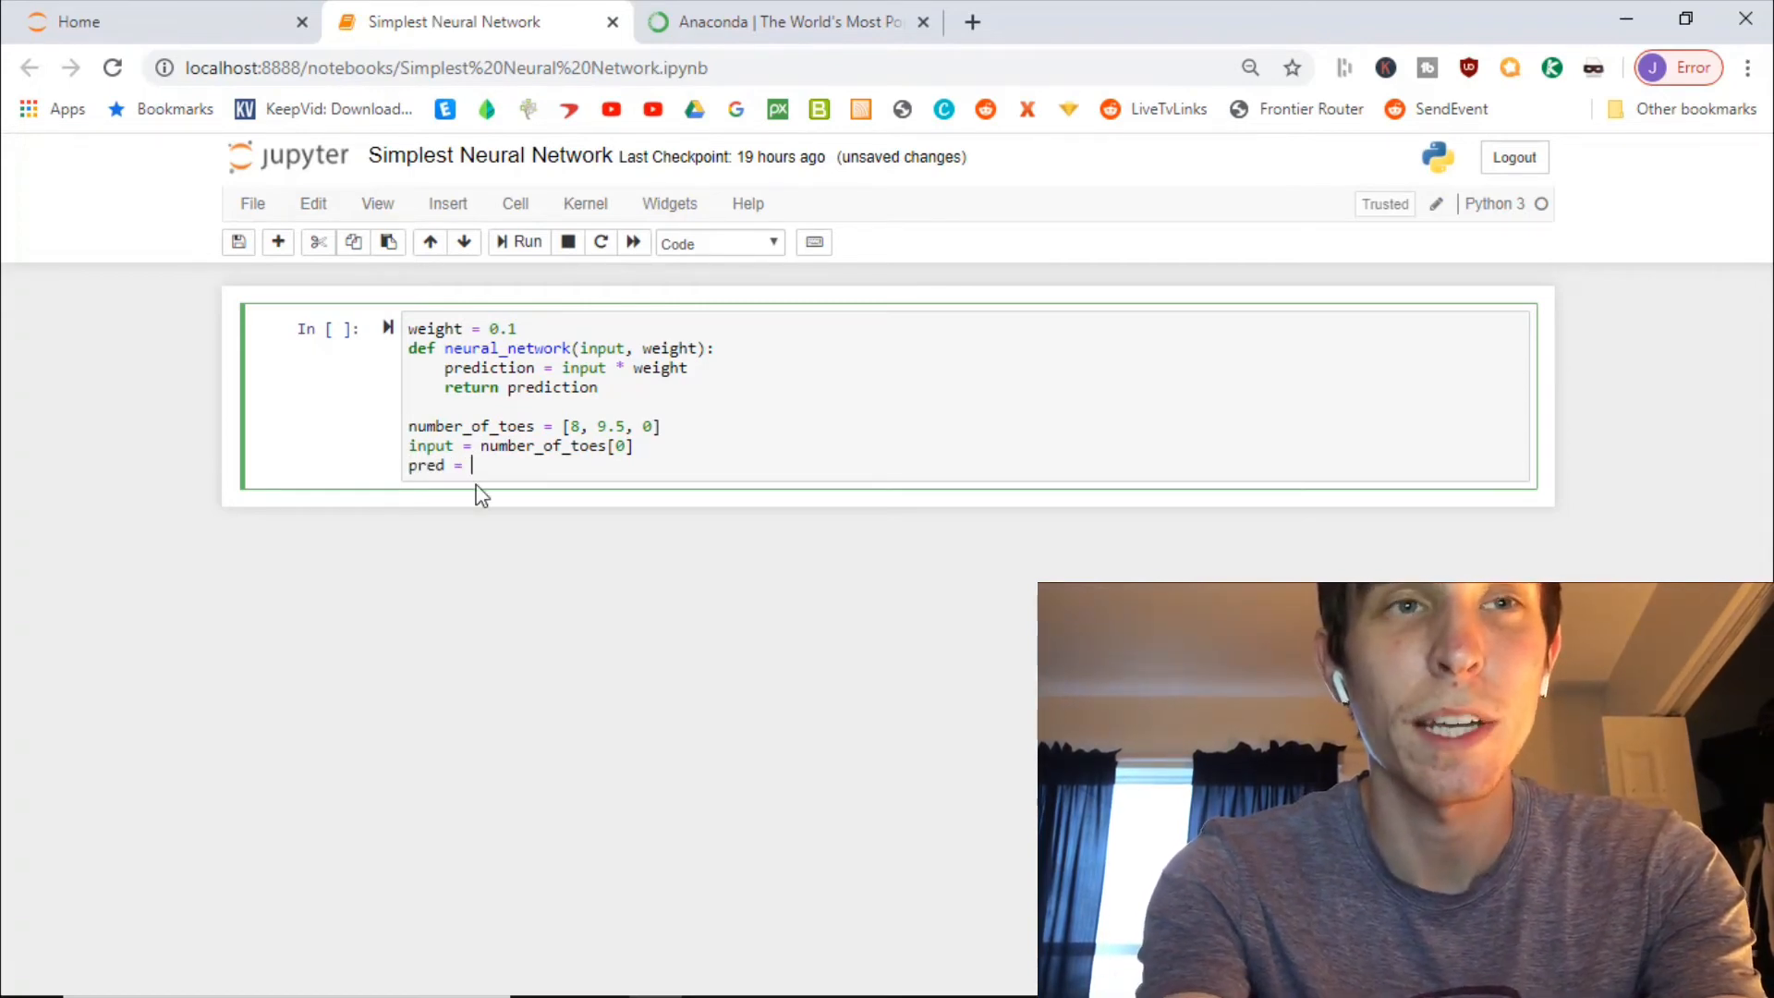
text(neu)
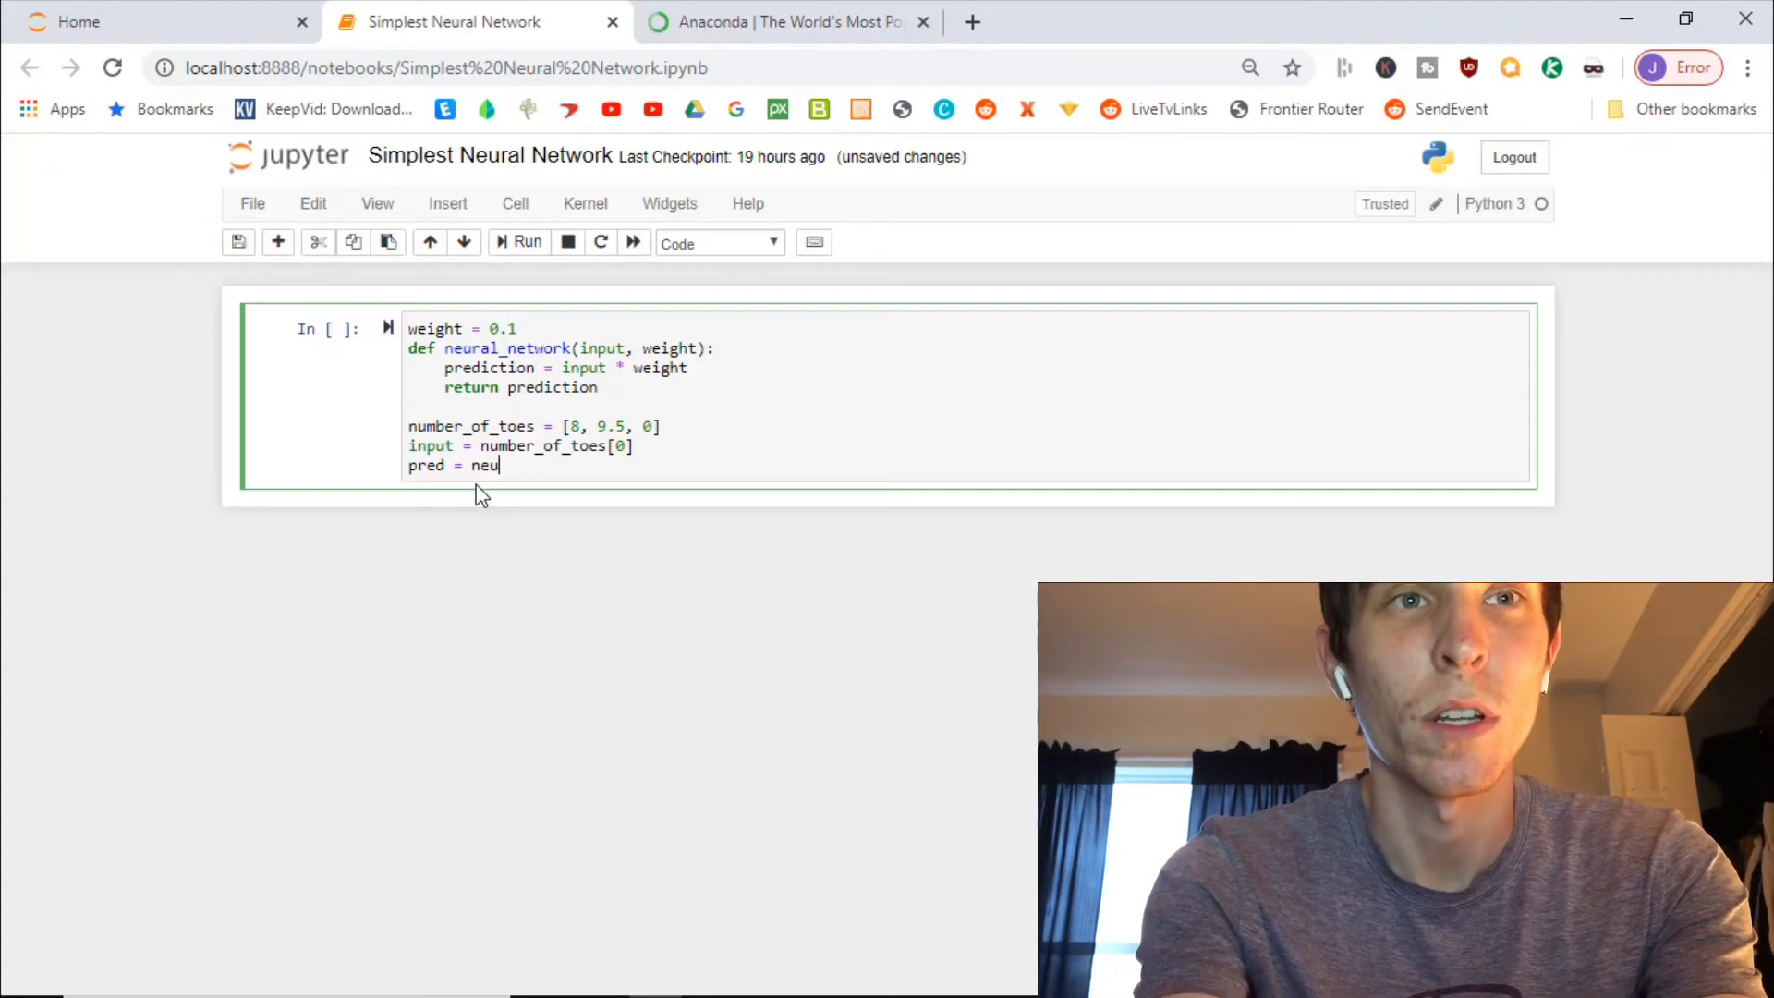
text(ral_)
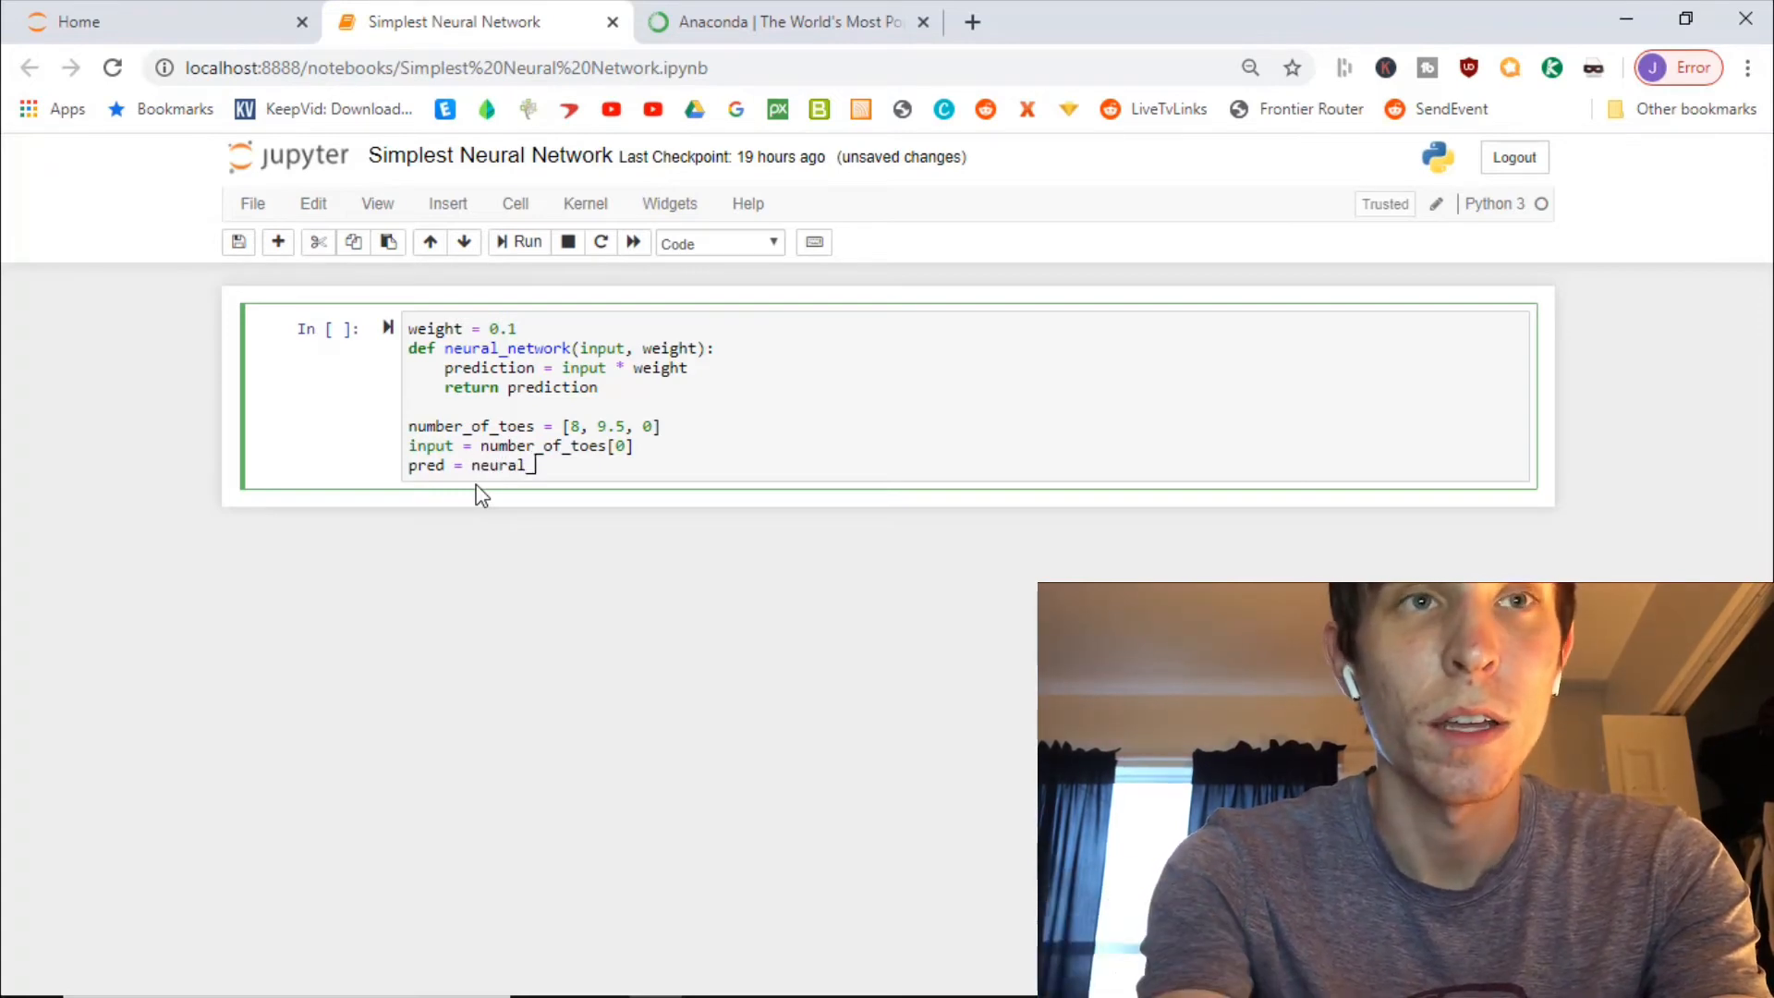
text(_network)
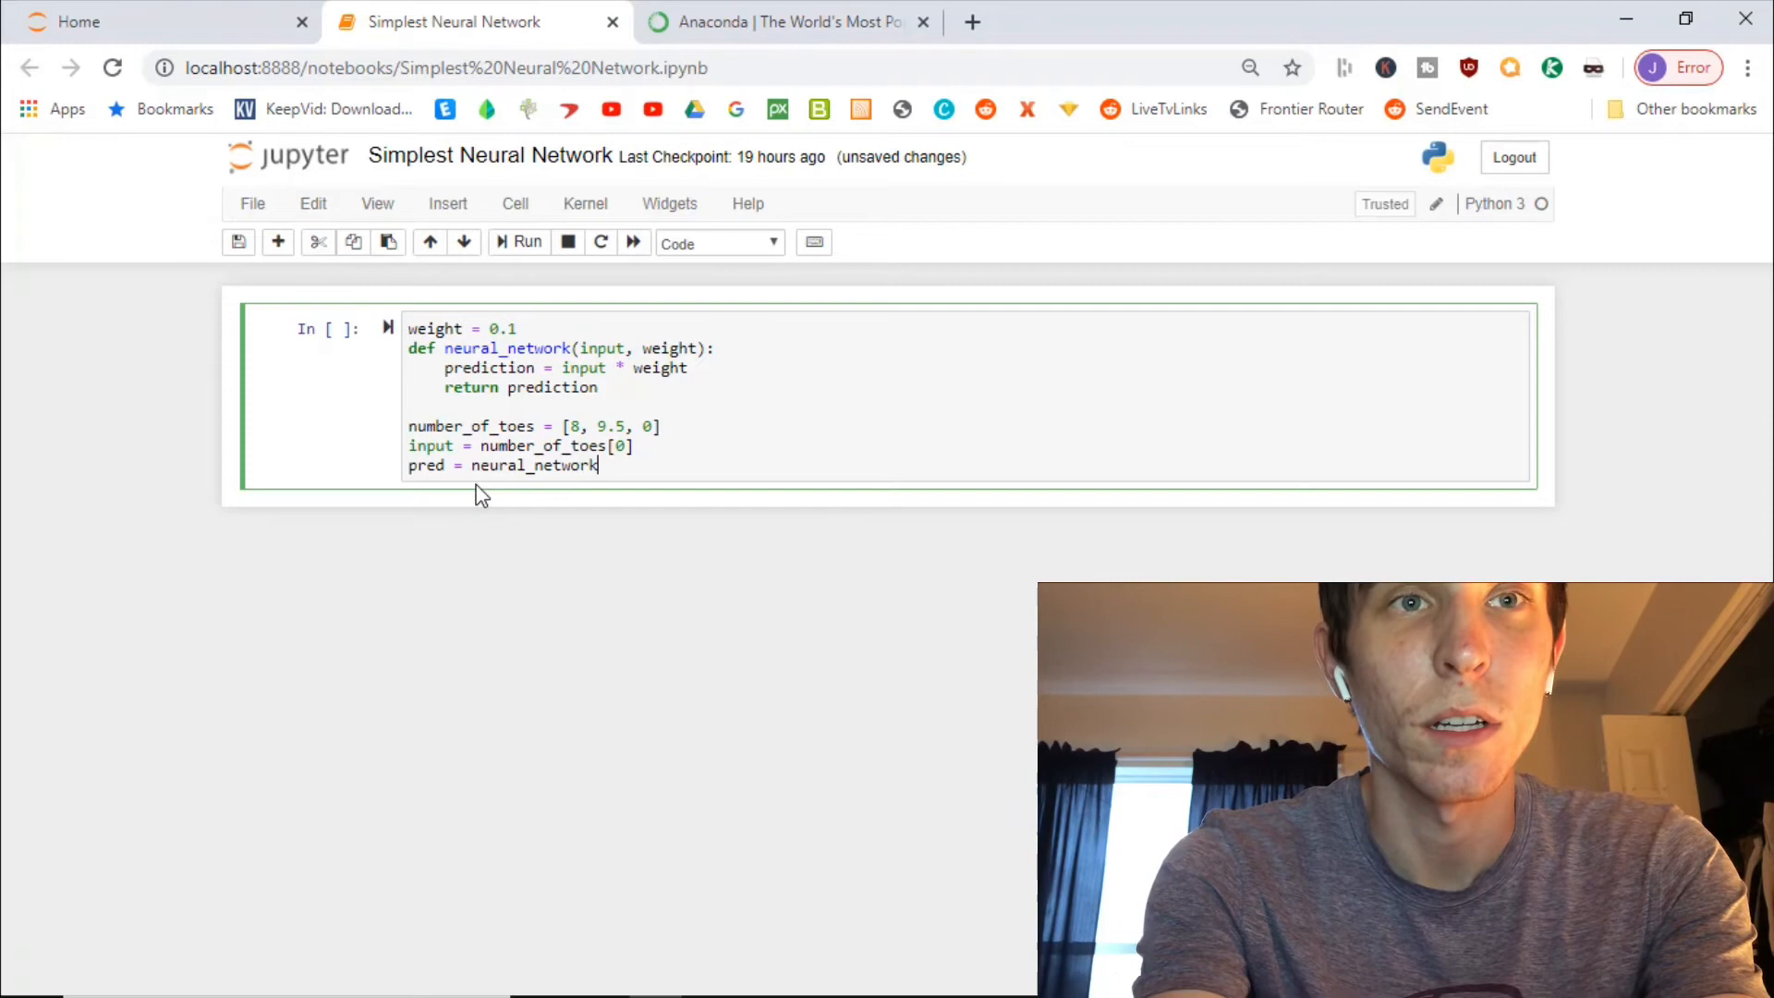
text(9)
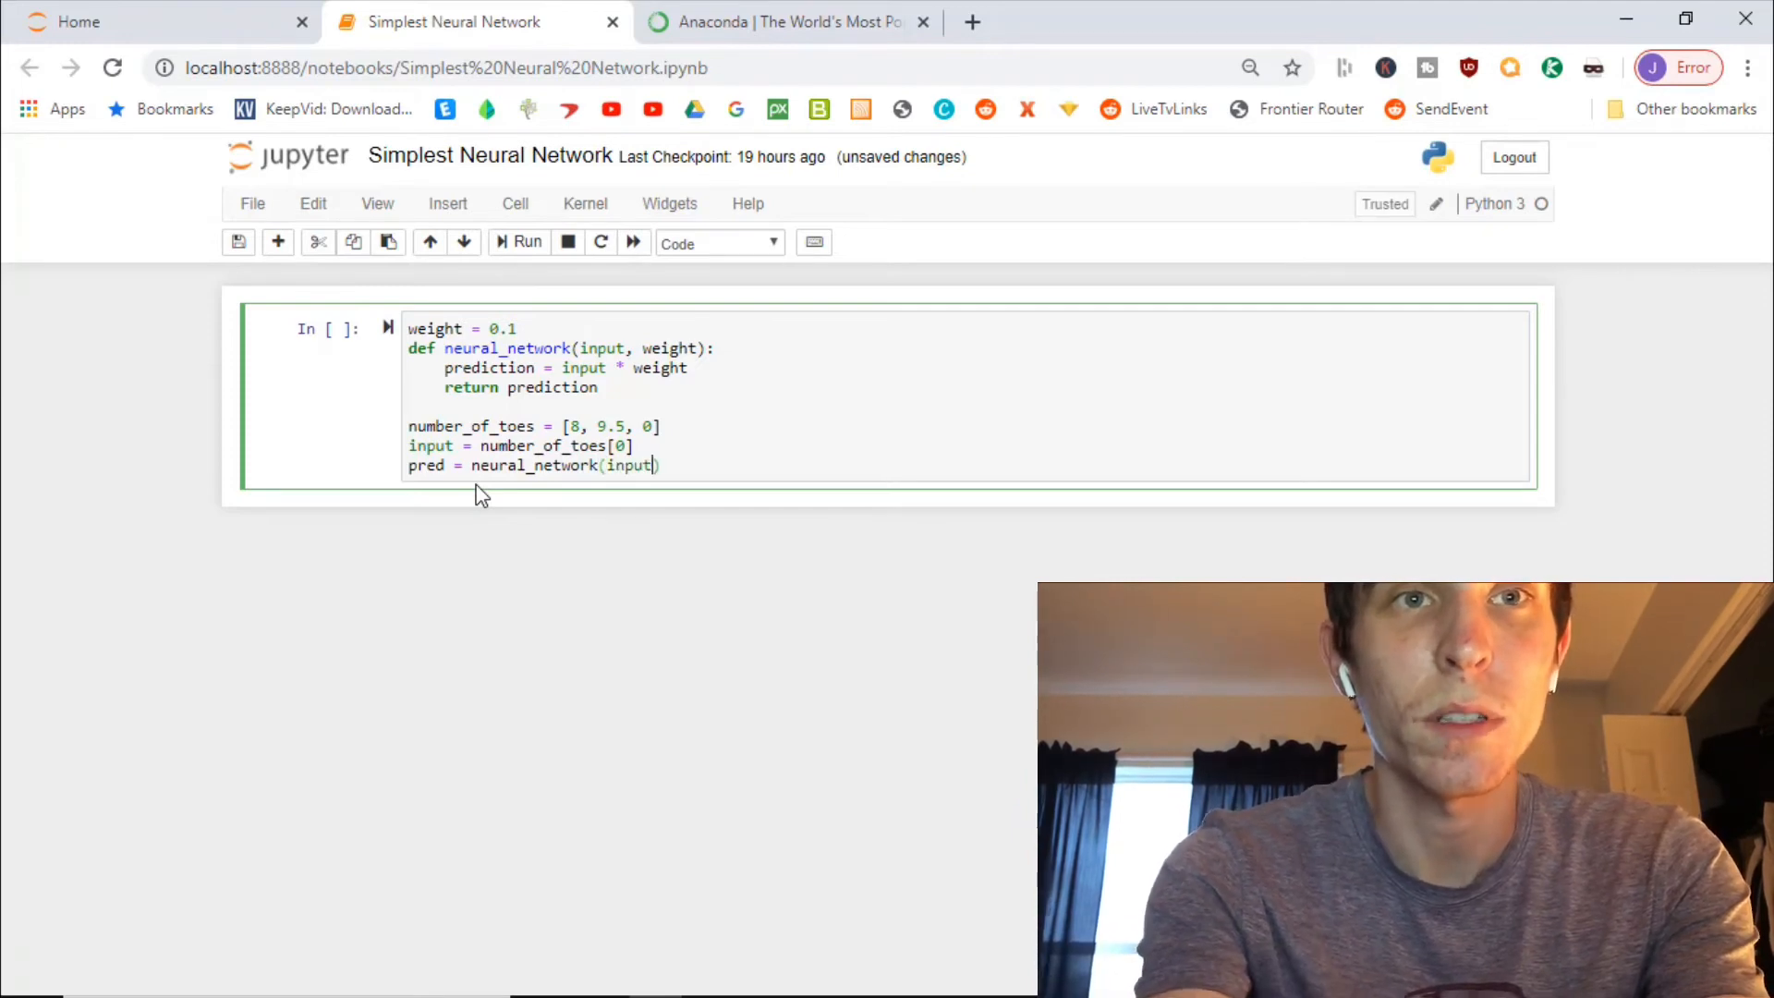
text(, wei)
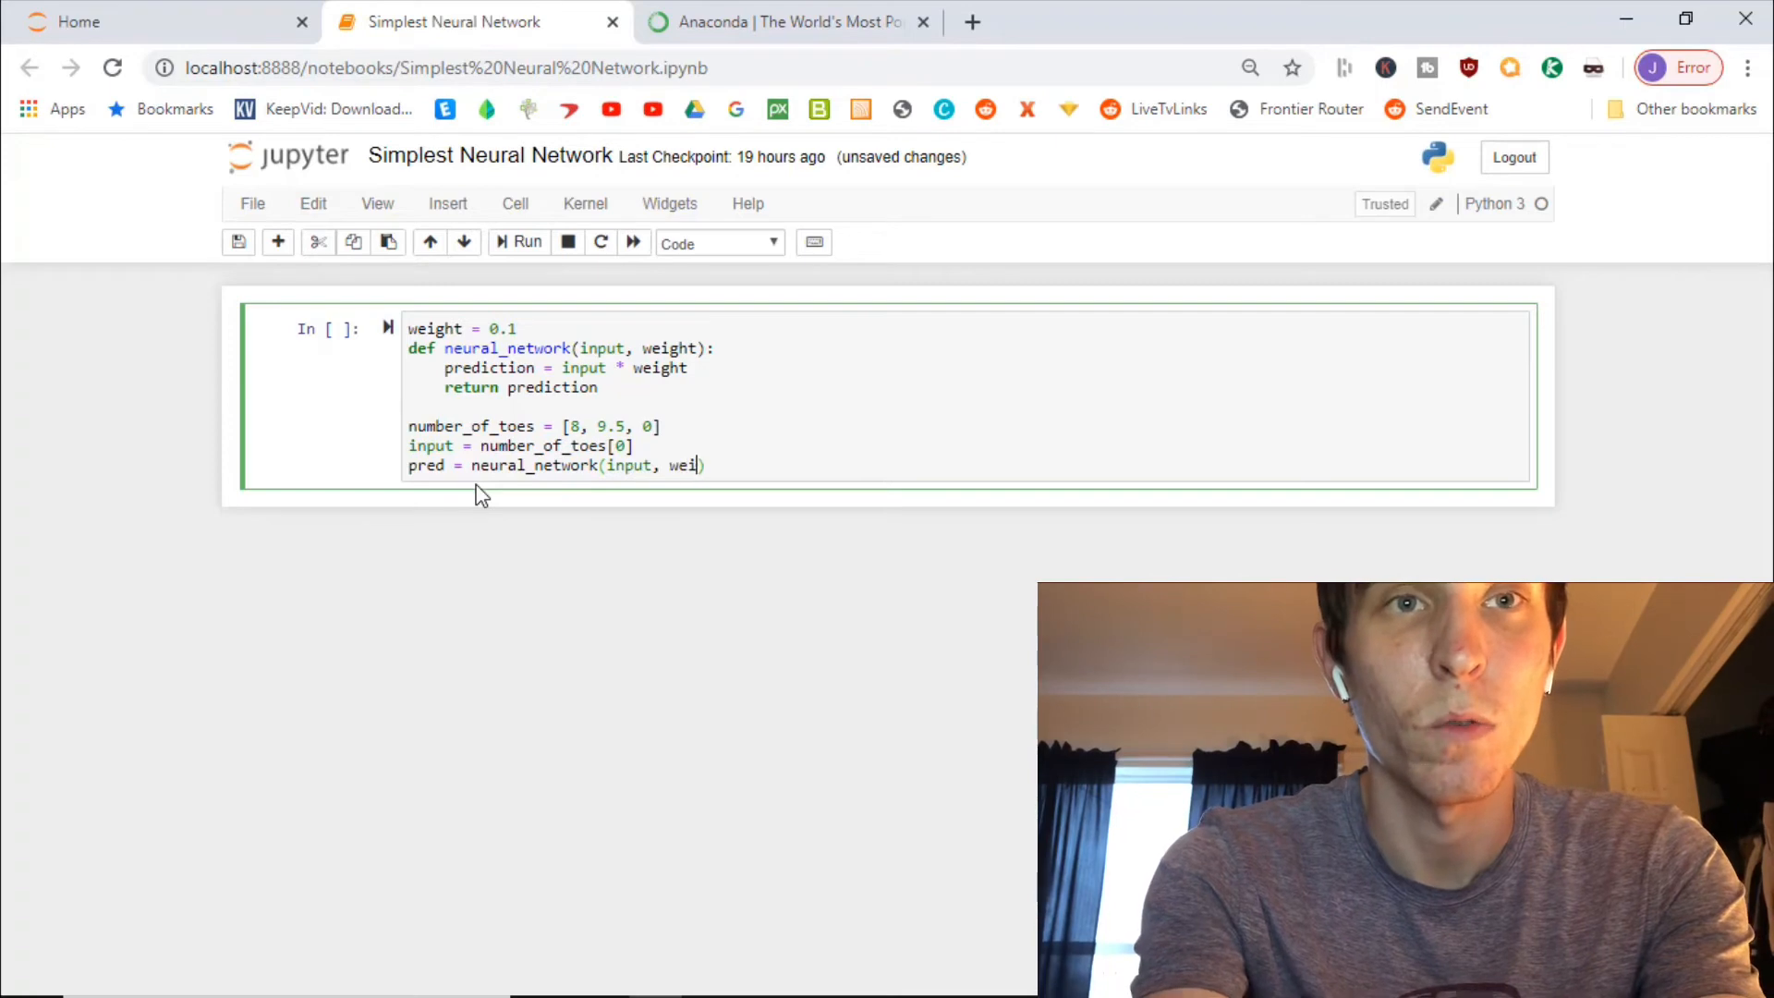
text(ght))
text(pr)
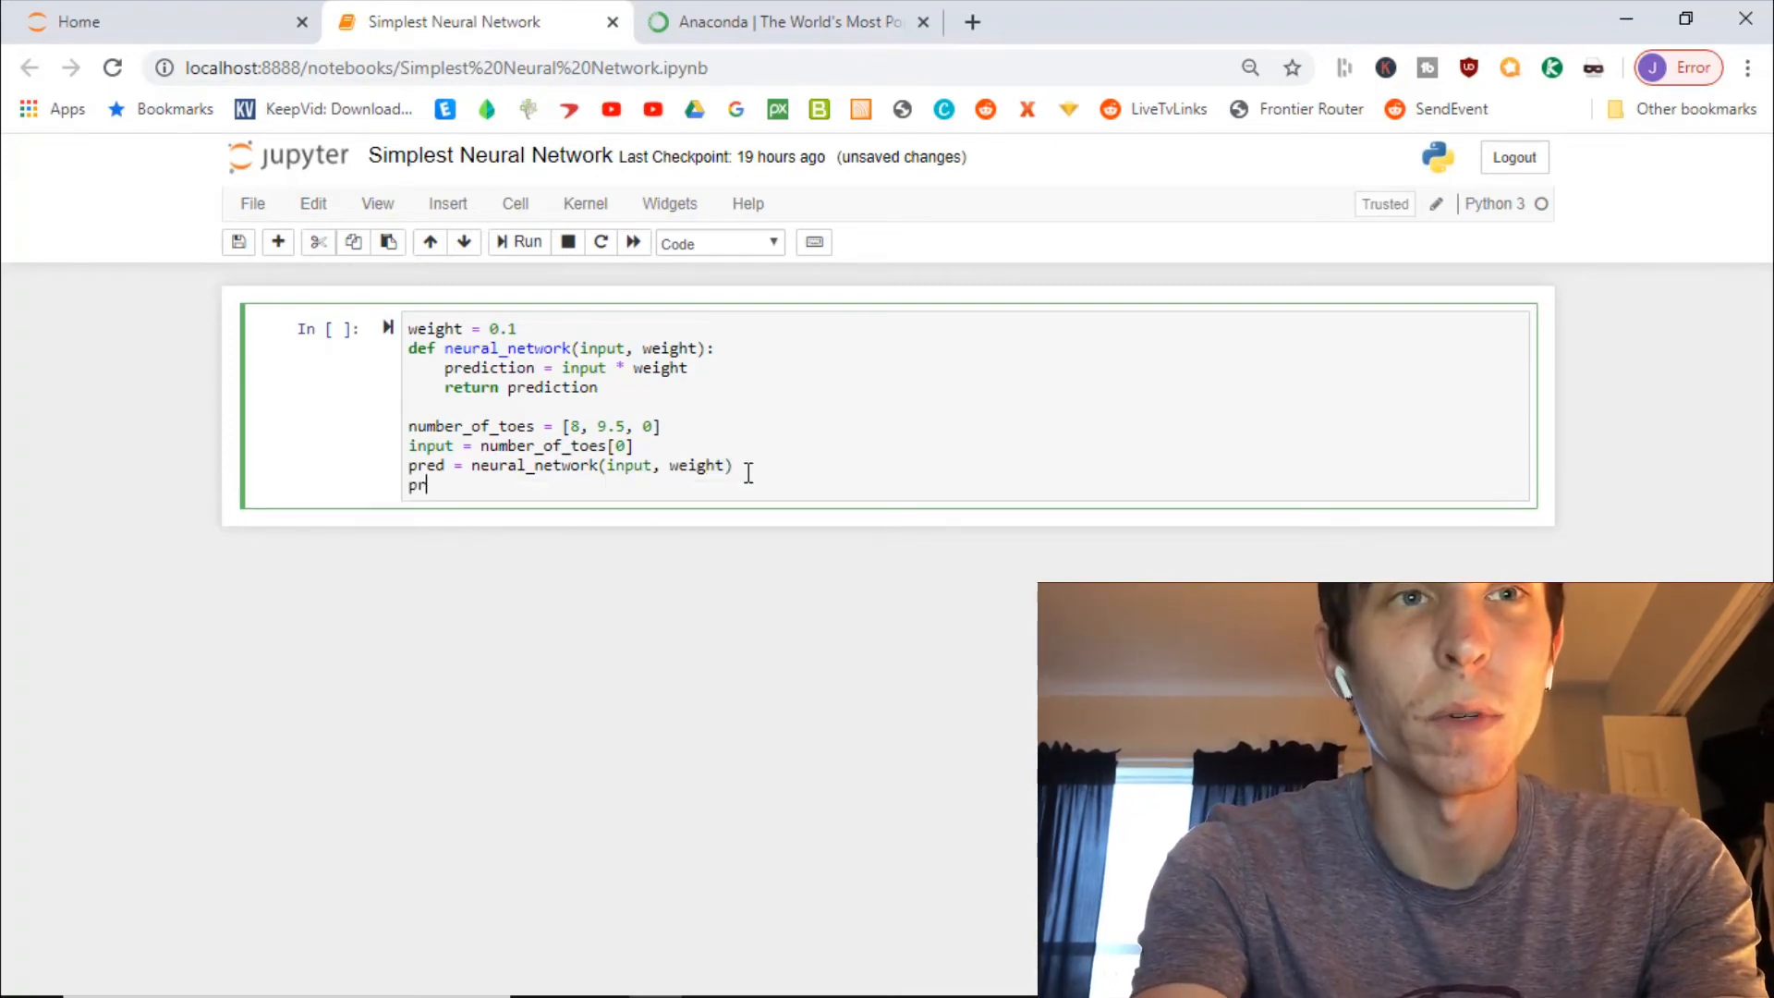
text(int)
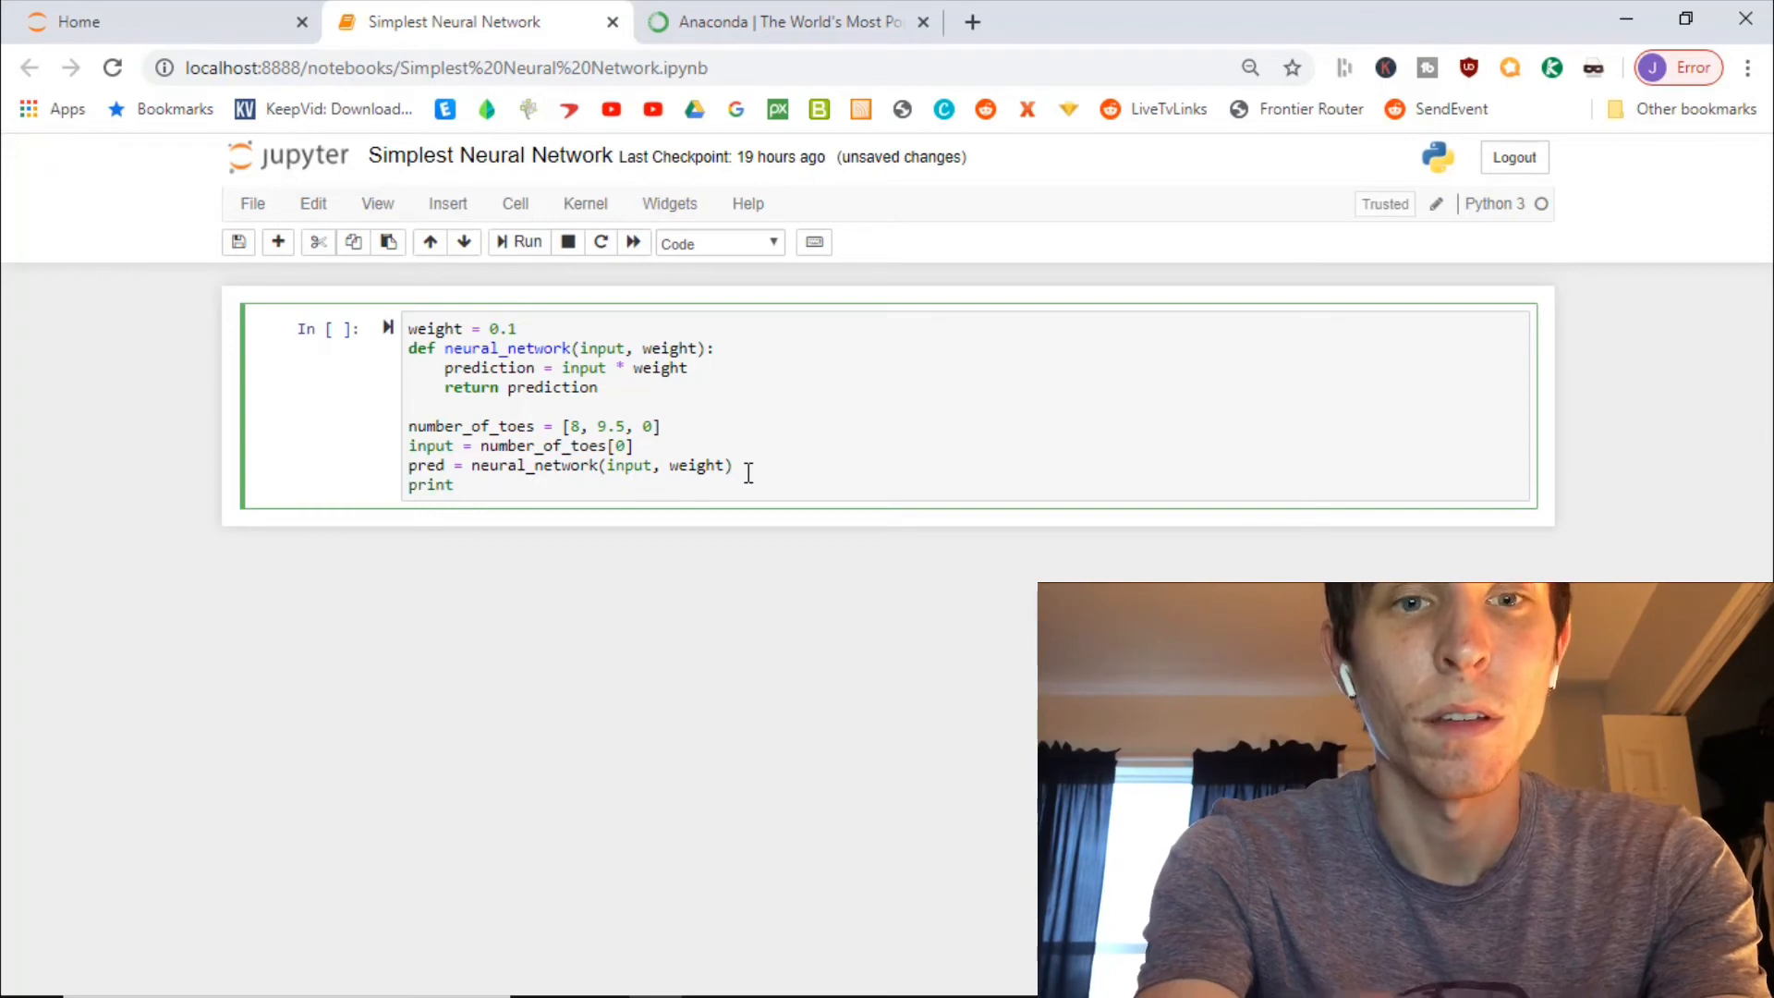
text((pred))
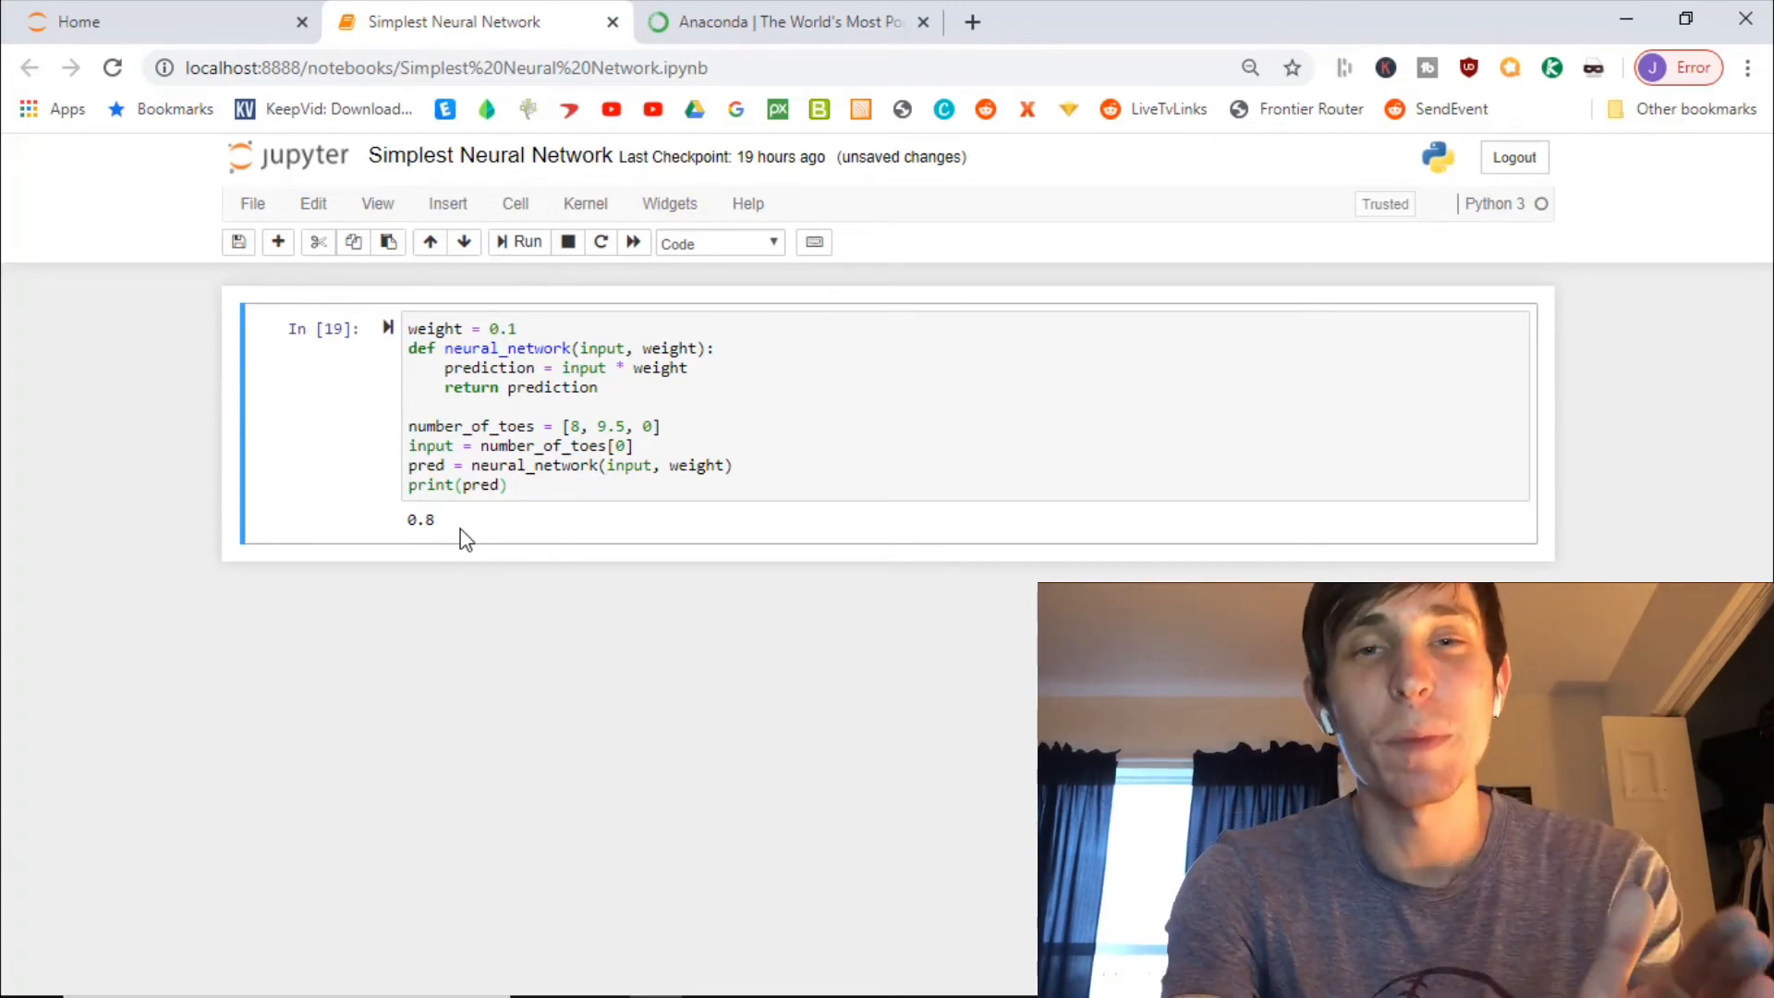
mouse_move(575, 430)
text(1)
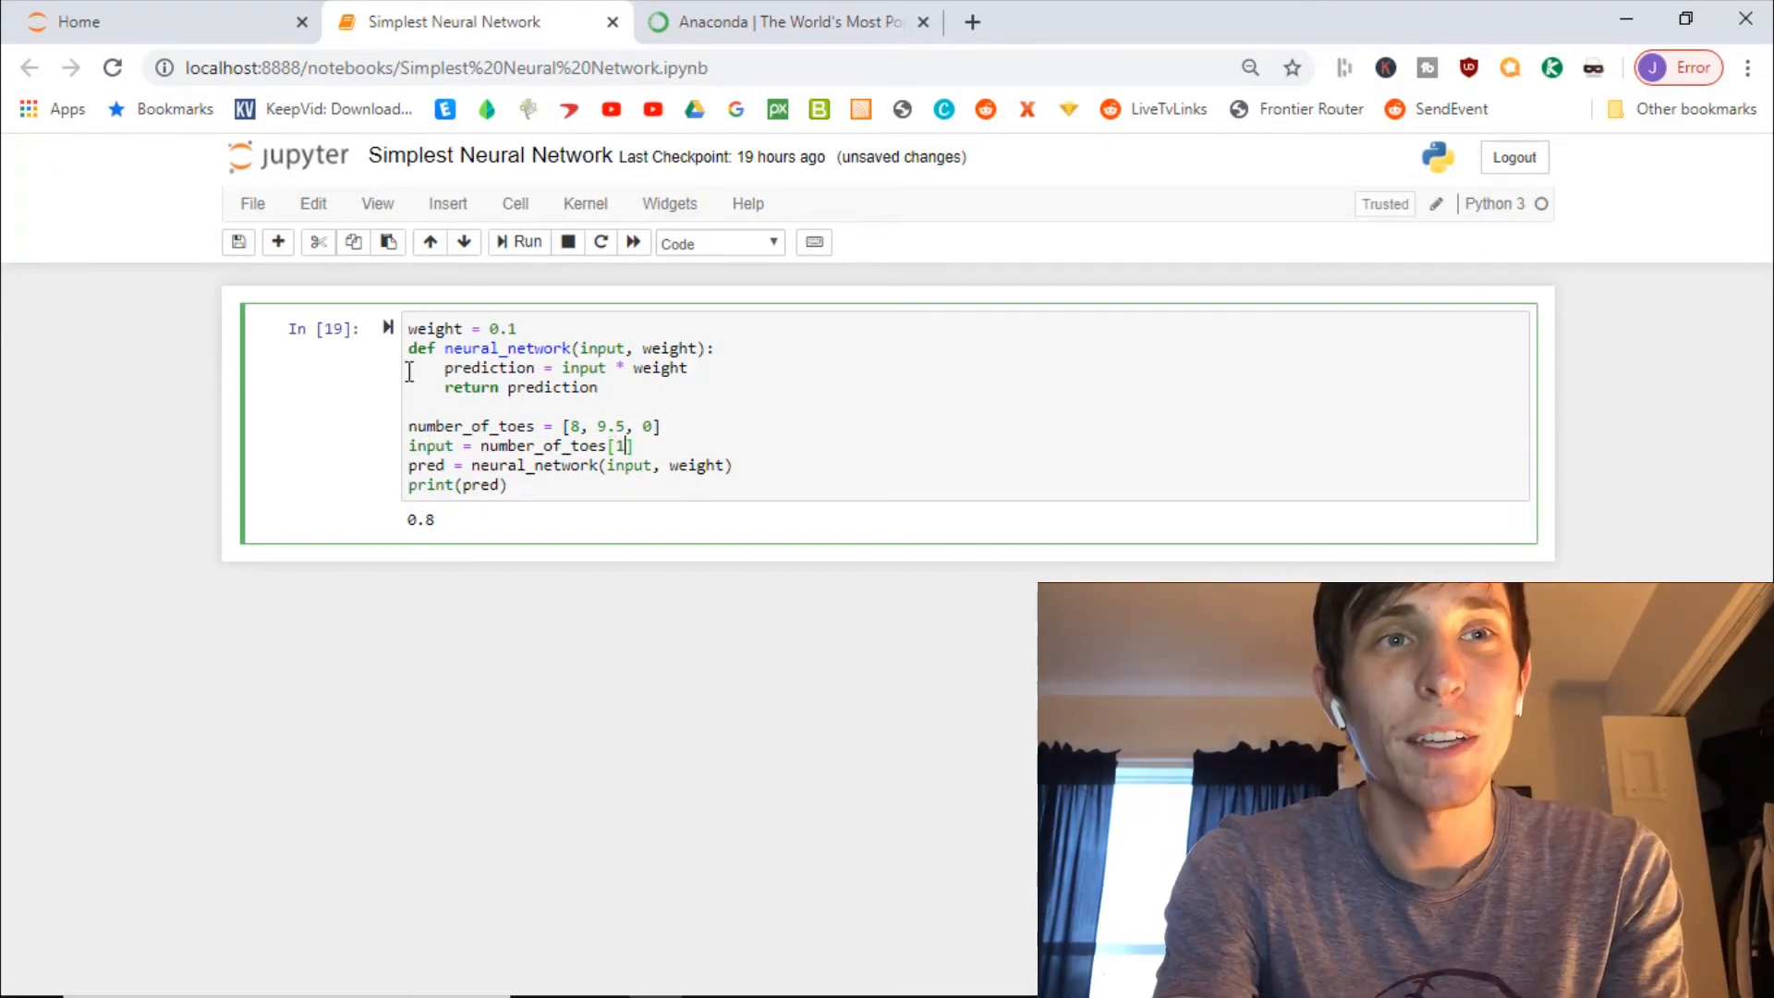
Run the cell for index 1 to print 0.9500000000000001, then clear the index
click(517, 242)
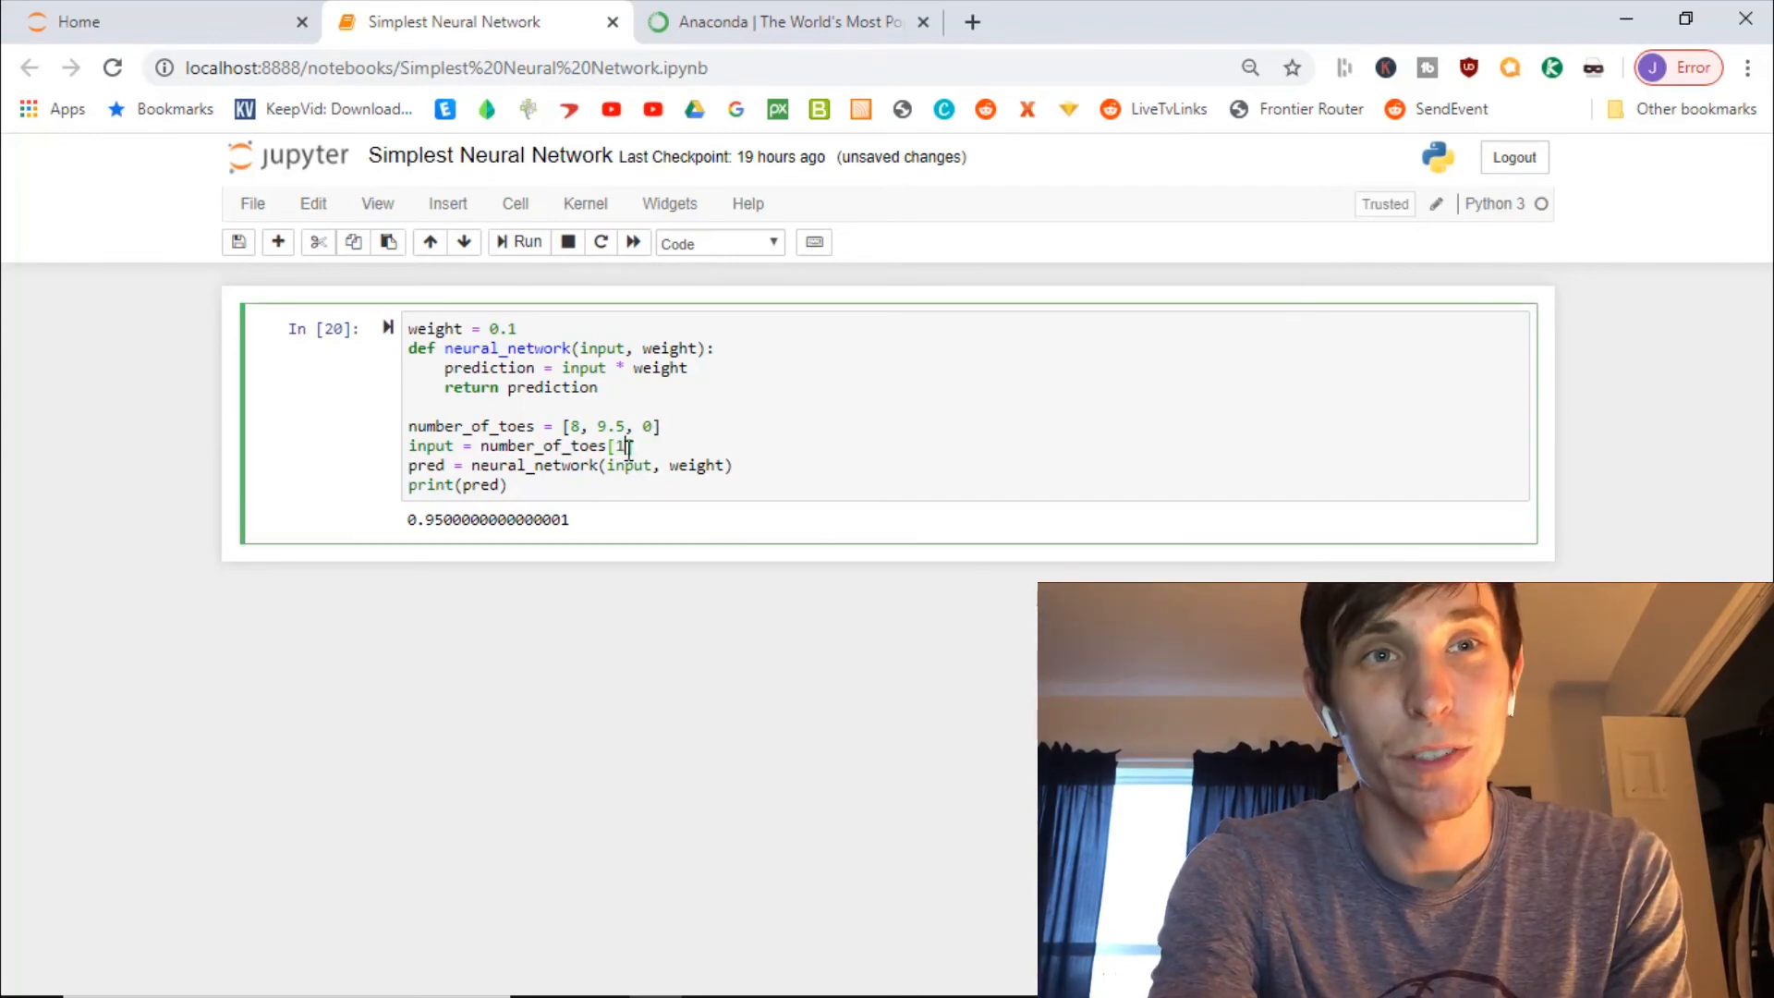
key(Backspace)
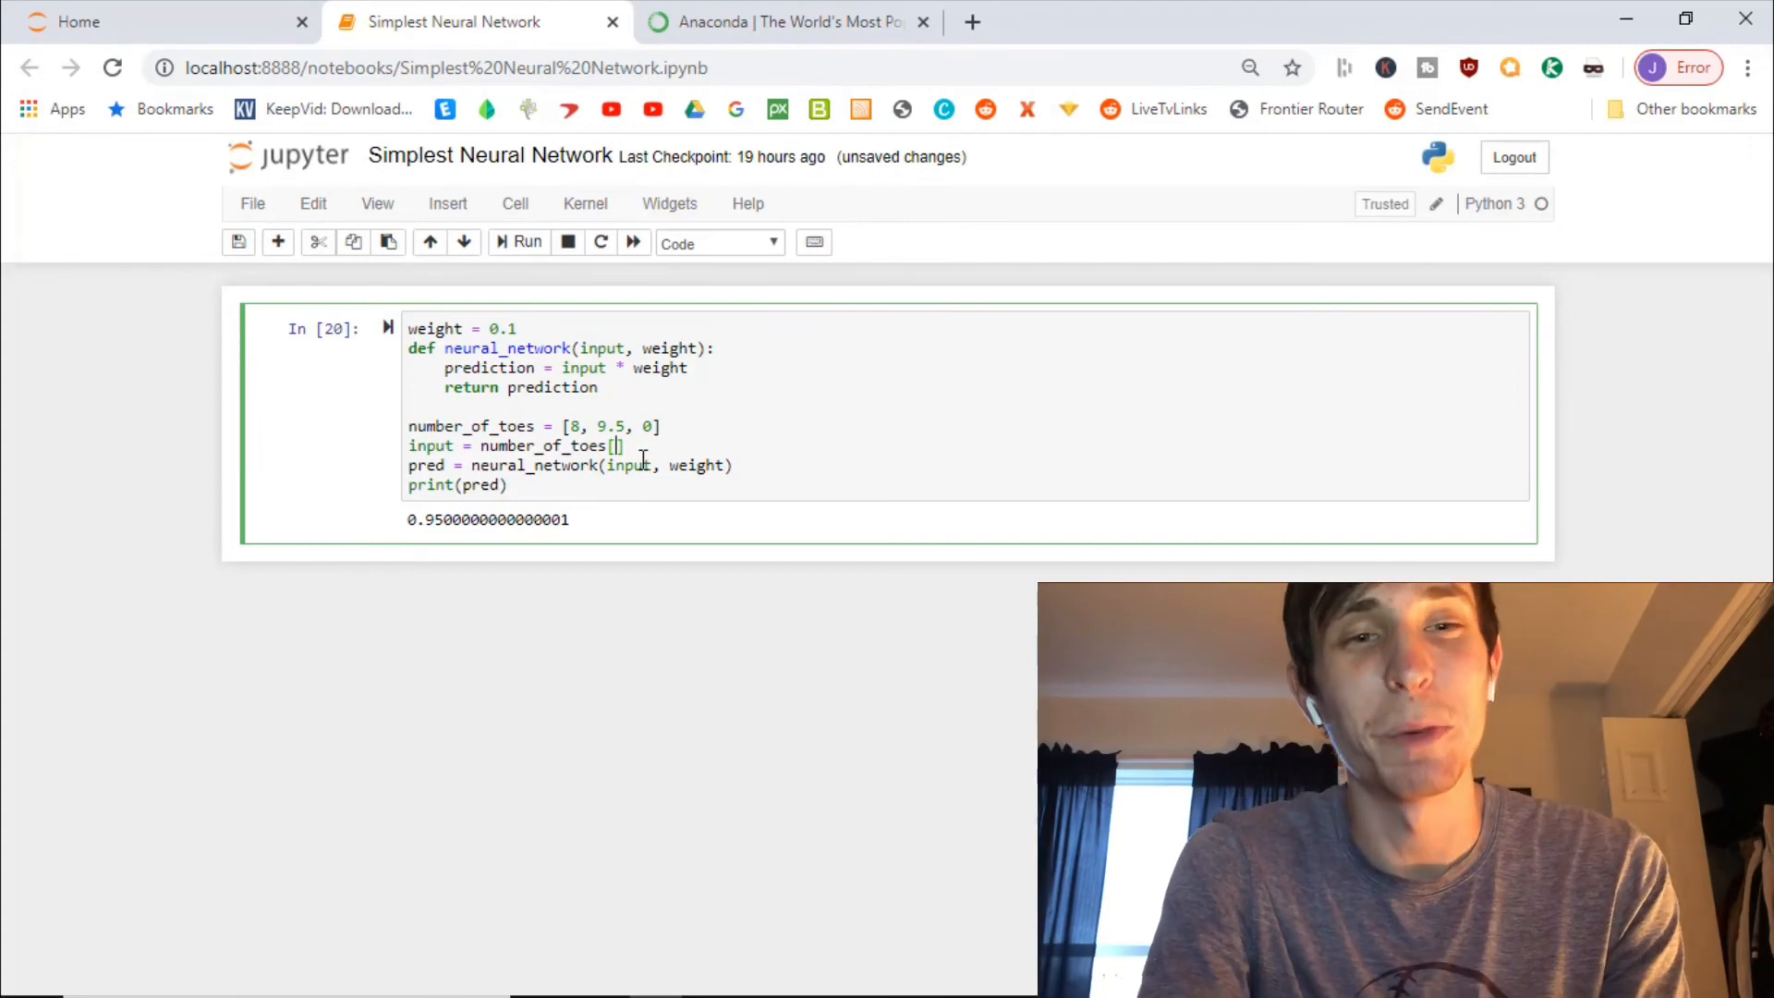
Set the index to 2 and run the cell to print 0.0
text(2)
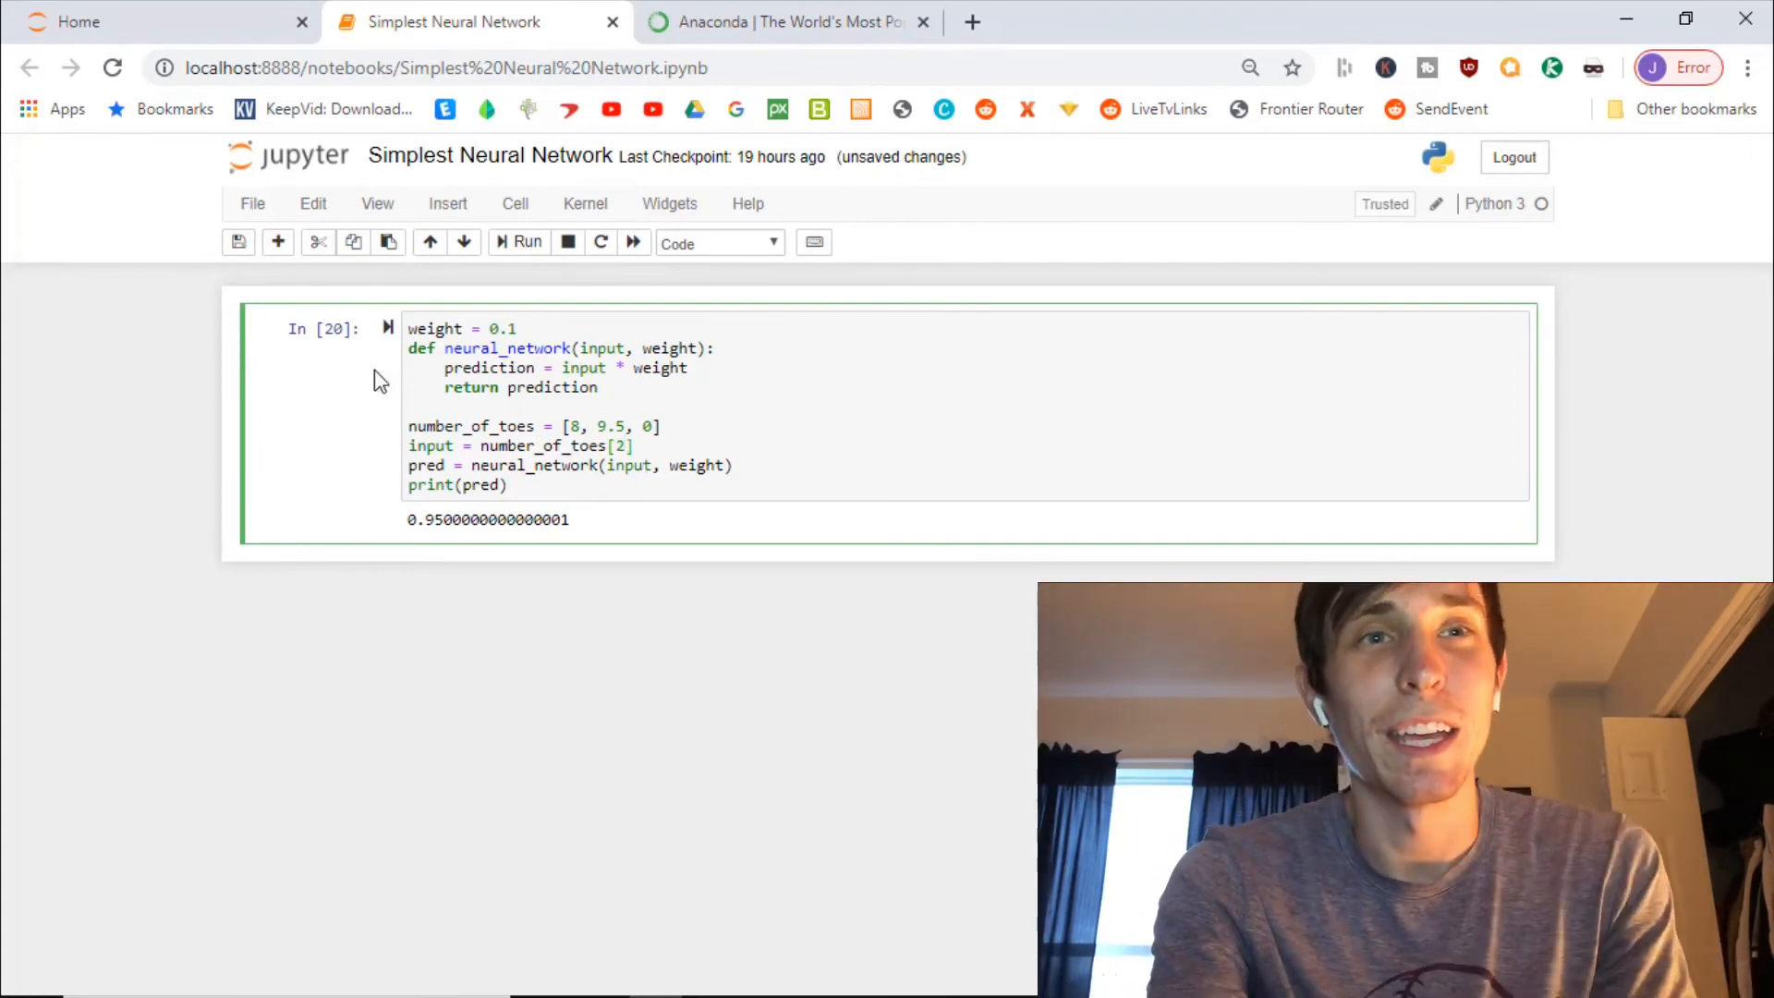
click(521, 242)
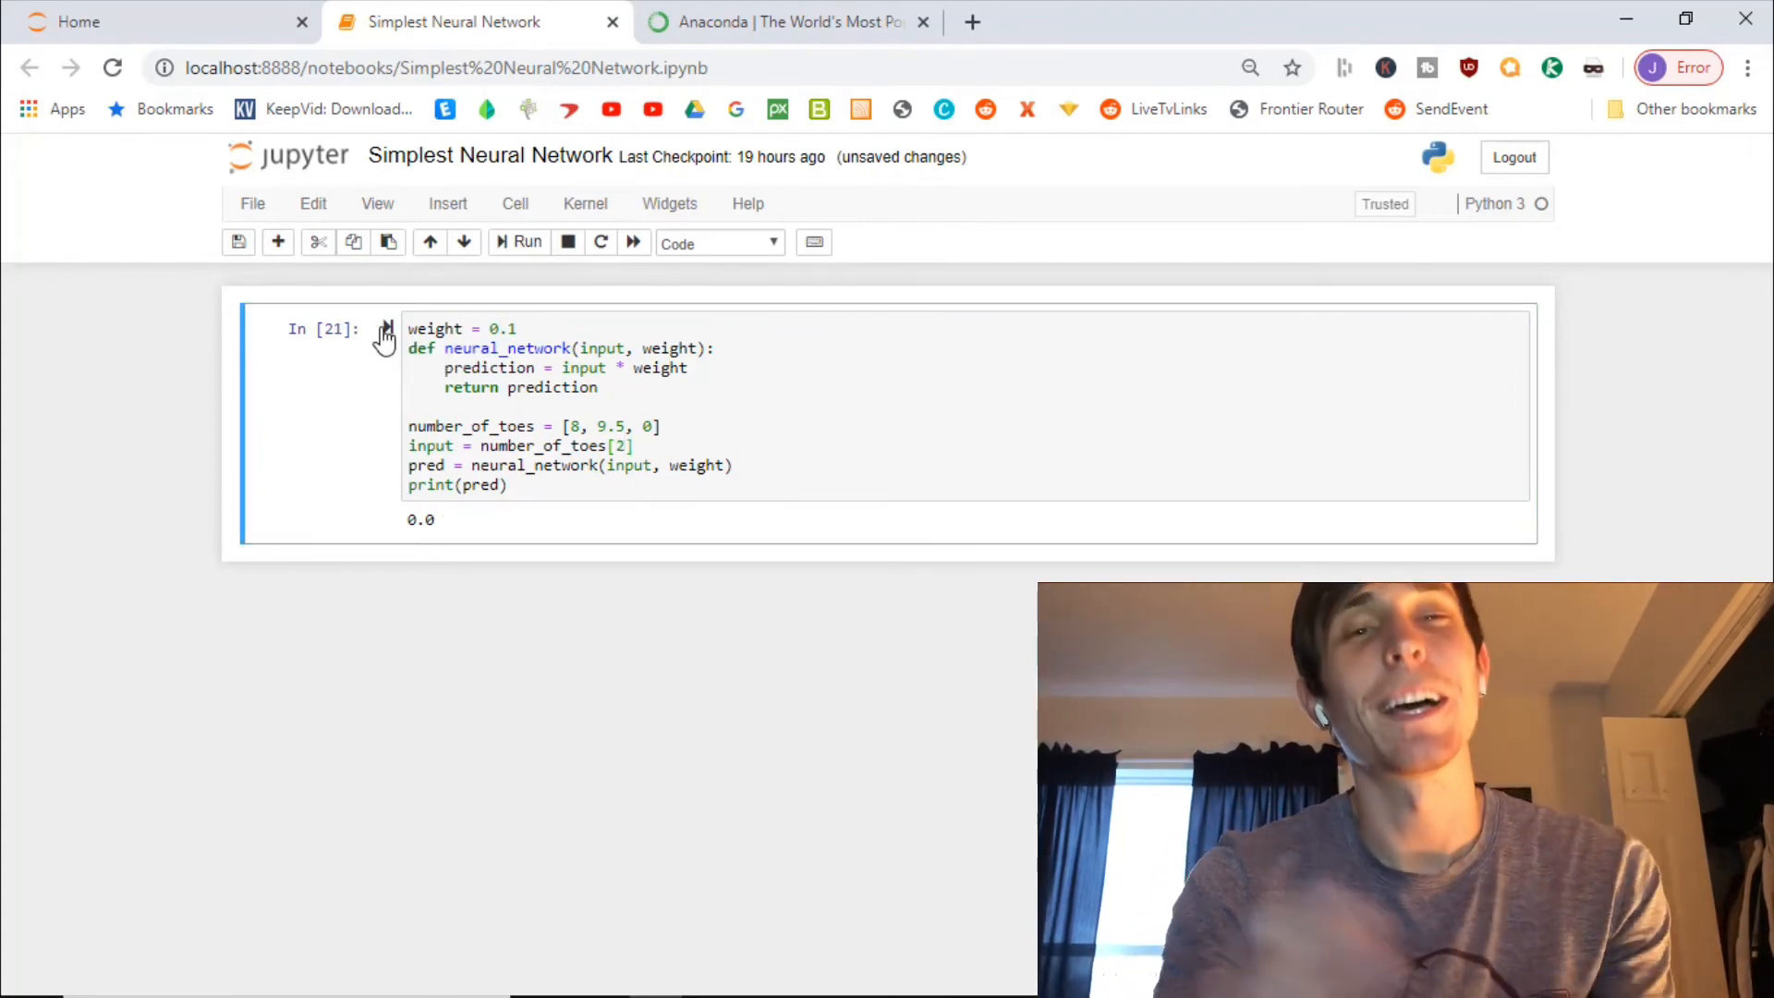